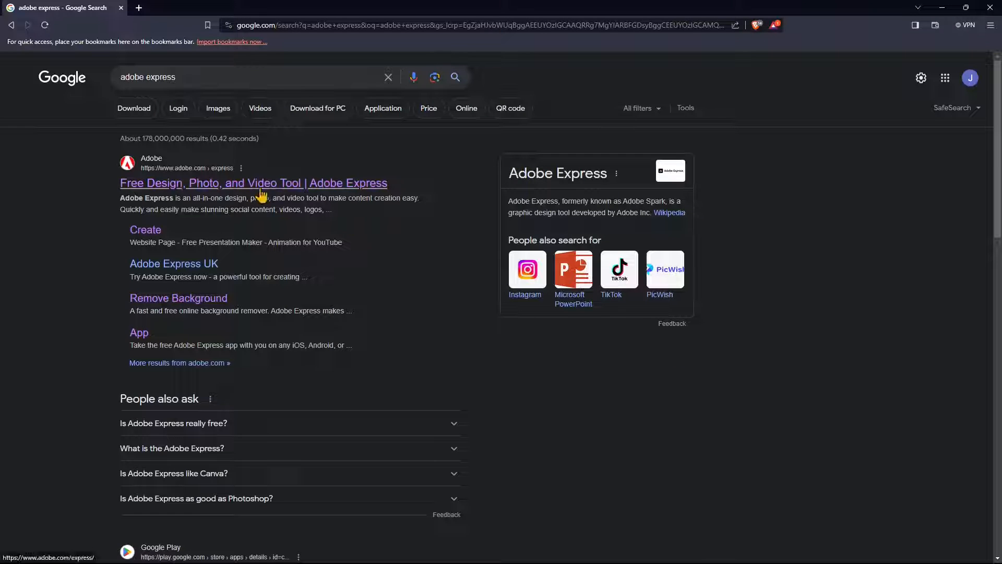
mouse_move(339, 184)
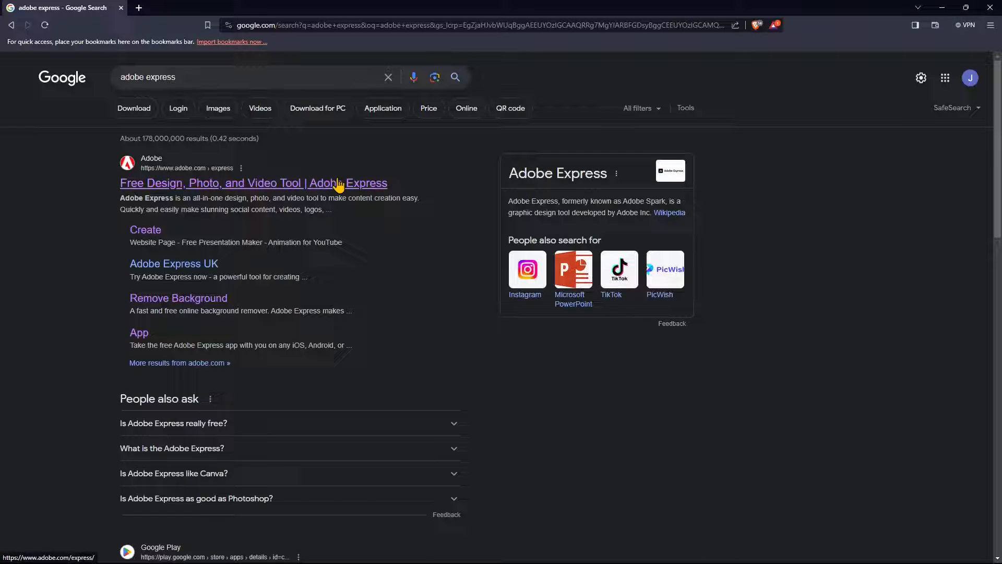
mouse_move(508, 231)
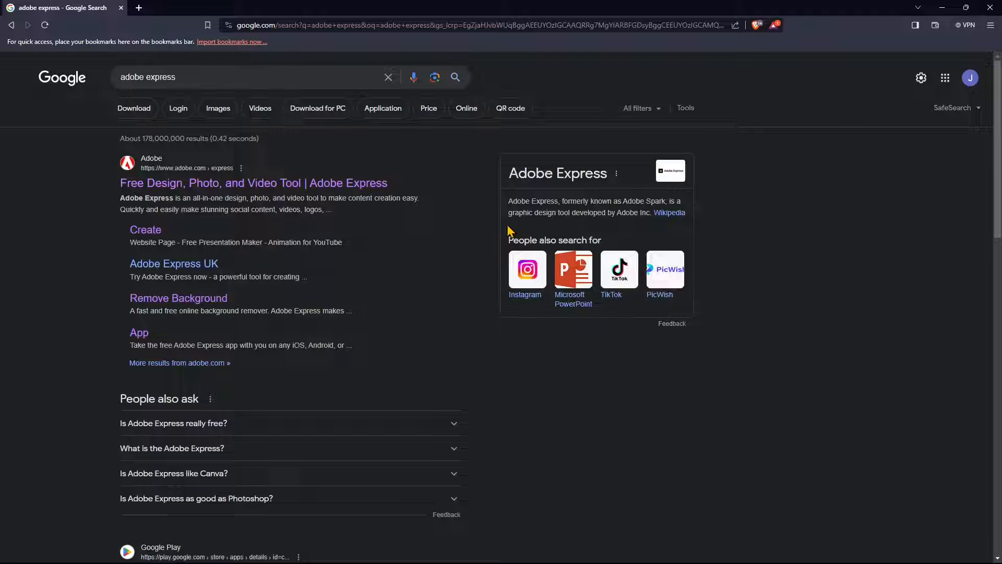
mouse_move(286, 268)
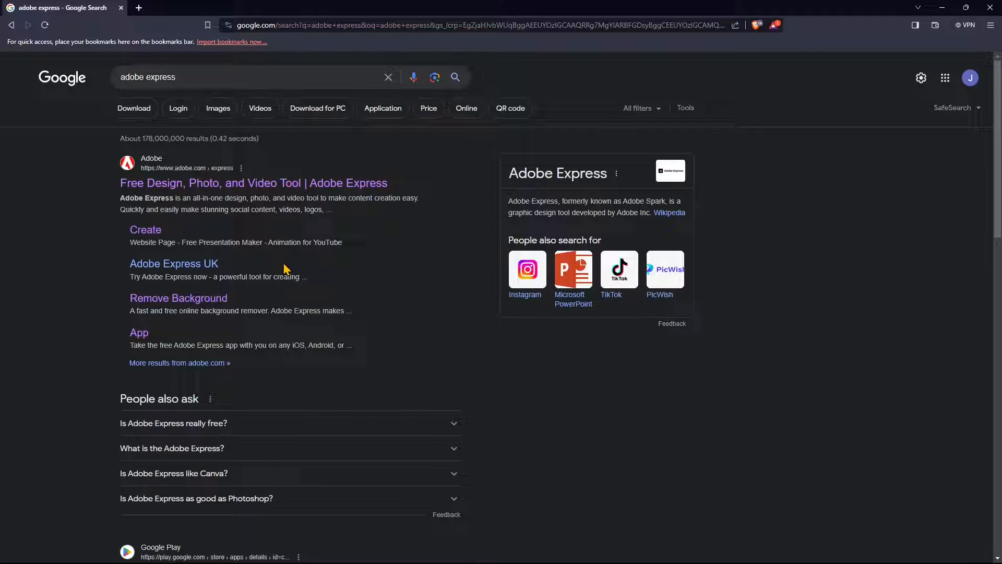
mouse_move(328, 242)
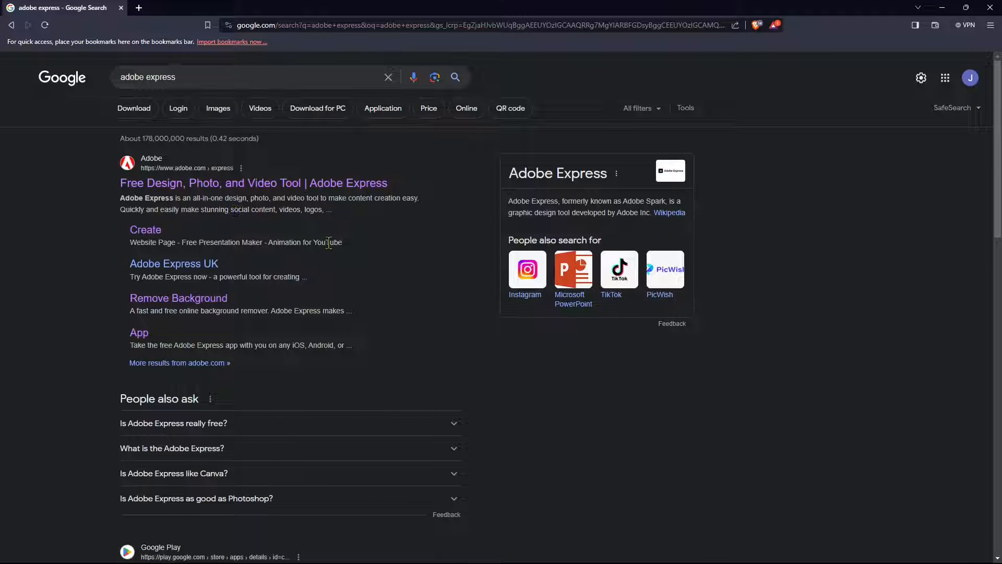
mouse_move(261, 265)
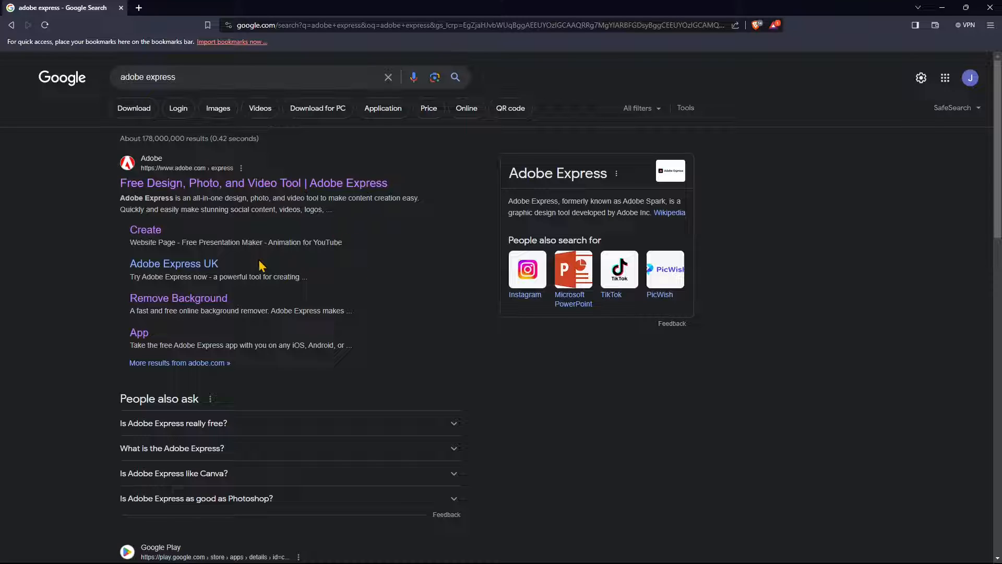
mouse_move(227, 271)
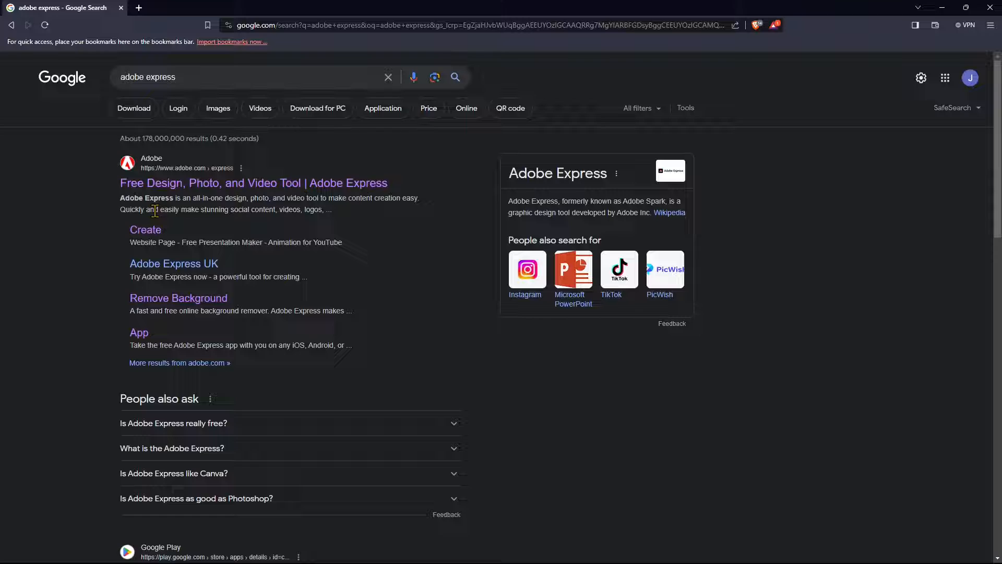
Step: Reopen the 'adobe express' Google query for editing, with the caret after 'adobe'
left_click(249, 76)
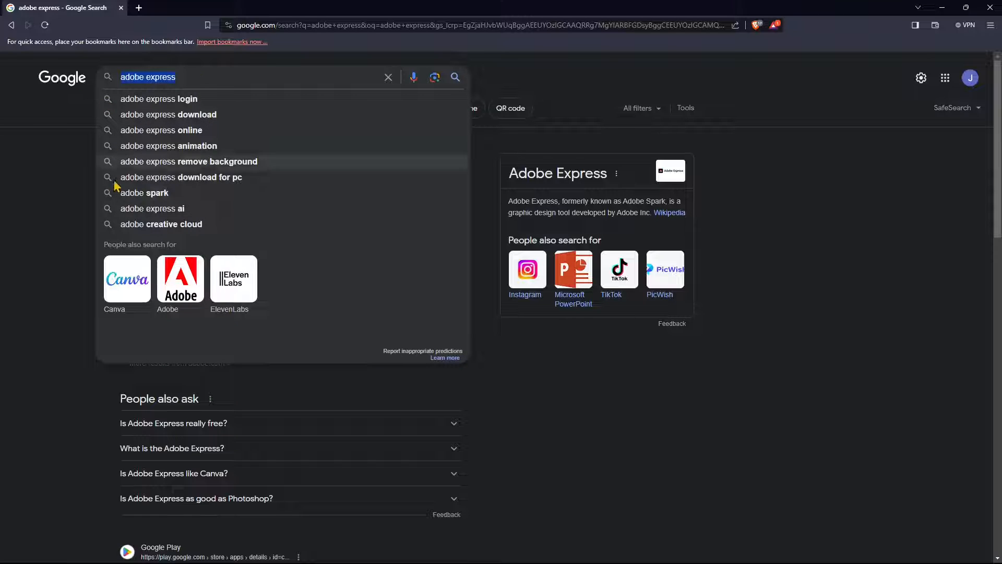
mouse_move(151, 85)
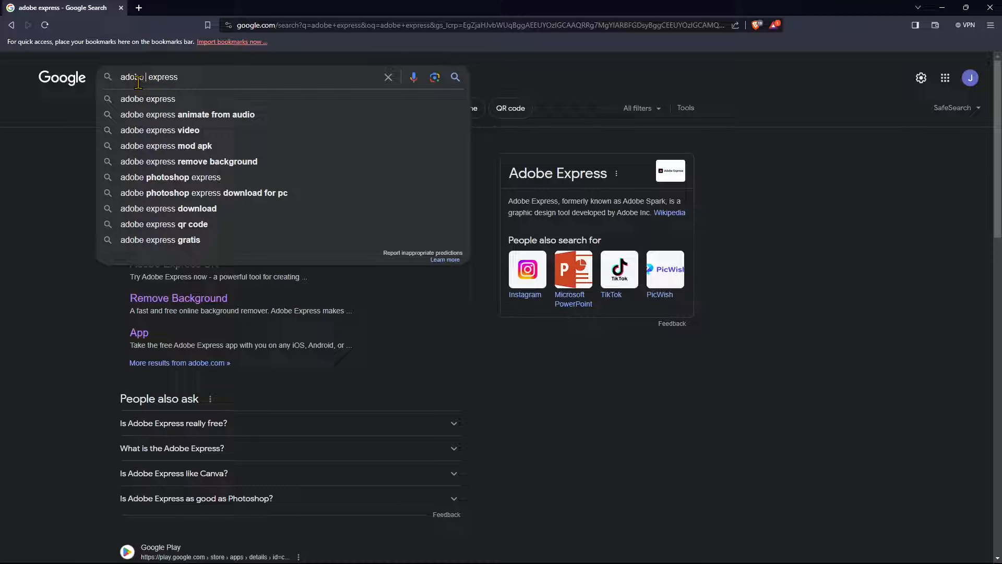
Step: Retype the query toward 'adobe photoshop express' after backing out of the Adobe Express result
type("phd")
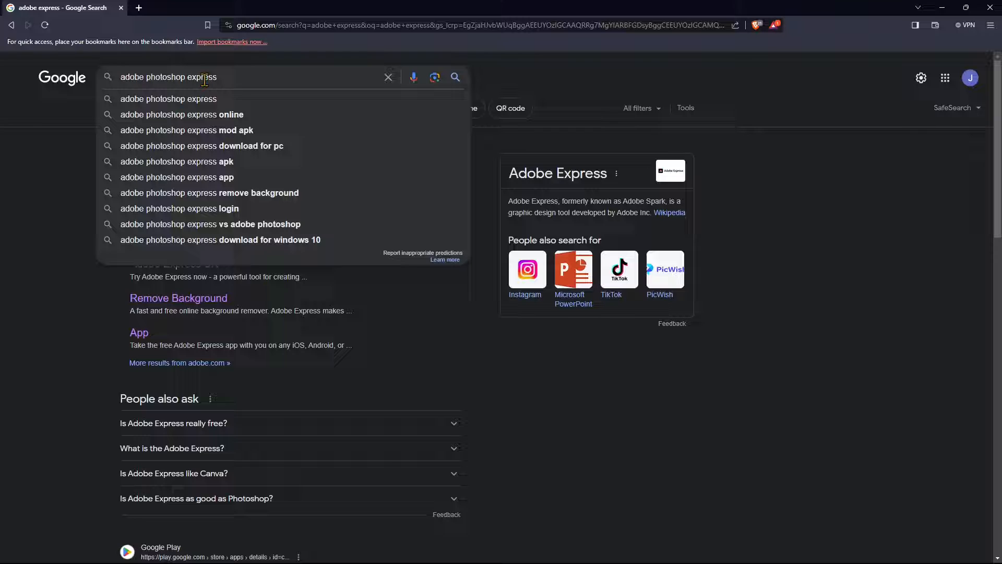
mouse_move(214, 77)
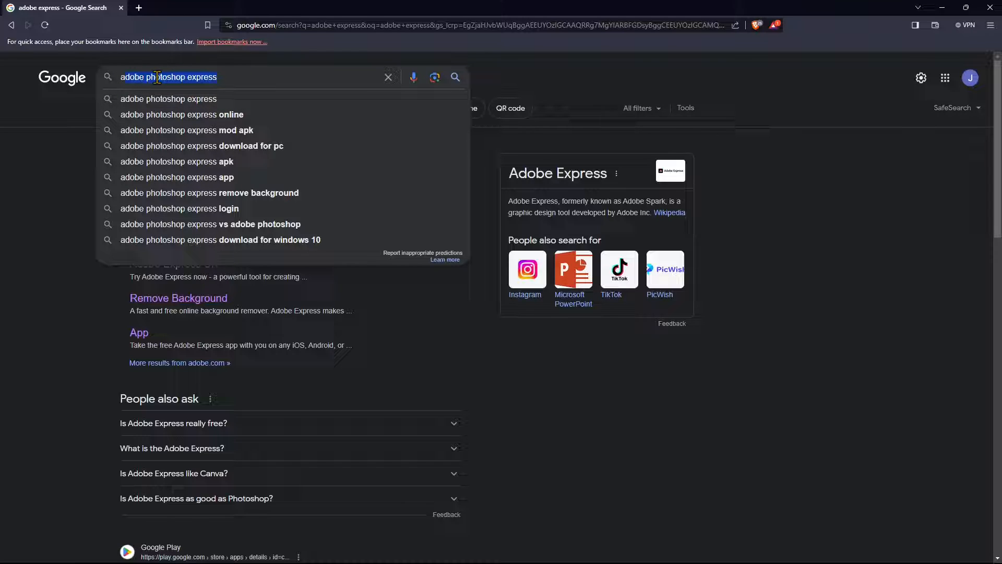
mouse_move(165, 91)
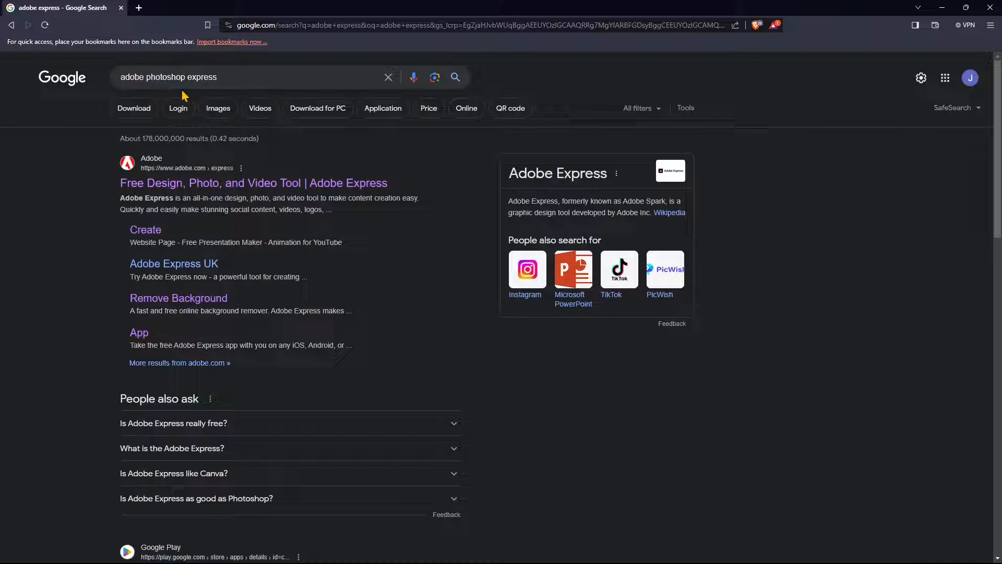
mouse_move(178, 297)
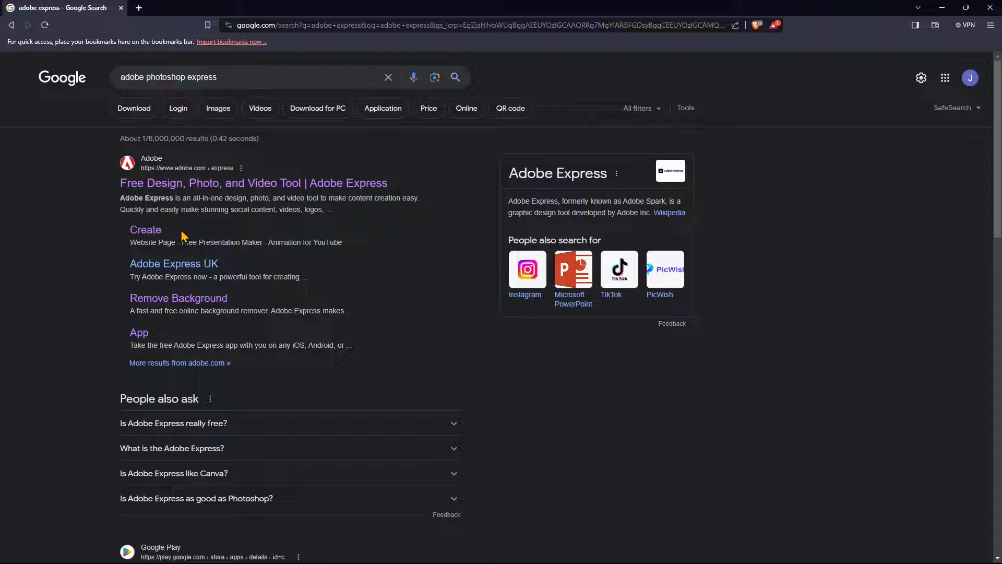
mouse_move(195, 131)
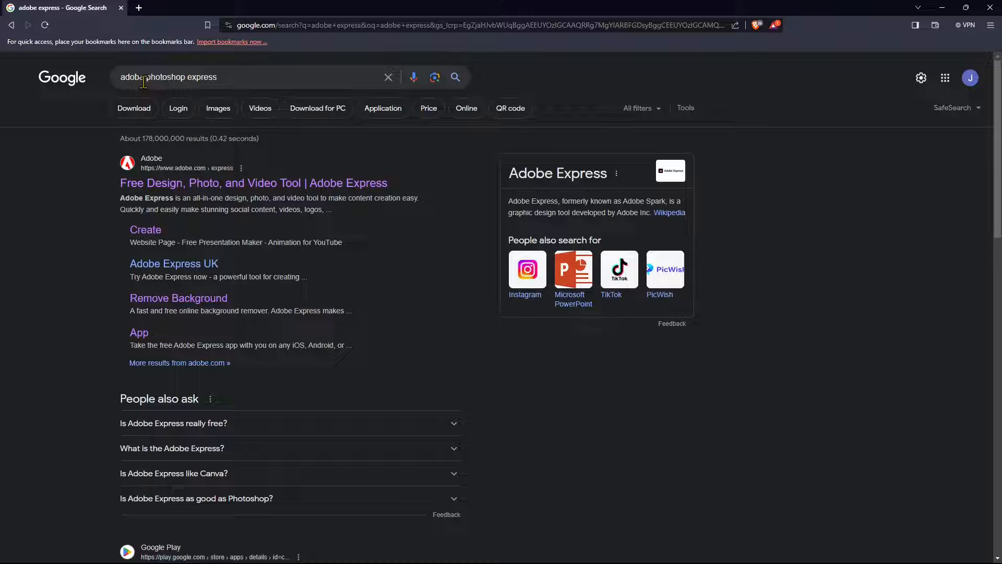
mouse_move(195, 94)
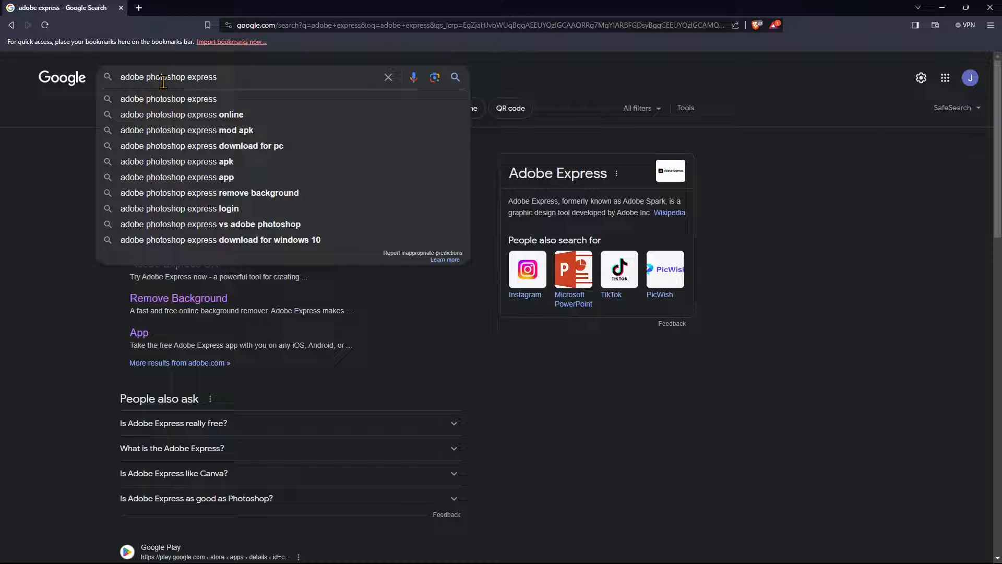
mouse_move(171, 103)
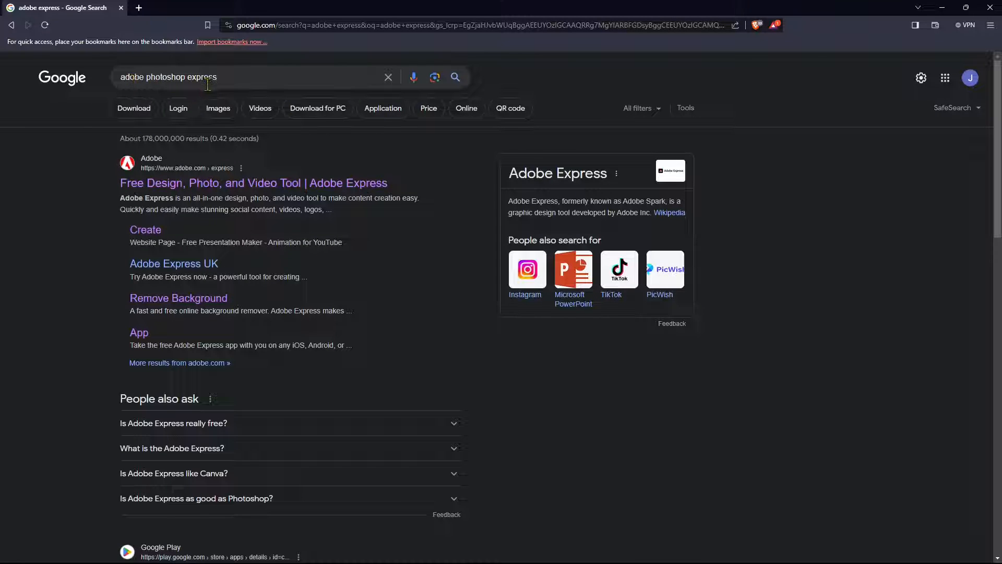
mouse_move(140, 168)
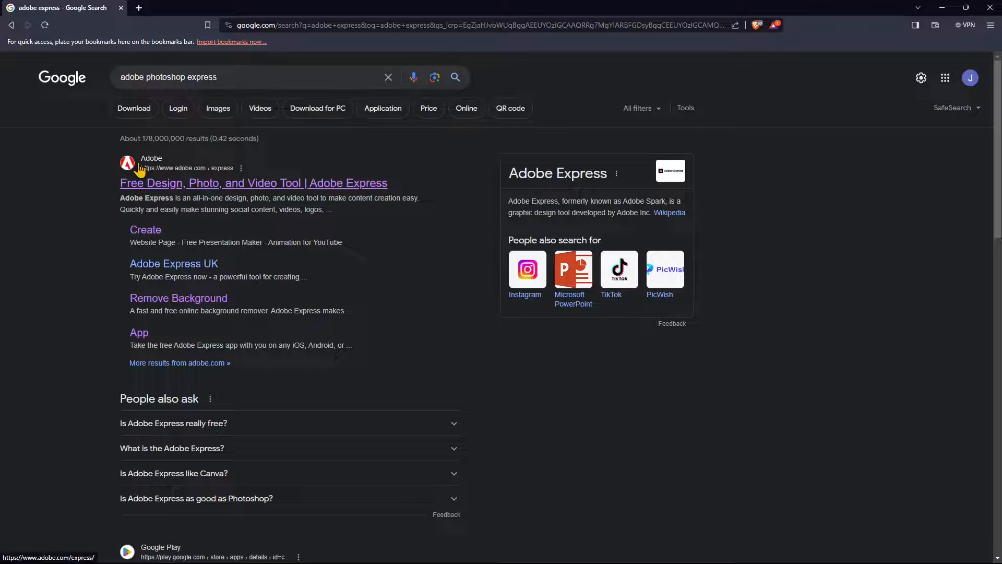
mouse_move(196, 184)
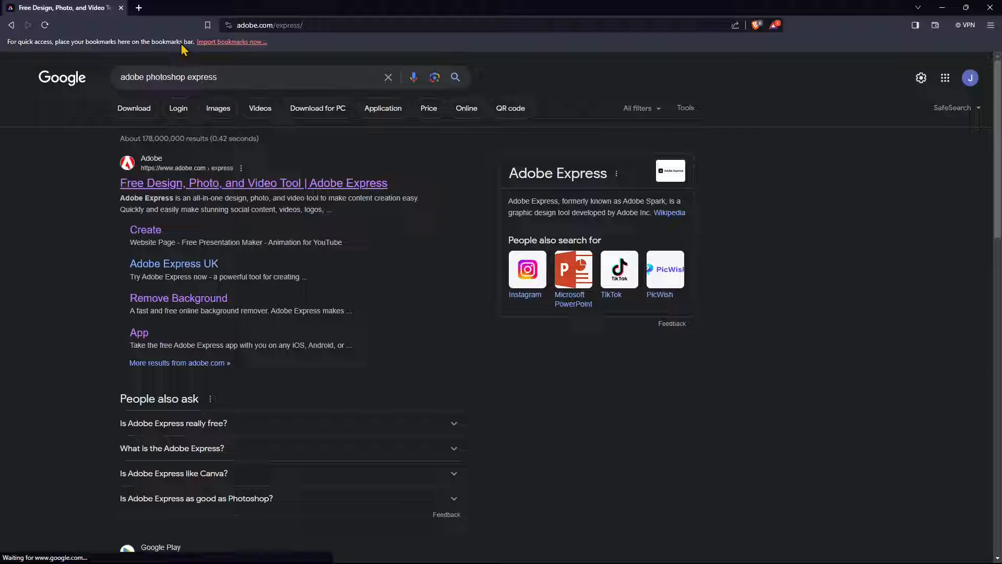
left_click(253, 183)
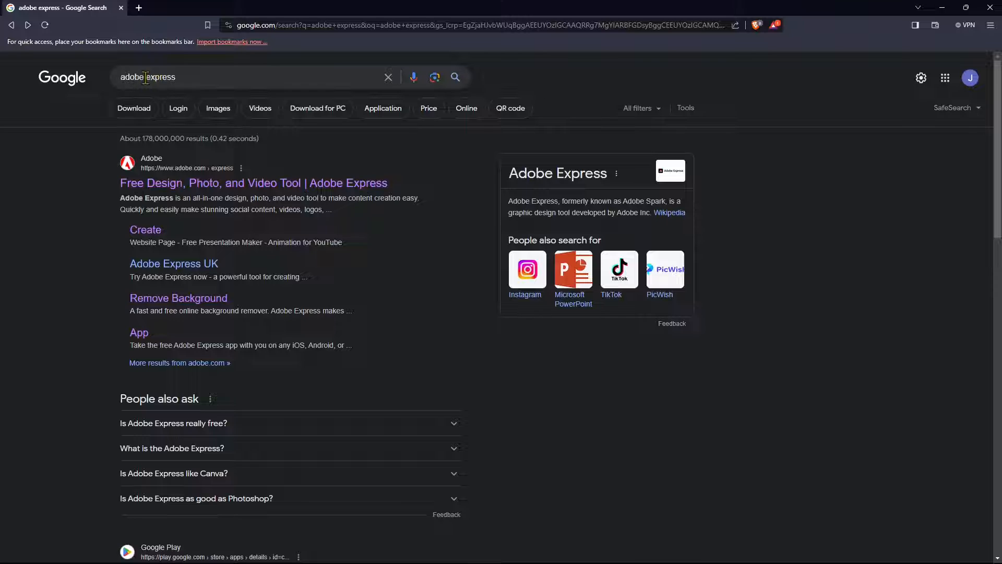
type("ph")
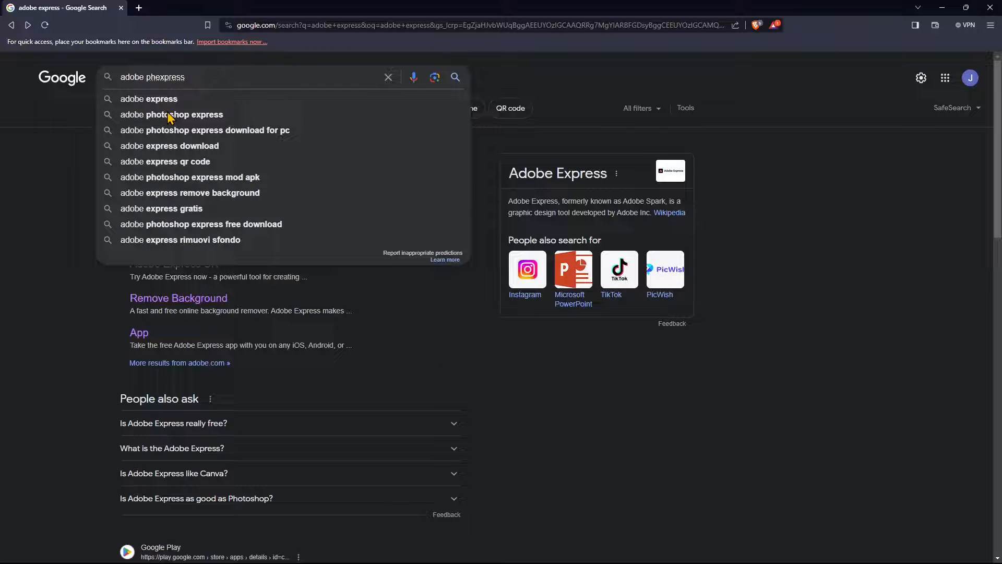
Step: Search 'adobe photoshop express' and open its adobe.com page, dismissing the regional site suggestion
left_click(171, 115)
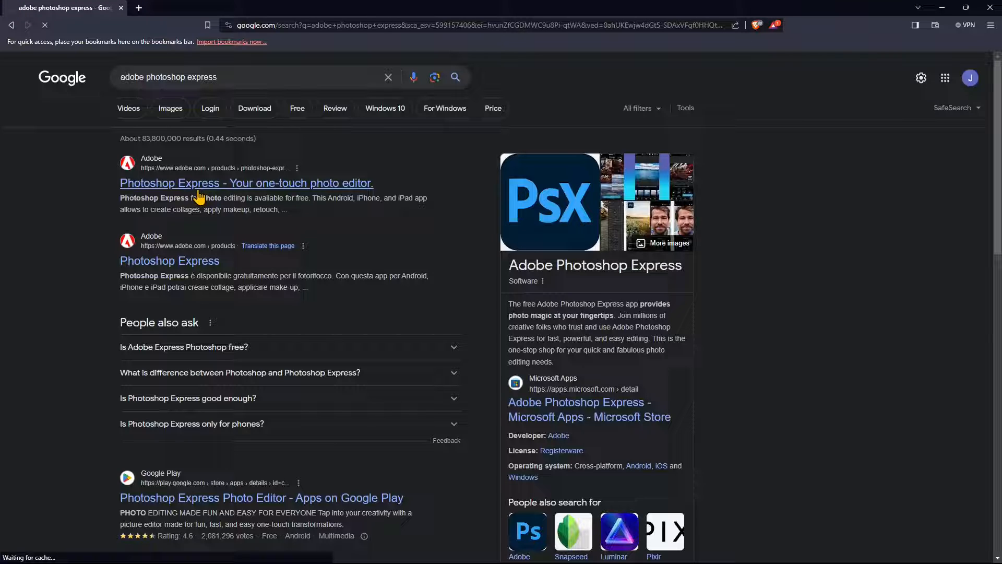
left_click(245, 182)
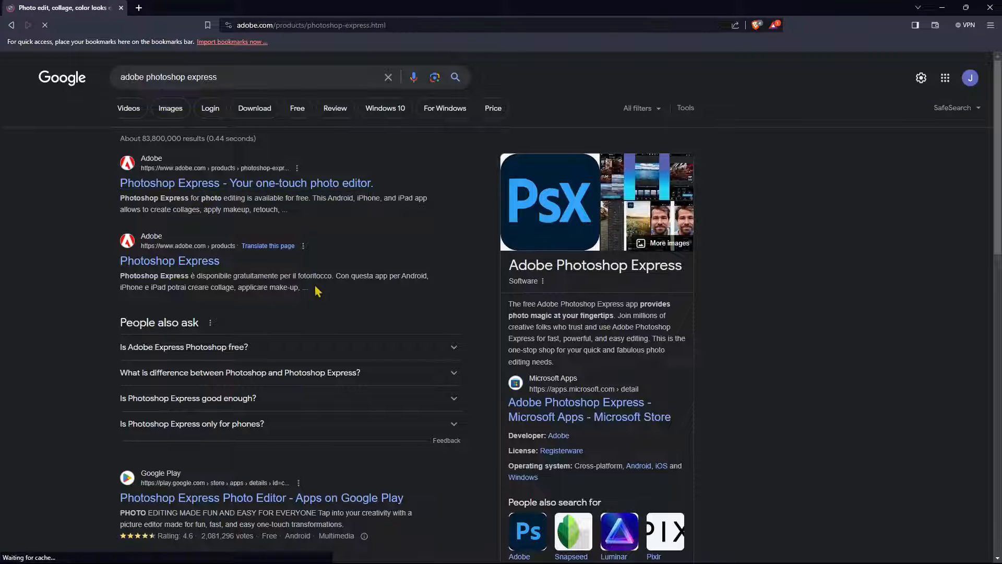
left_click(245, 183)
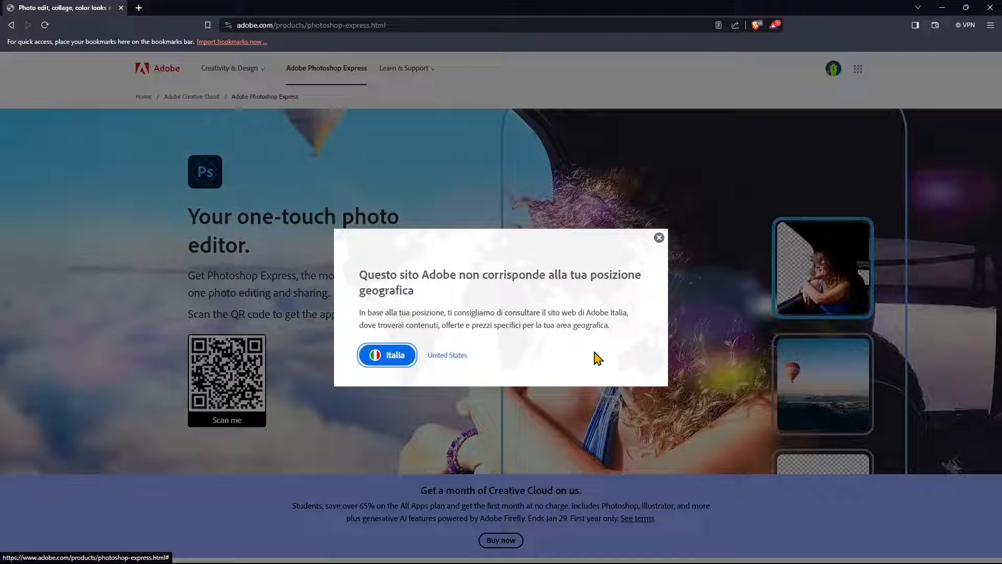
left_click(658, 238)
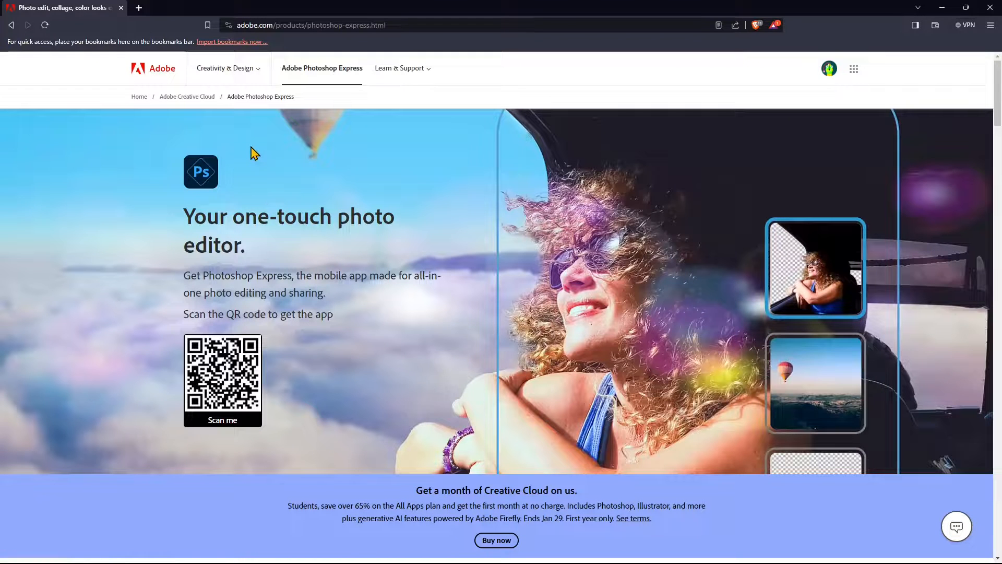
mouse_move(303, 144)
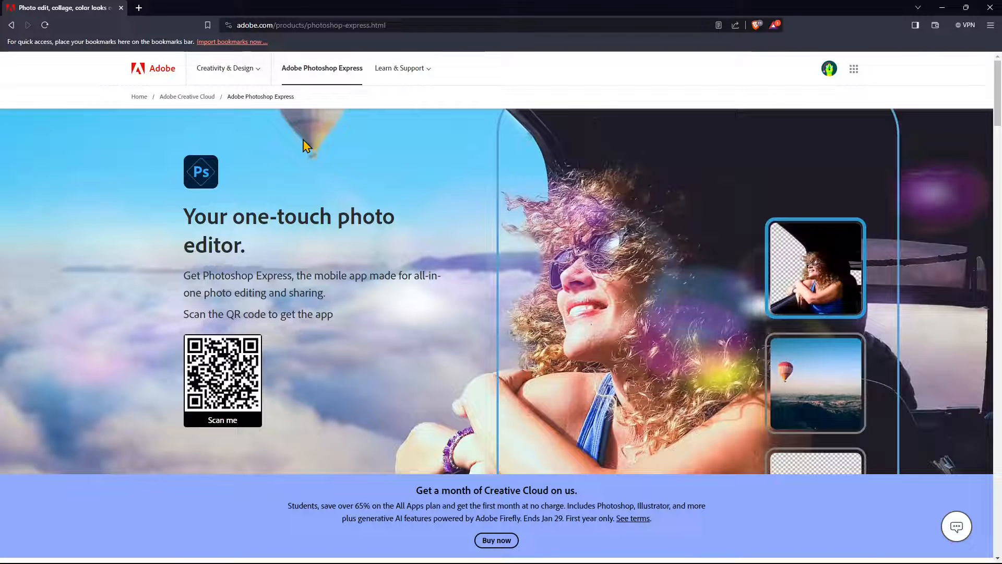
Step: Scroll the Photoshop Express page down to the footer and back up
scroll("down", 3)
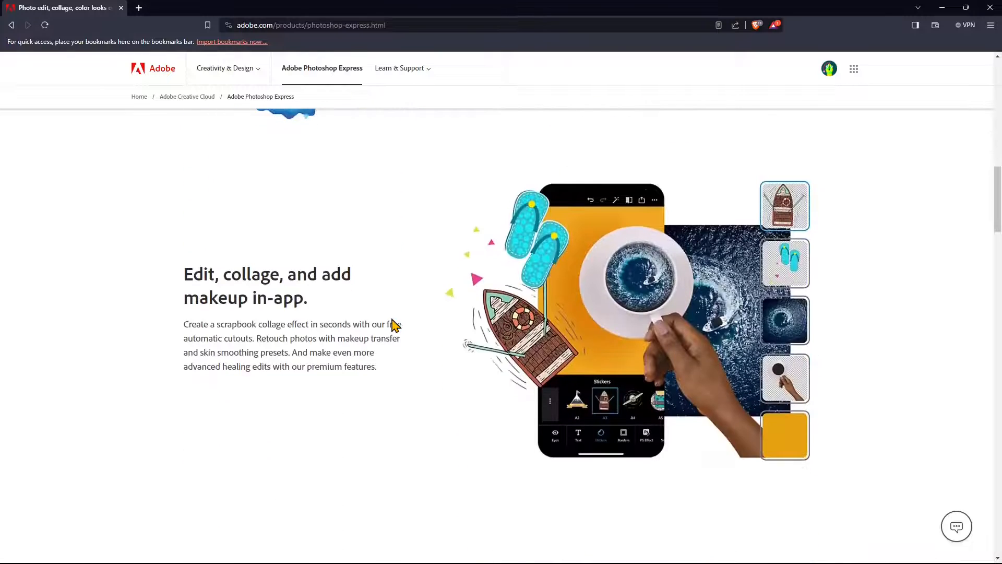
scroll("down", 3)
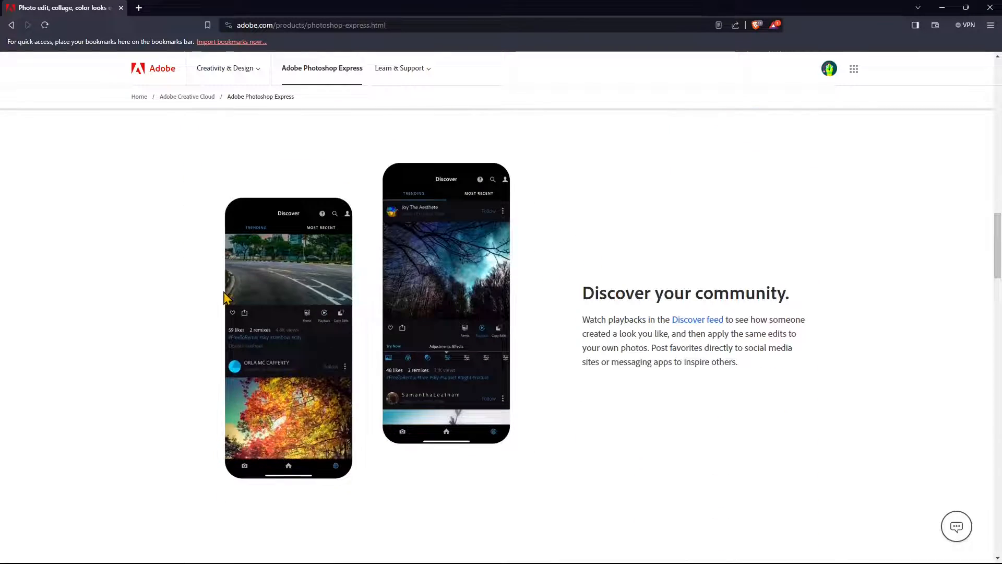
scroll("down", 3)
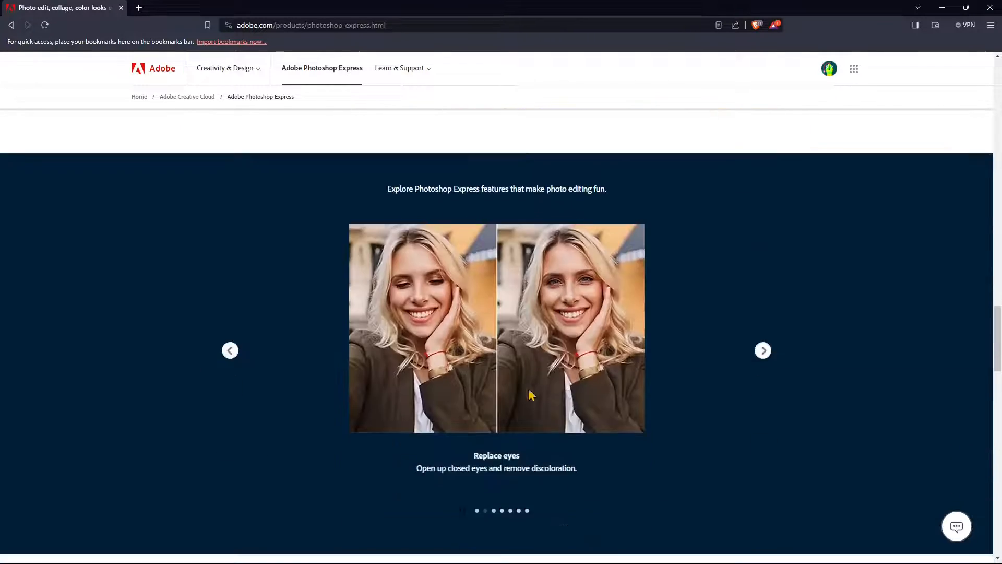
scroll("down", 3)
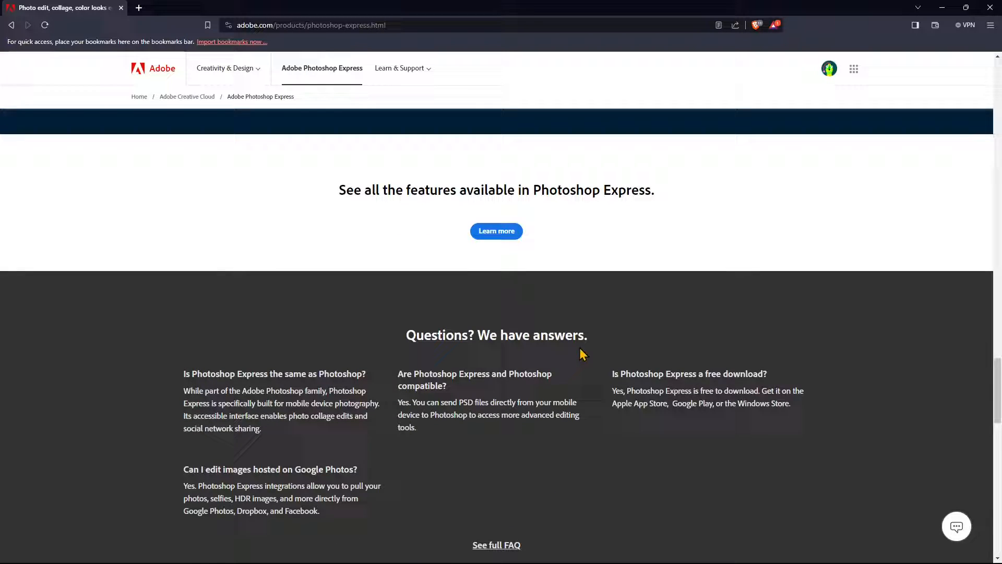
scroll("down", 3)
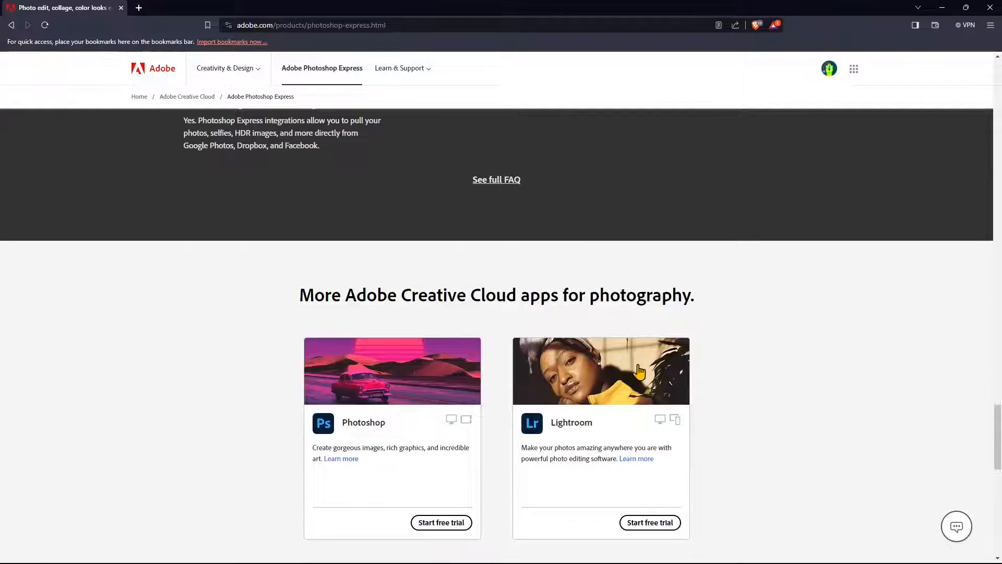
scroll("down", 3)
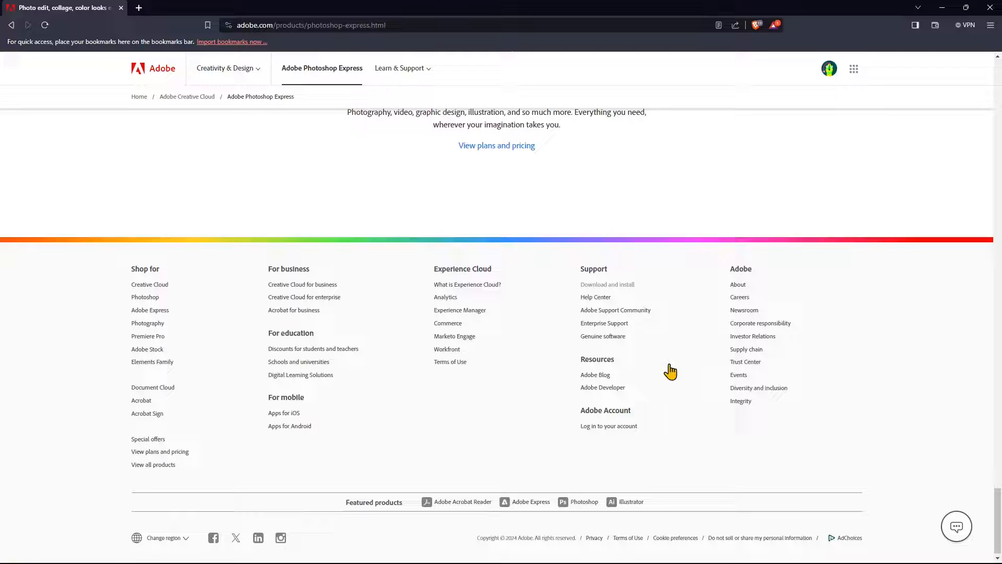
scroll("up", 3)
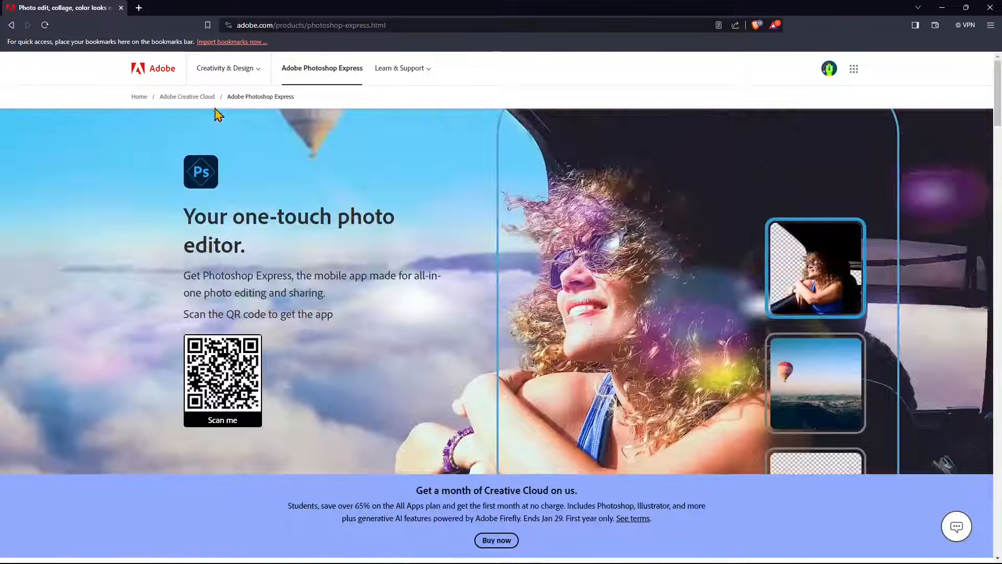
Step: Go from the Creativity & Design menu to the View all products catalog
left_click(226, 68)
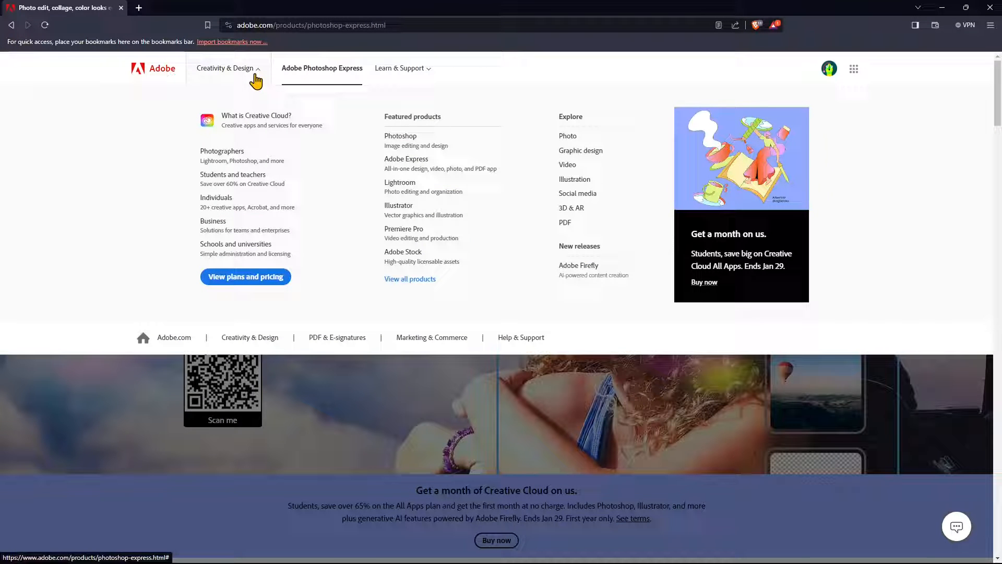
mouse_move(406, 158)
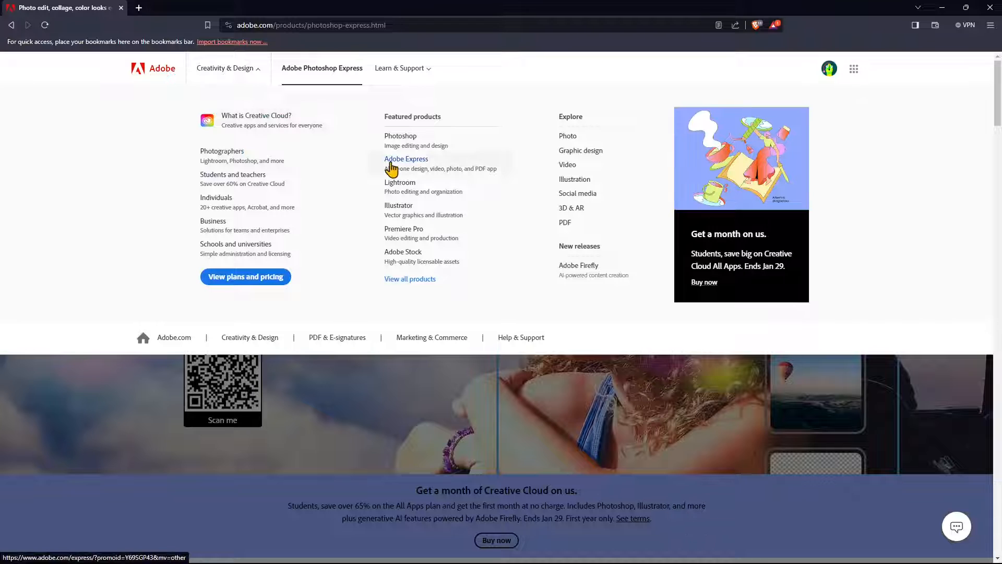
mouse_move(421, 171)
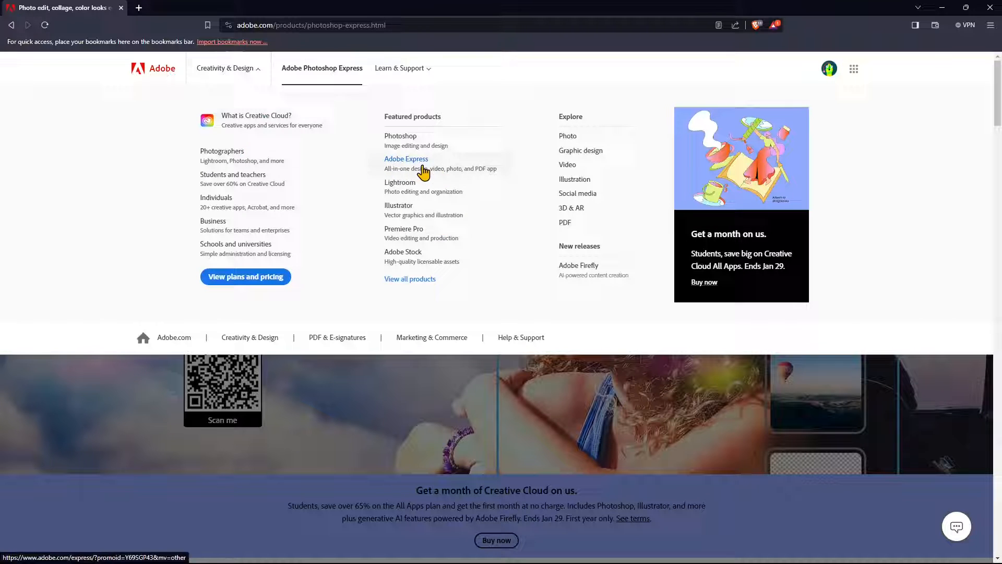
mouse_move(389, 275)
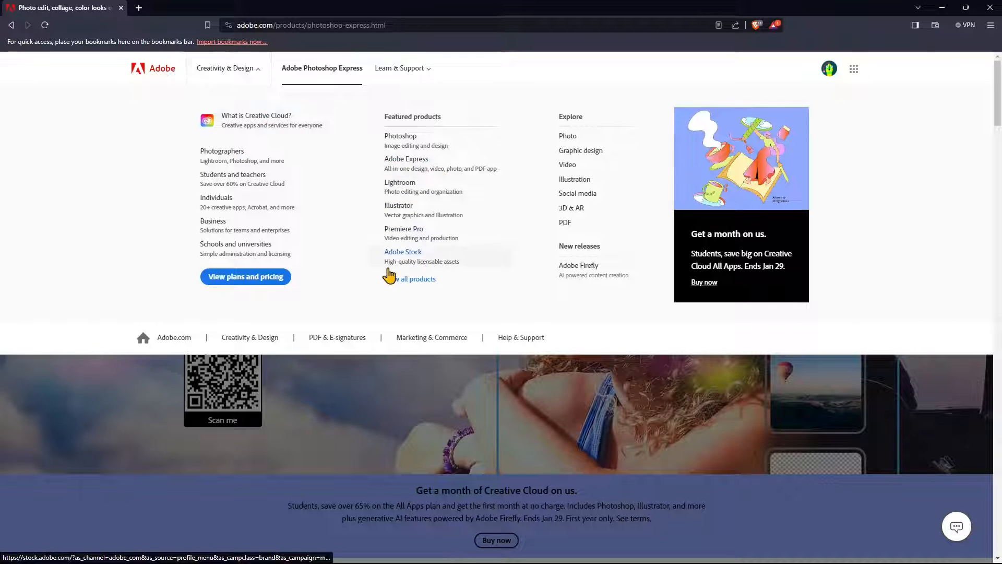
left_click(414, 279)
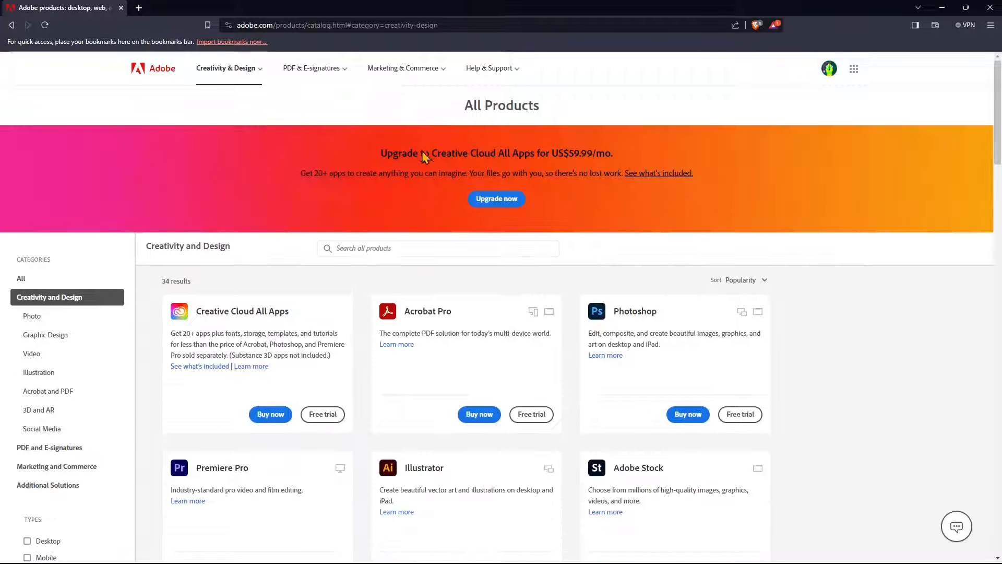
scroll("down", 3)
type("adobe photsho")
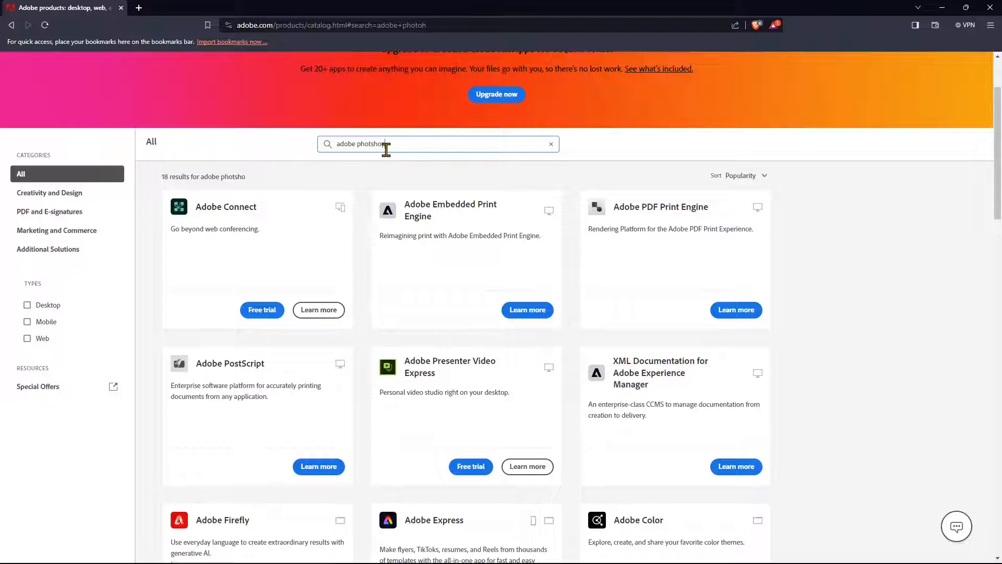
Step: Search the catalog for 'adobe photoshop' and follow Photoshop Express's Windows link
type("s")
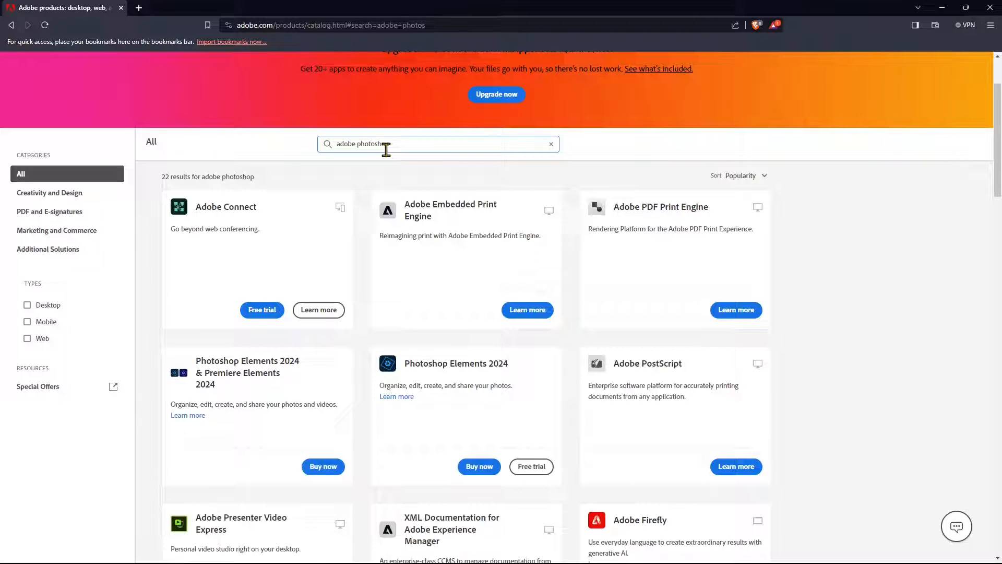
scroll("down", 3)
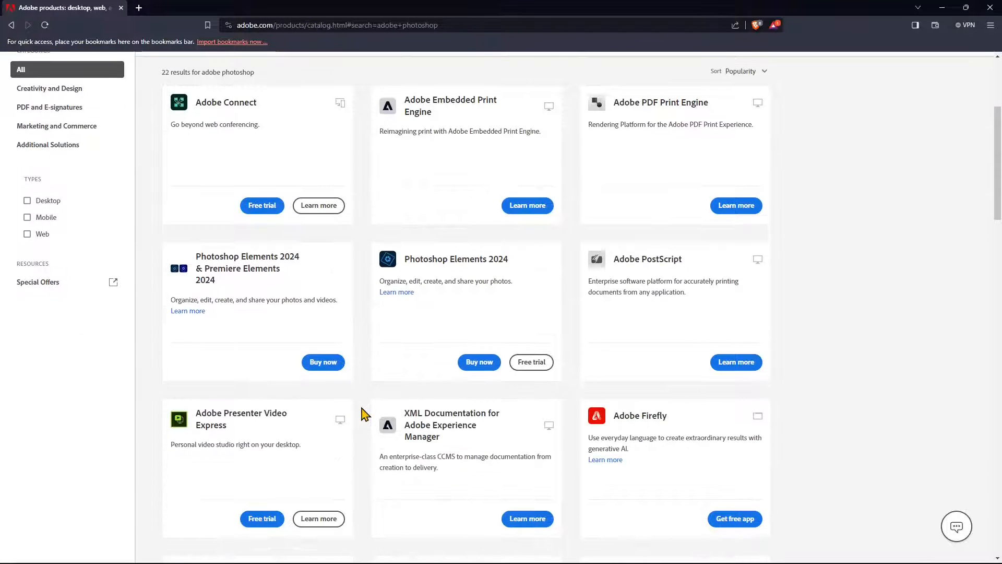
scroll("down", 3)
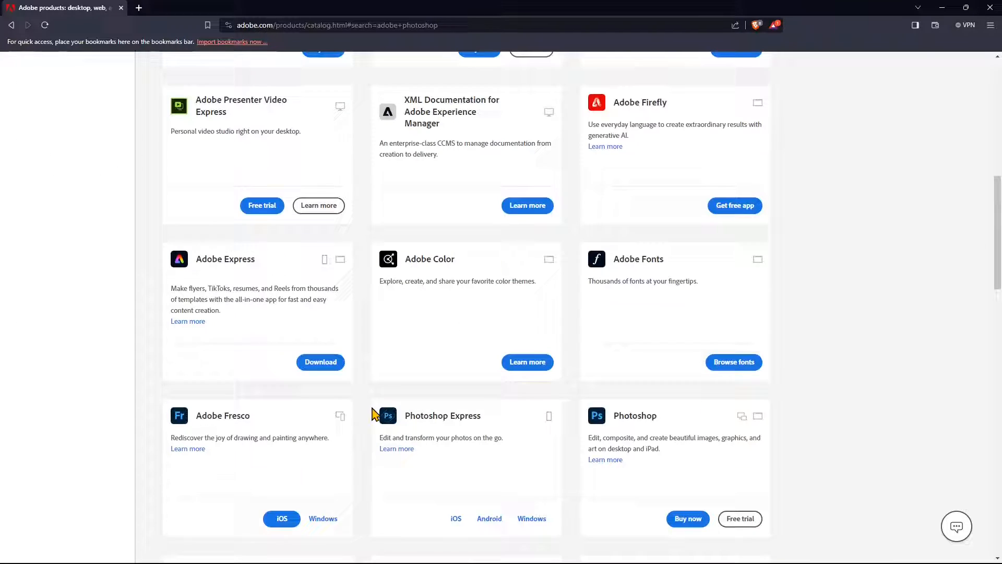
scroll("down", 3)
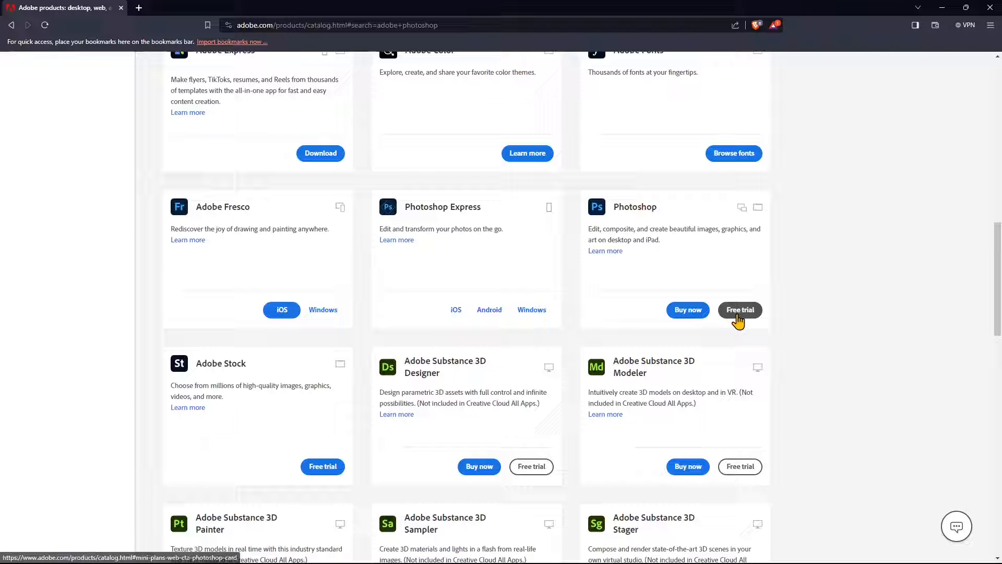
mouse_move(661, 214)
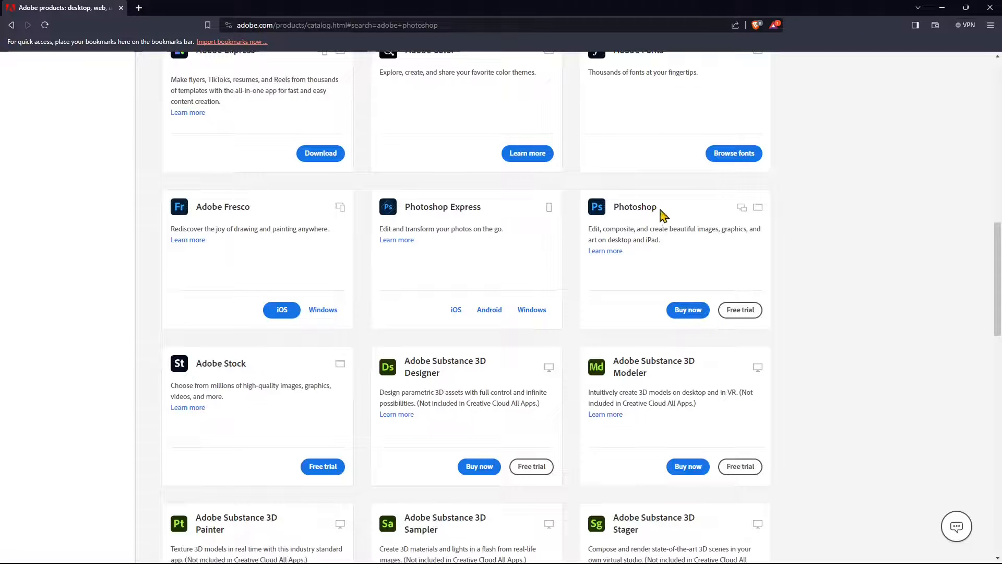
mouse_move(673, 231)
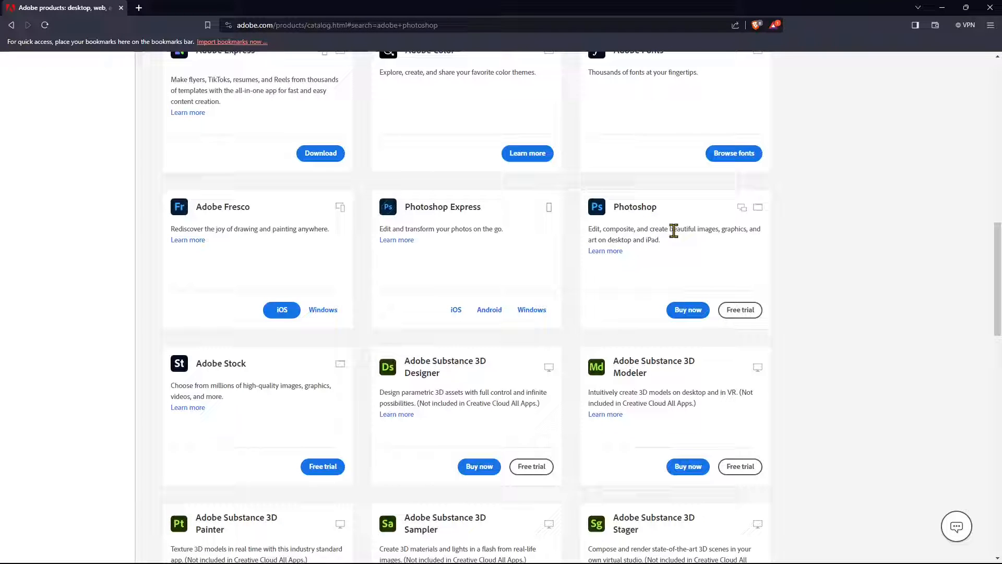
mouse_move(748, 283)
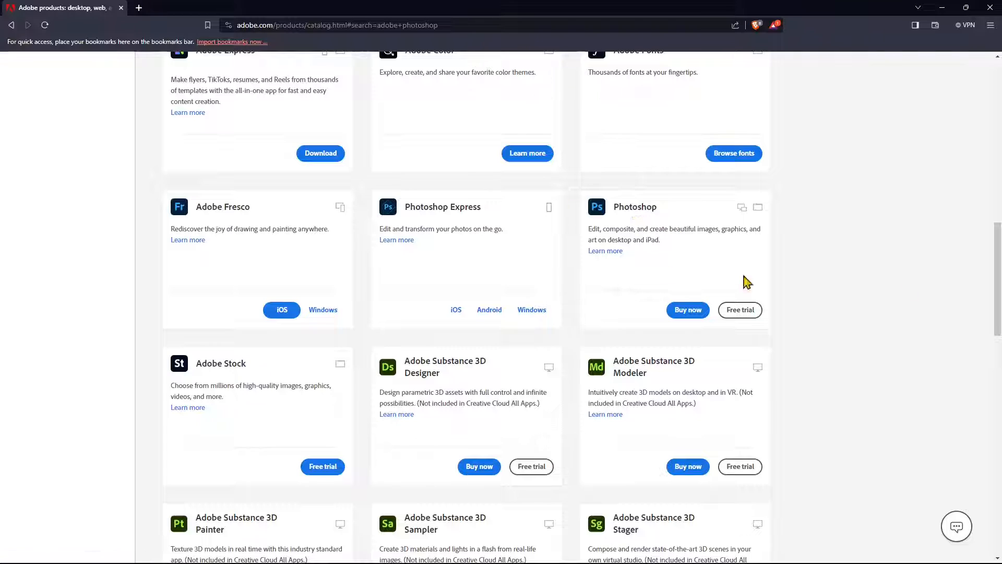
mouse_move(565, 251)
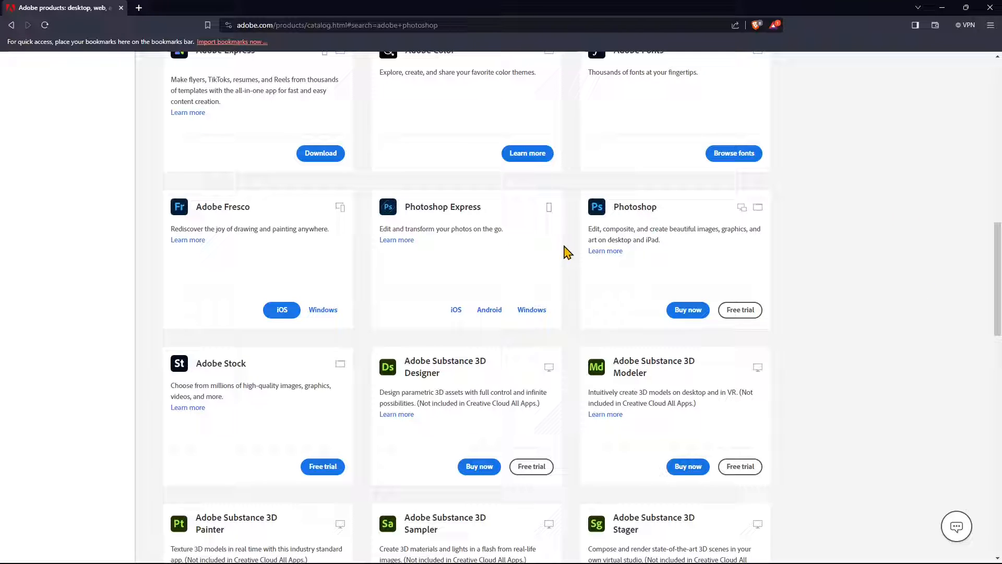
mouse_move(649, 228)
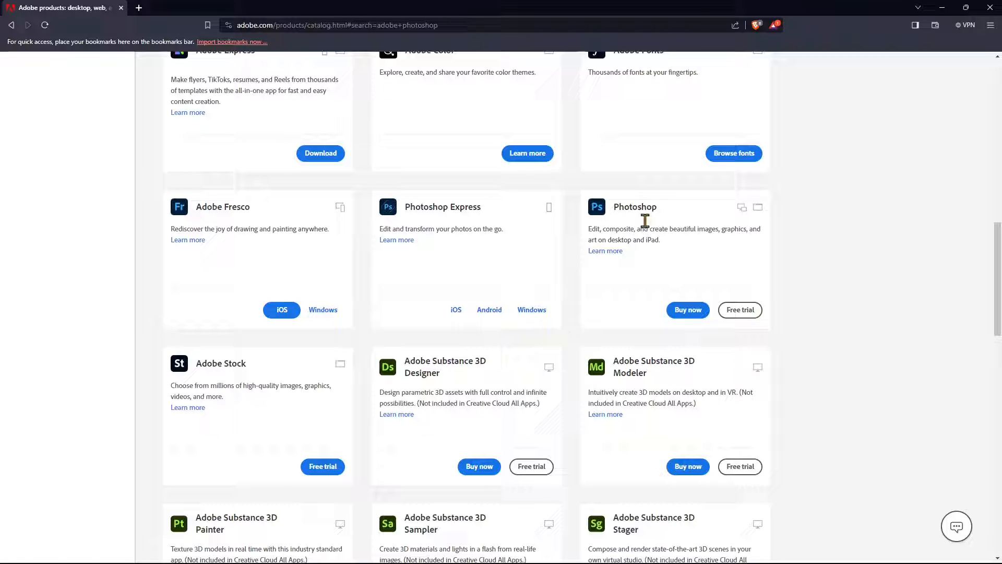
mouse_move(695, 228)
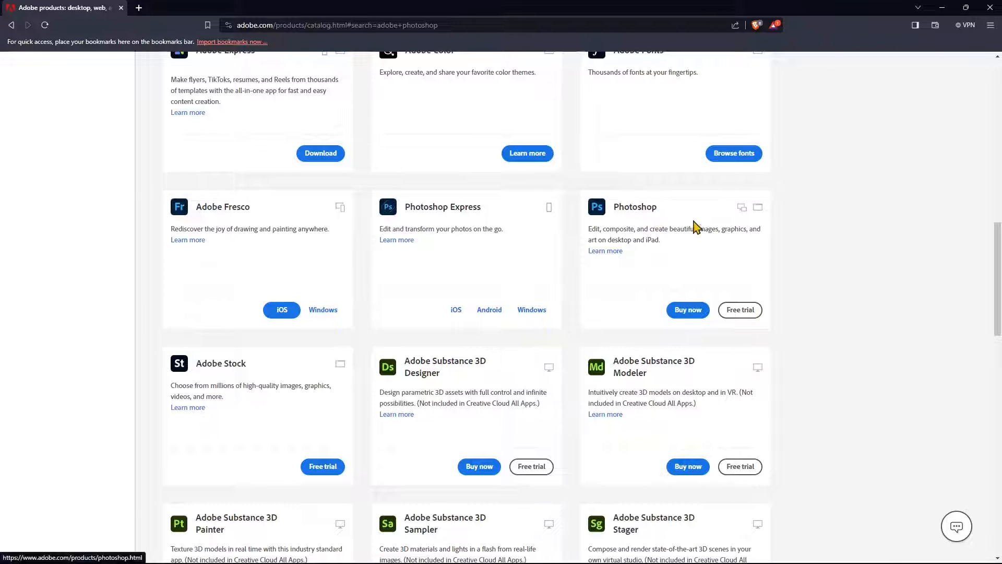
mouse_move(467, 216)
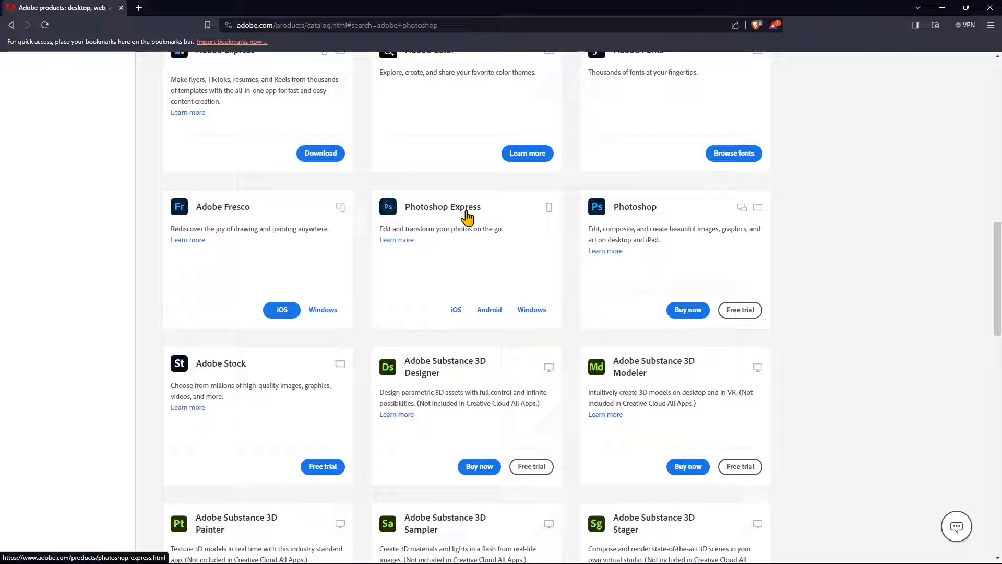
mouse_move(282, 310)
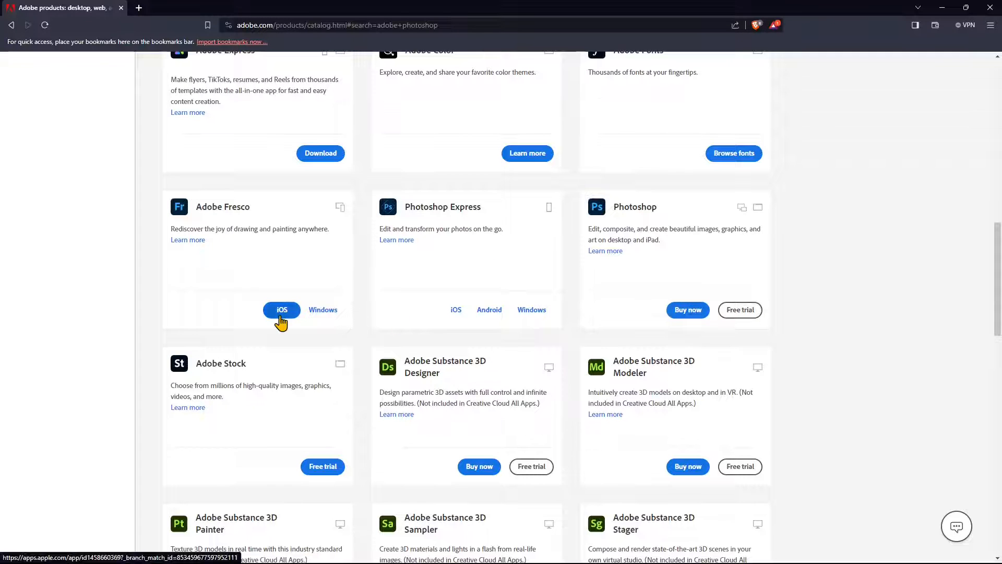
mouse_move(531, 310)
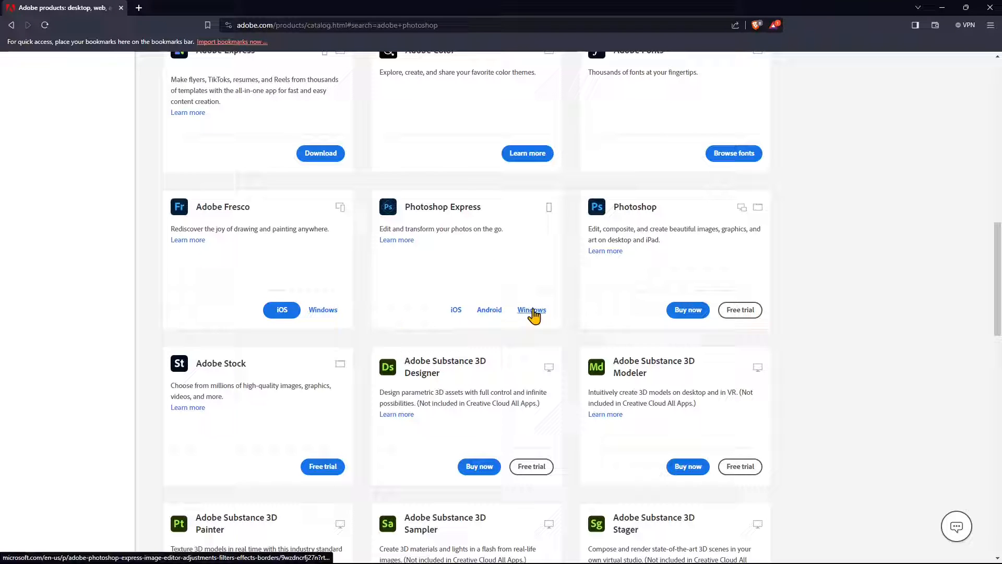
left_click(531, 309)
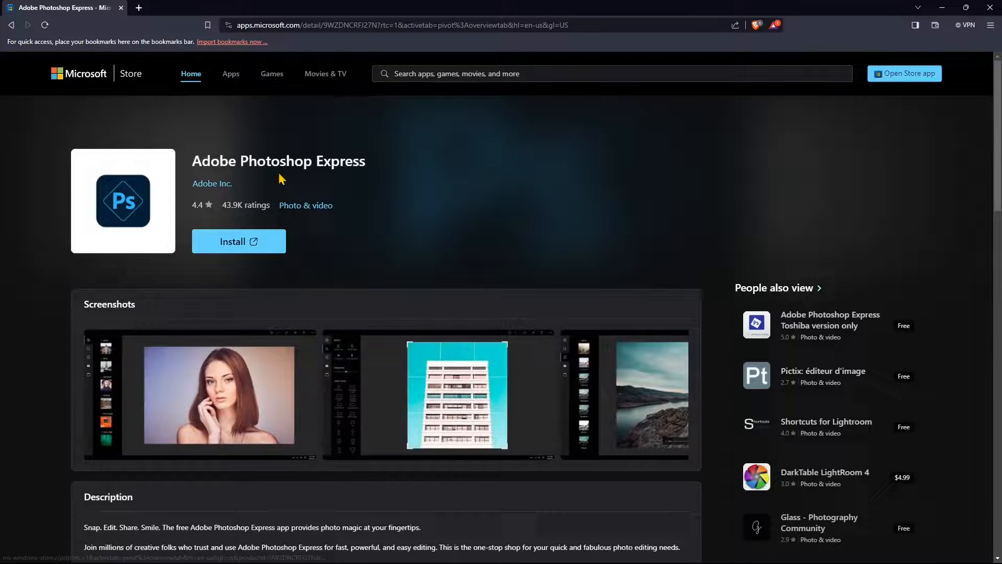
mouse_move(246, 247)
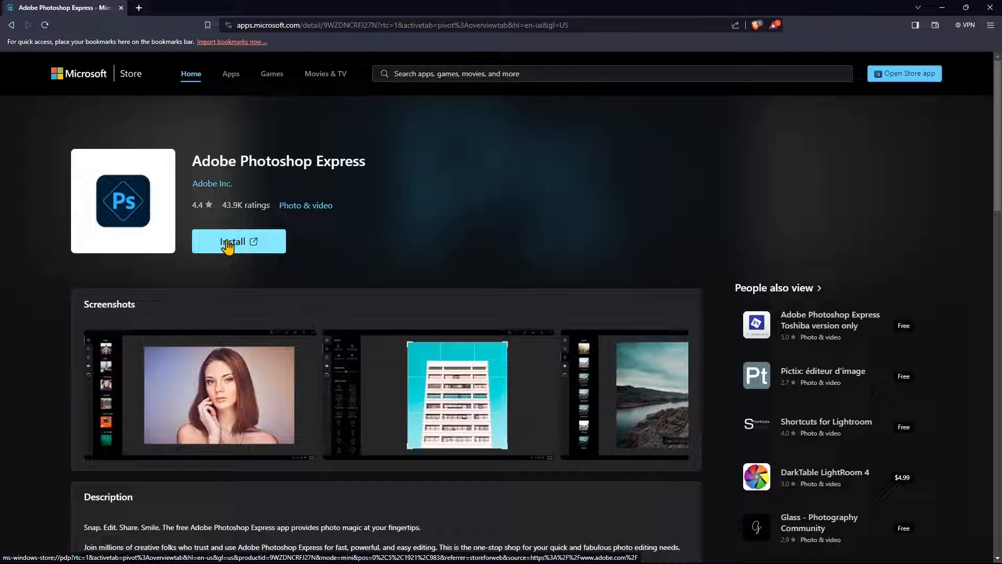
mouse_move(122, 16)
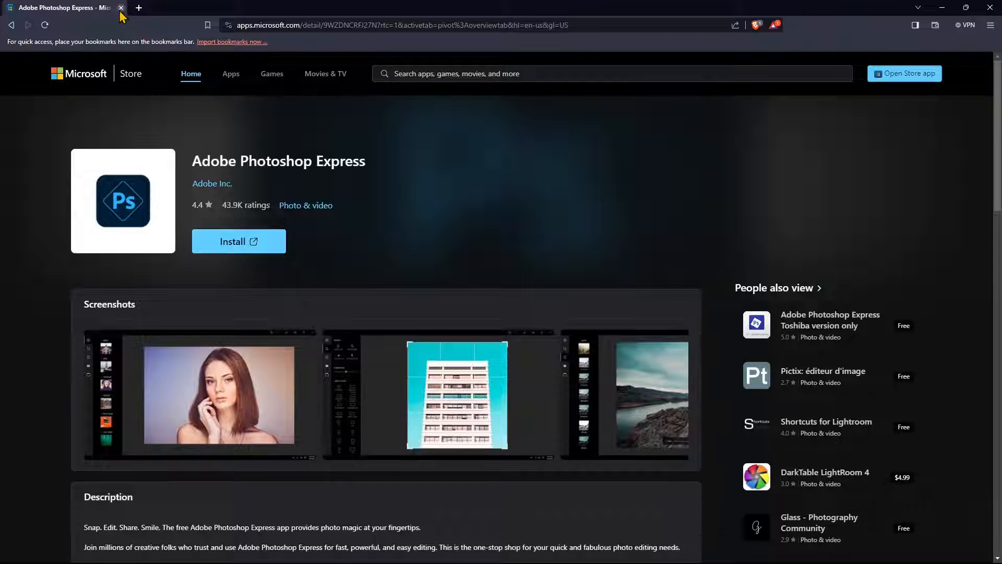
Step: Close the Photoshop Express Microsoft Store page
left_click(238, 241)
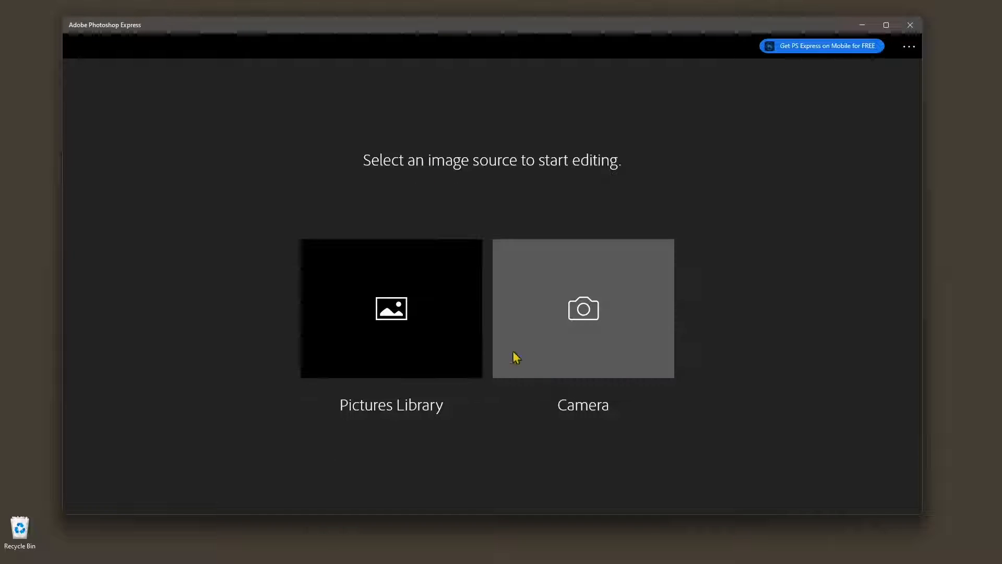
mouse_move(538, 193)
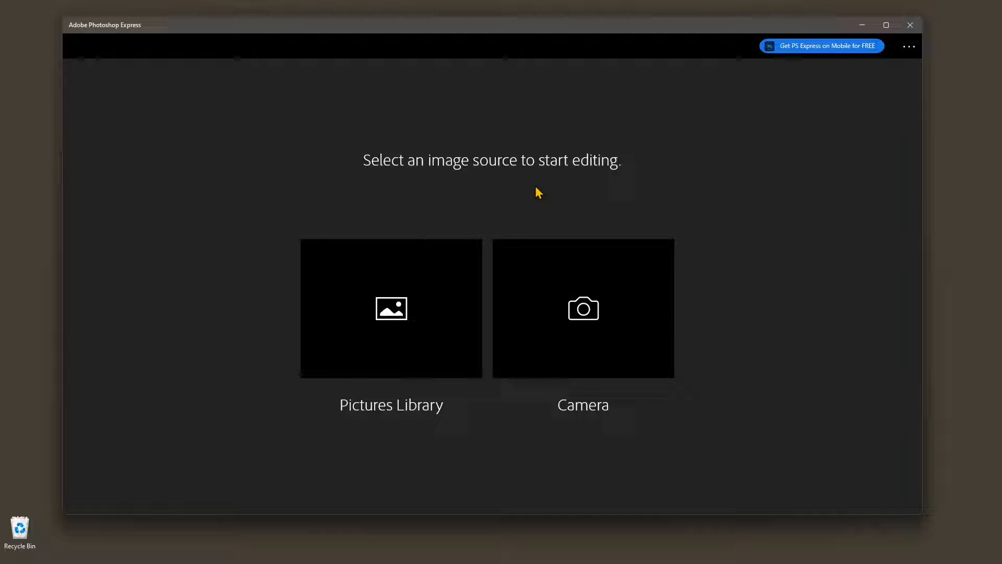
mouse_move(496, 300)
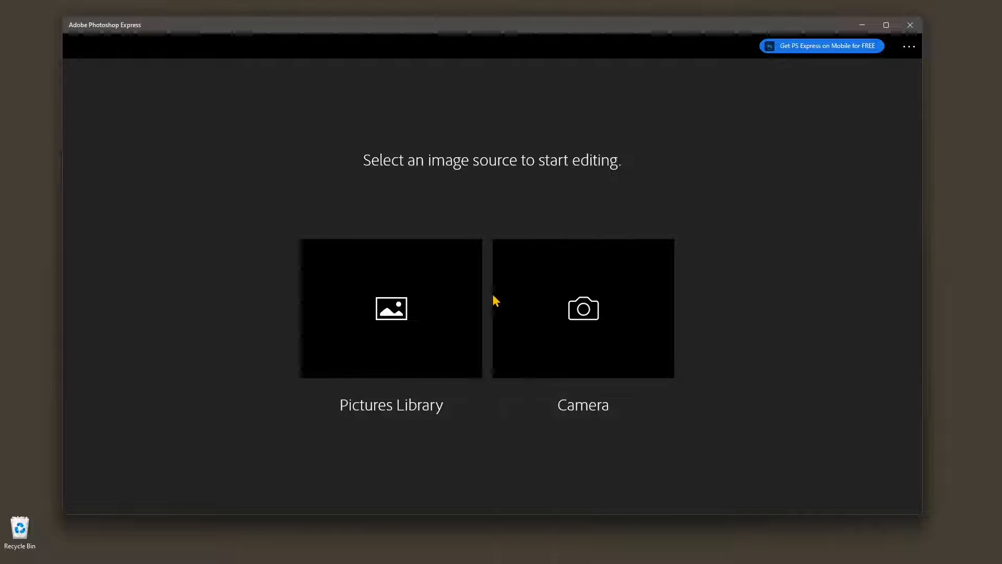
mouse_move(463, 317)
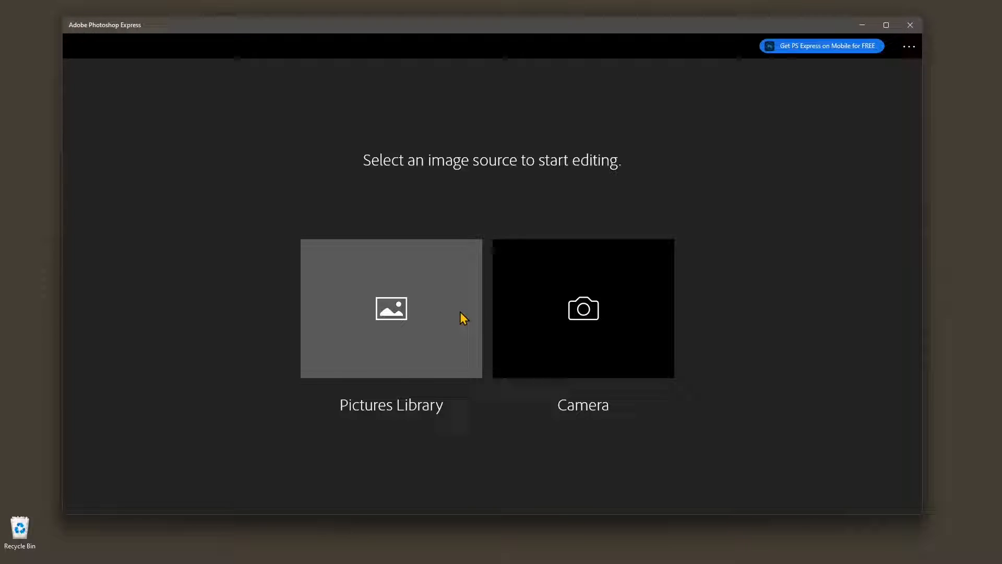
mouse_move(569, 322)
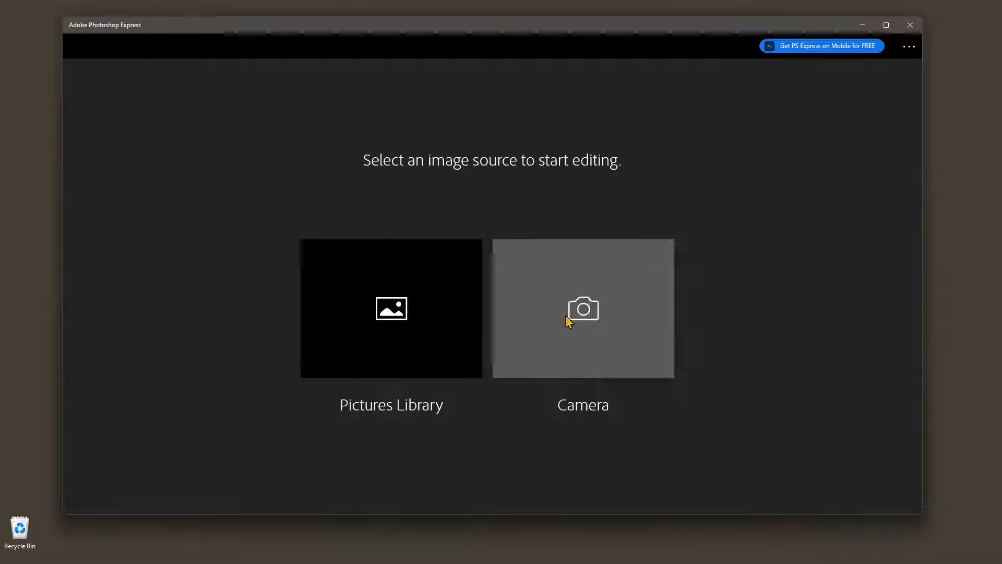
mouse_move(373, 472)
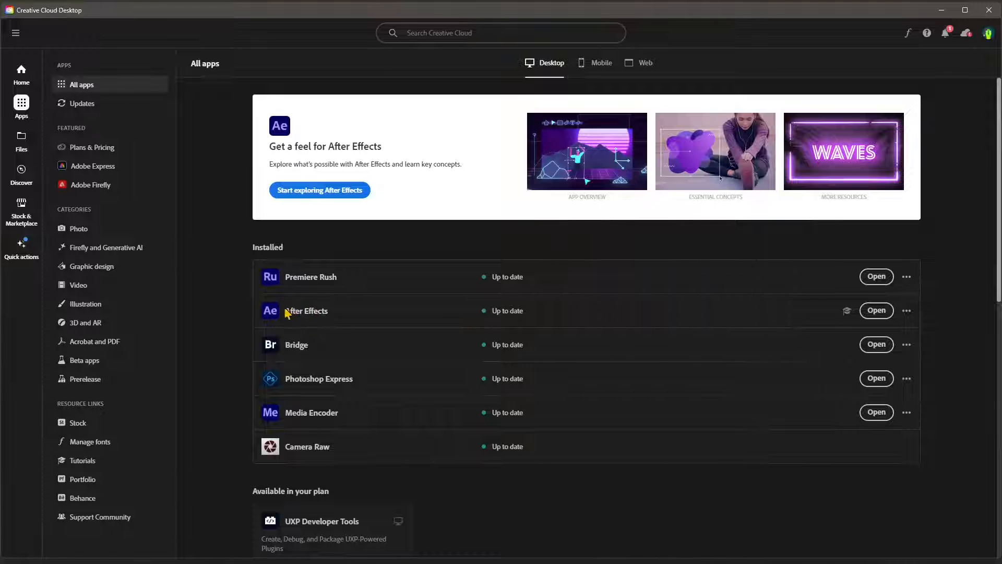
mouse_move(315, 384)
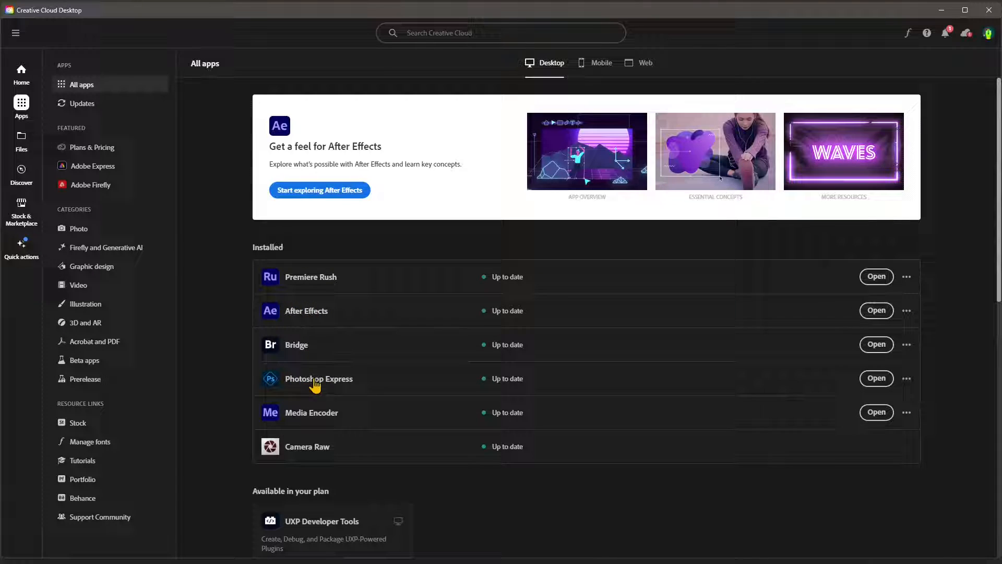
mouse_move(833, 399)
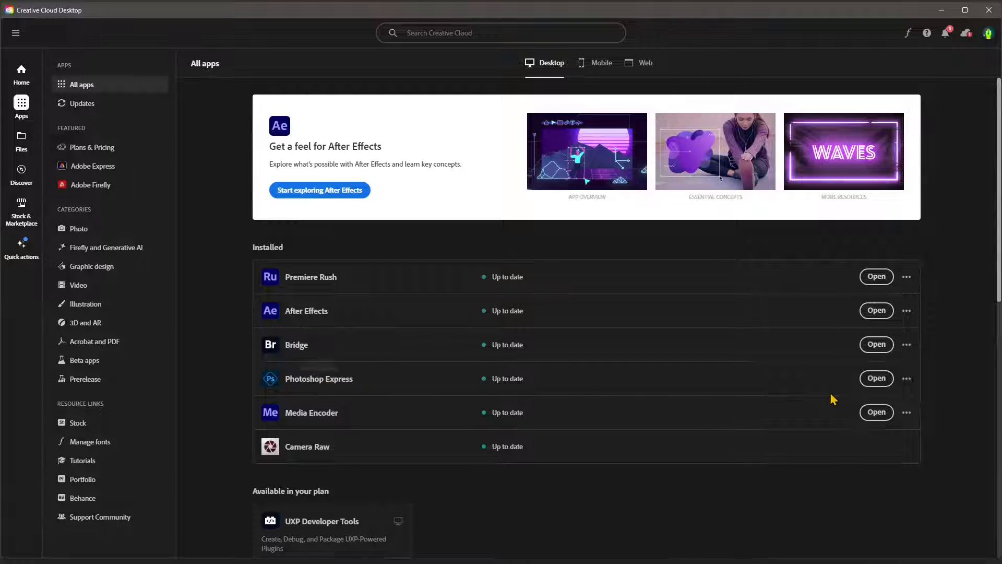
mouse_move(877, 378)
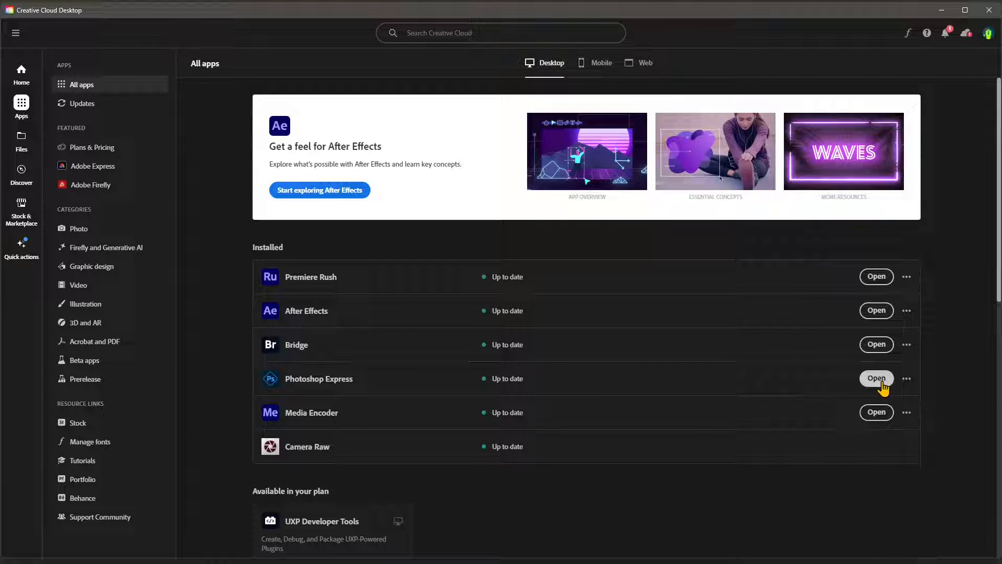
mouse_move(381, 462)
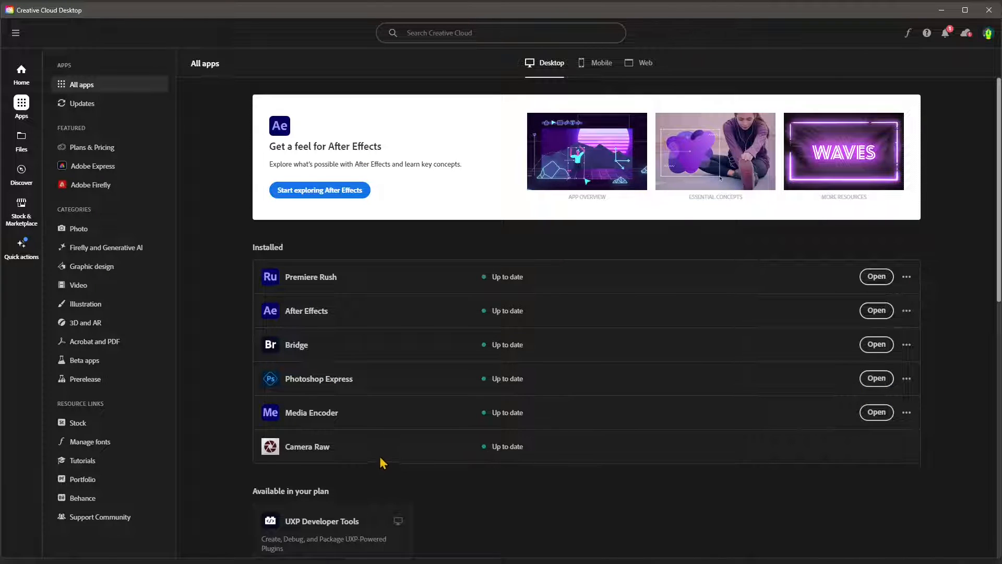
mouse_move(281, 395)
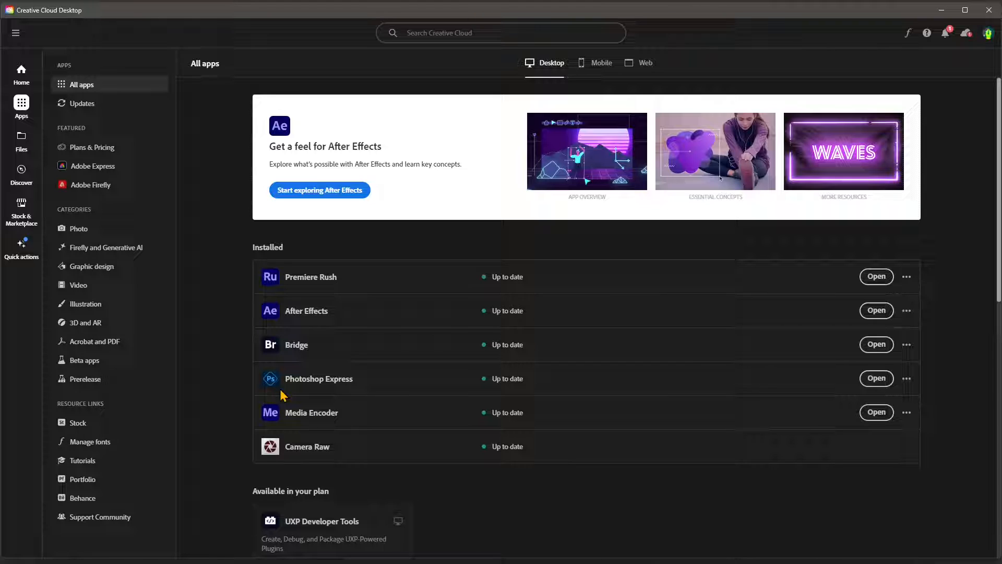
mouse_move(436, 424)
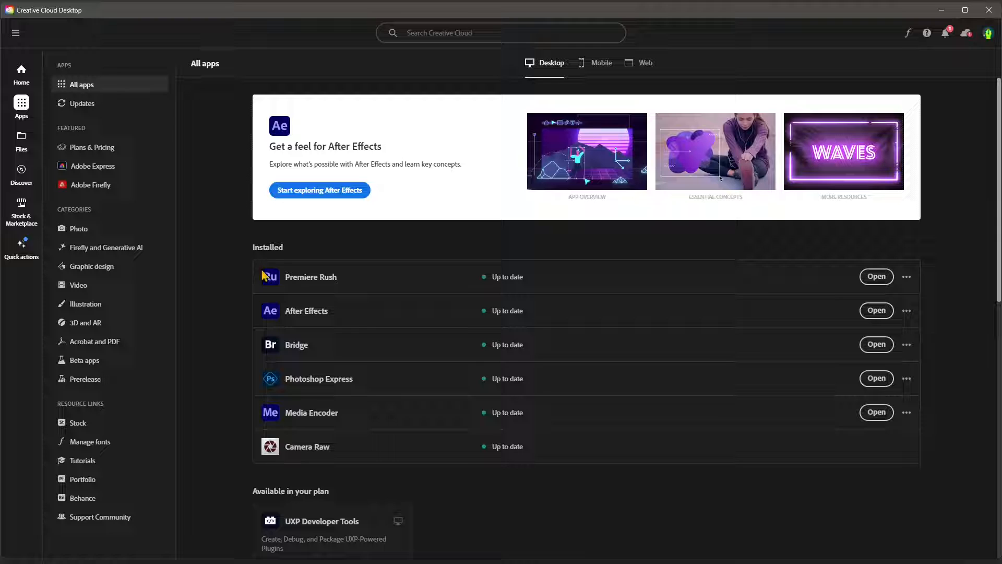
mouse_move(305, 311)
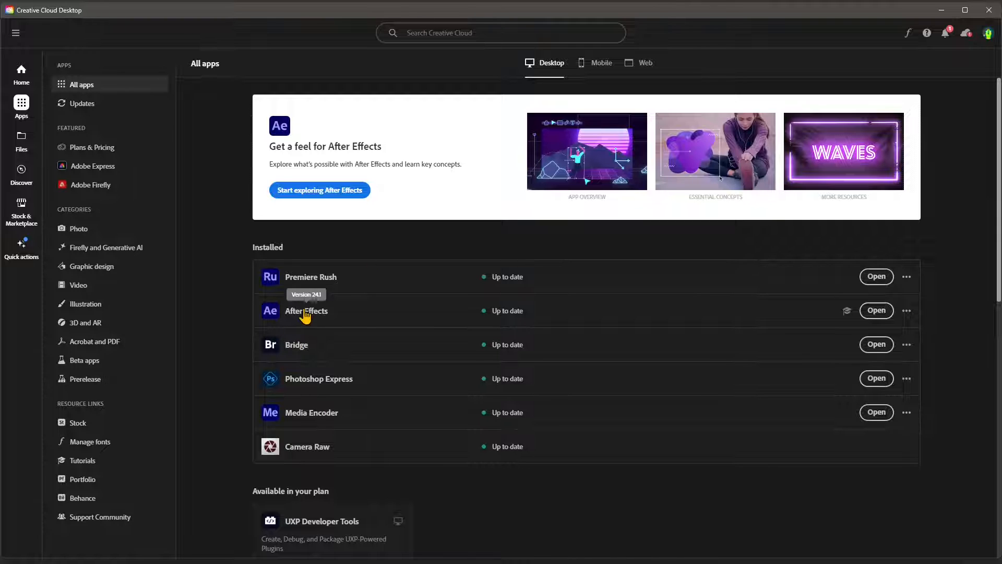
mouse_move(321, 112)
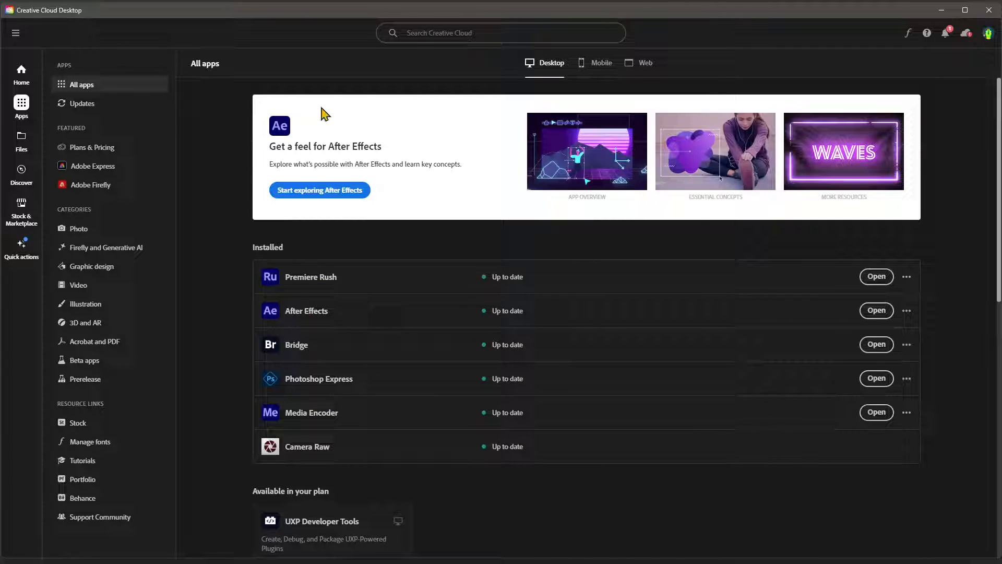
mouse_move(327, 300)
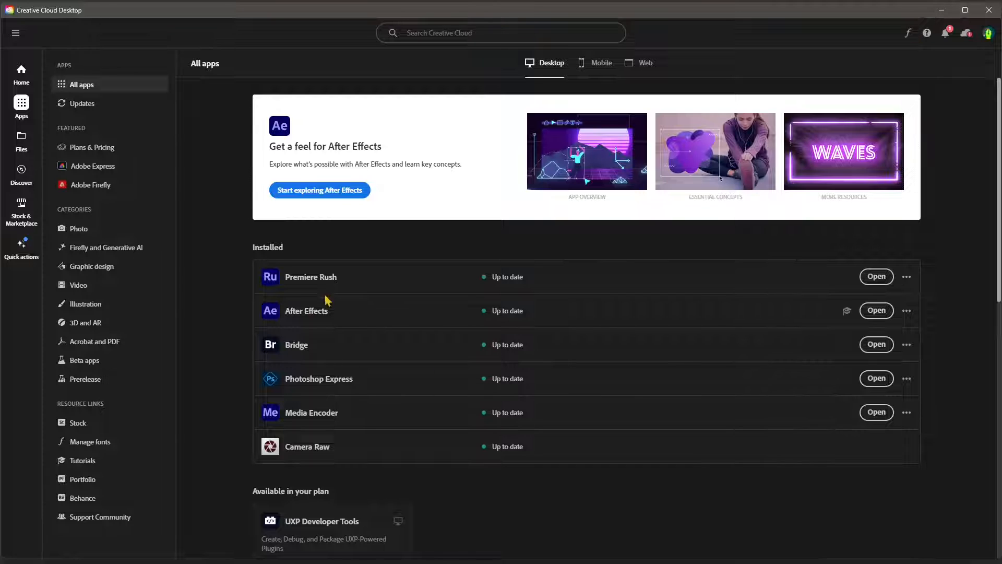
Step: Open Photoshop Express from Creative Cloud's Installed apps list
left_click(876, 378)
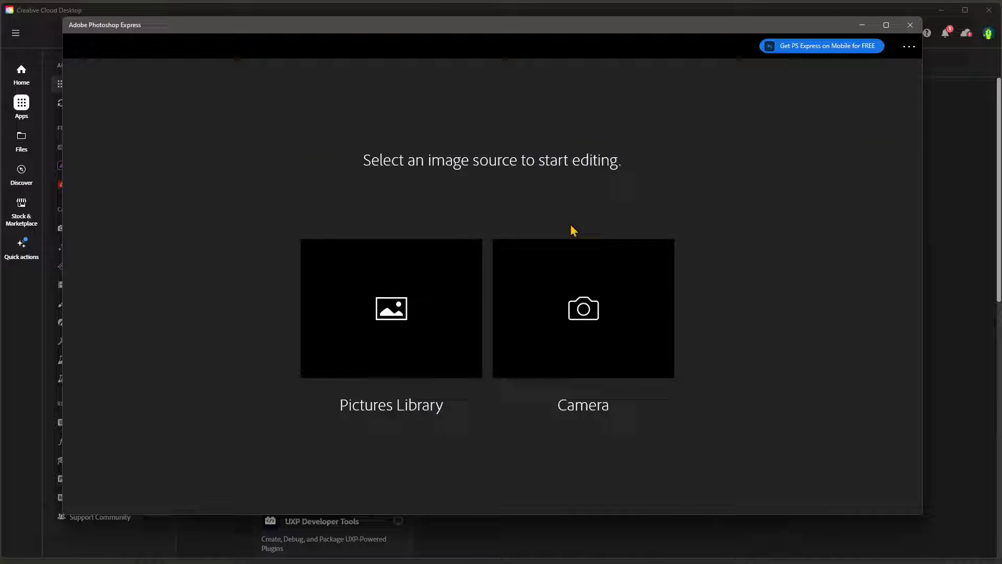
mouse_move(540, 402)
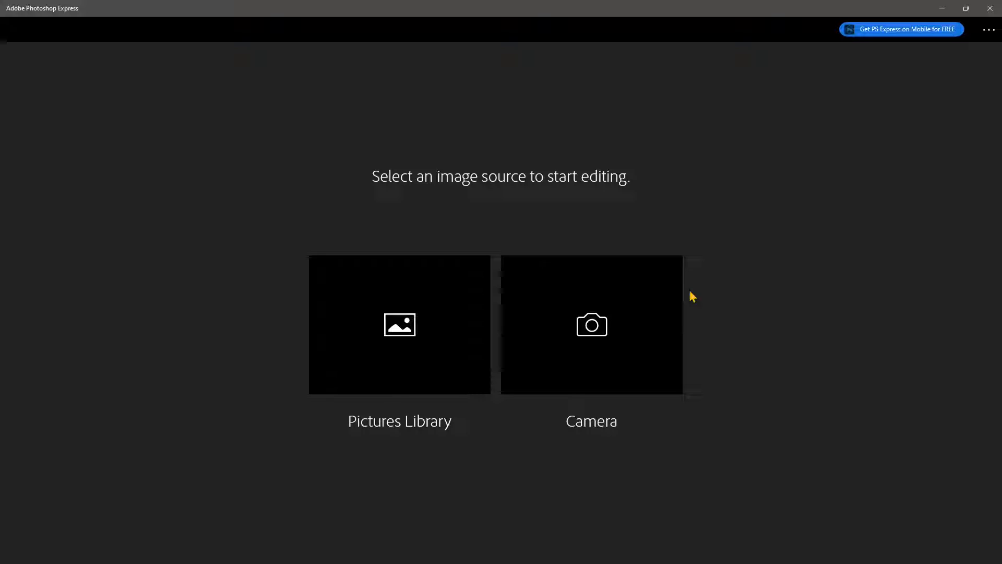
mouse_move(370, 379)
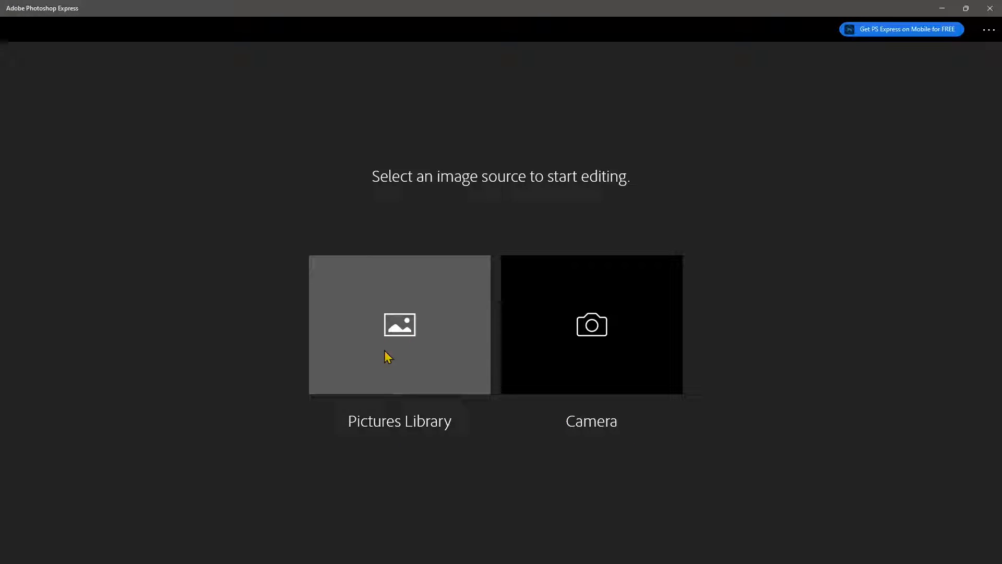
mouse_move(591, 345)
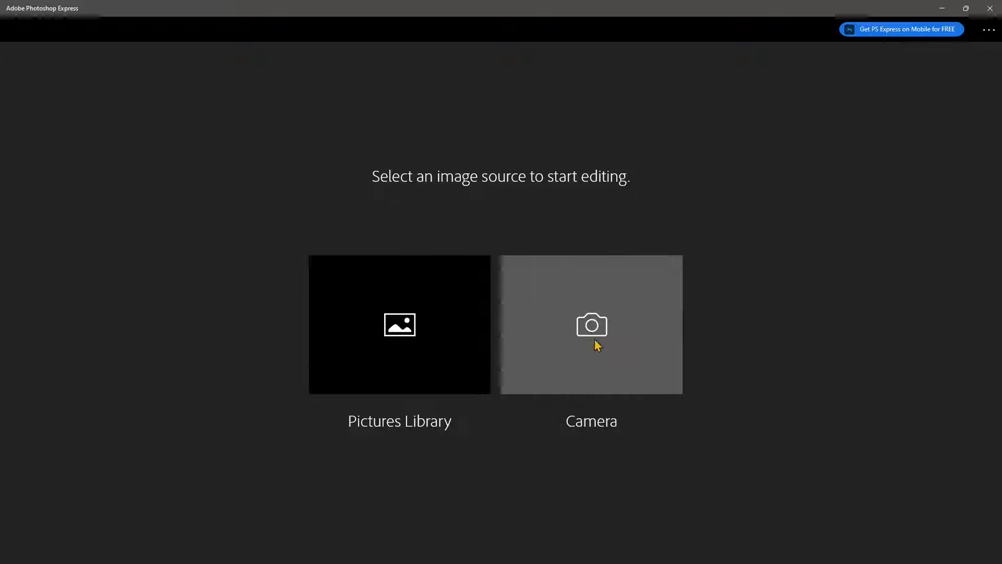
mouse_move(613, 345)
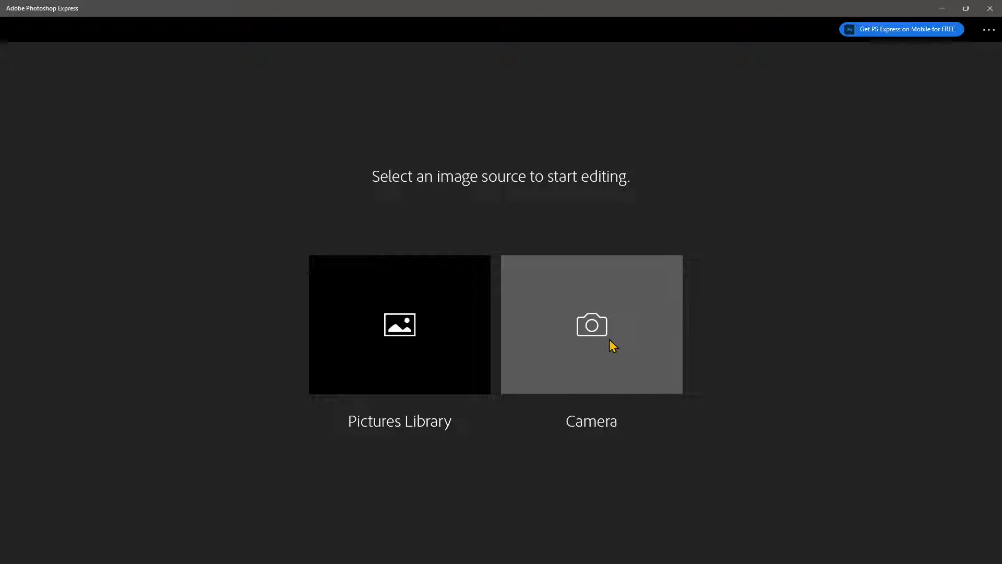
mouse_move(544, 340)
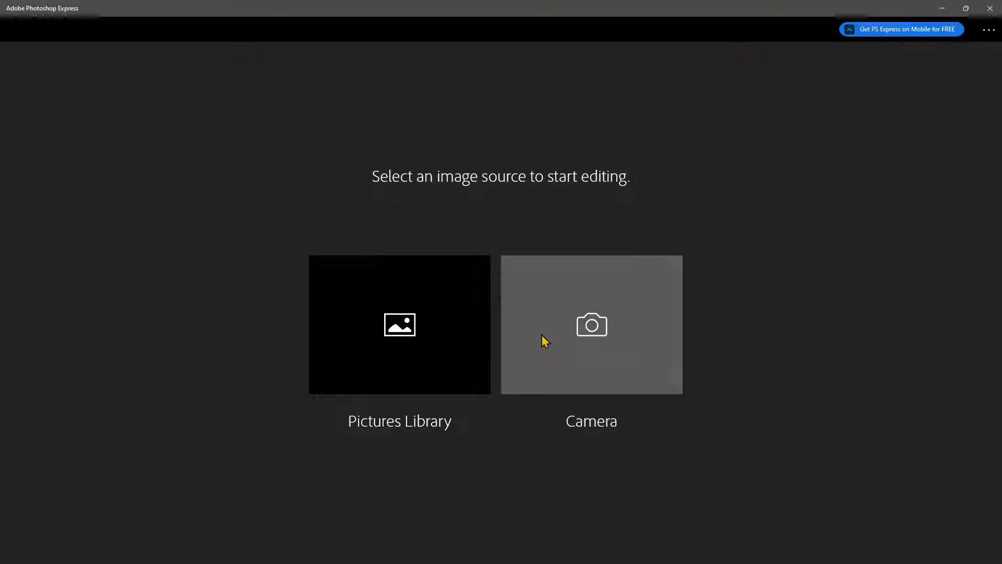
mouse_move(398, 327)
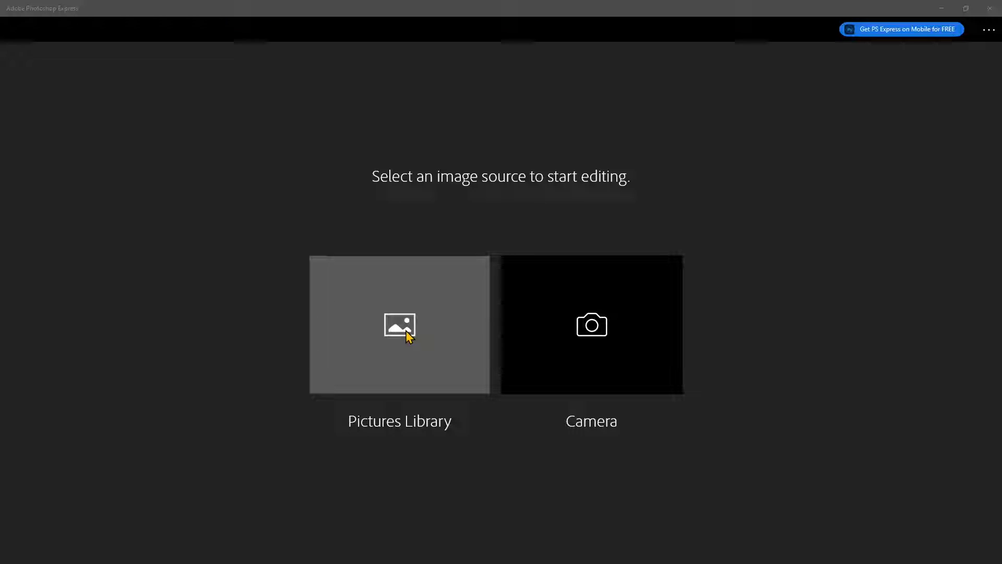
Step: Open IMG_20240105_143152 from the Pictures Library
left_click(399, 325)
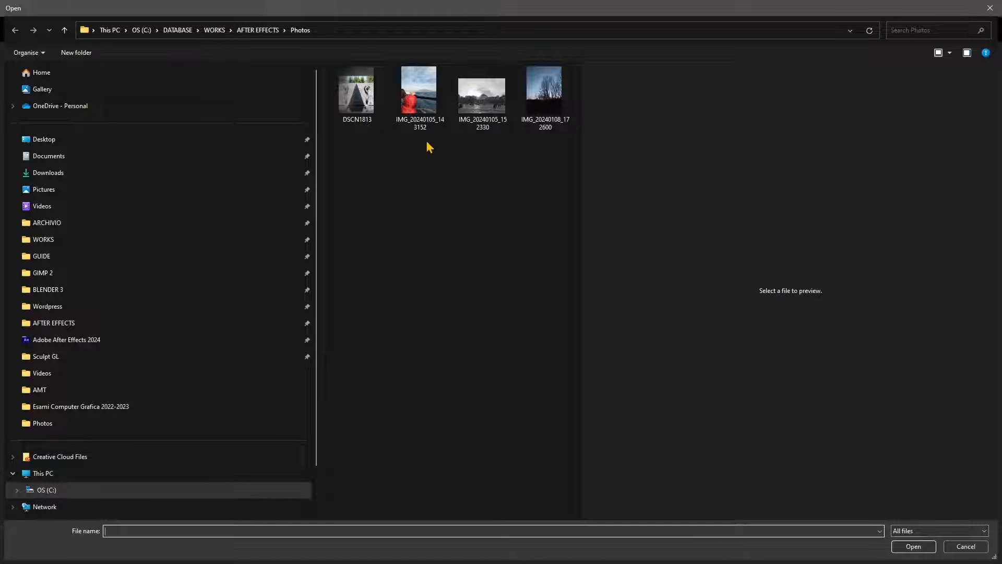
left_click(419, 89)
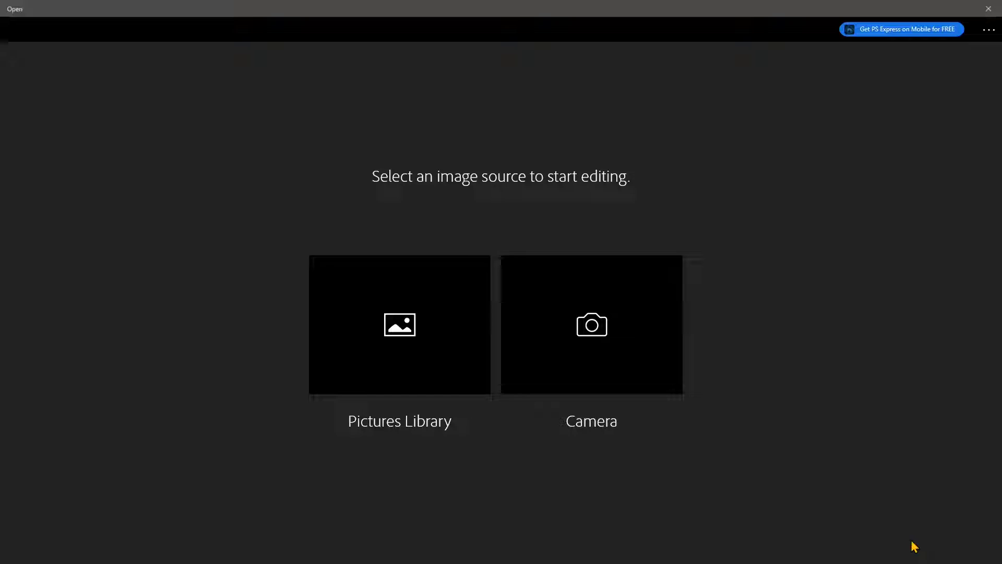
left_click(399, 326)
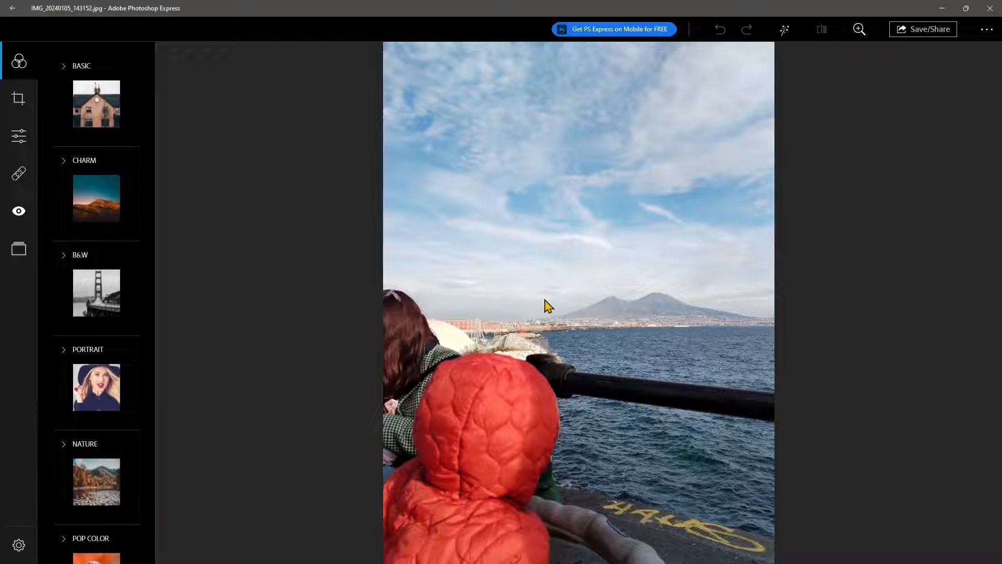
mouse_move(139, 241)
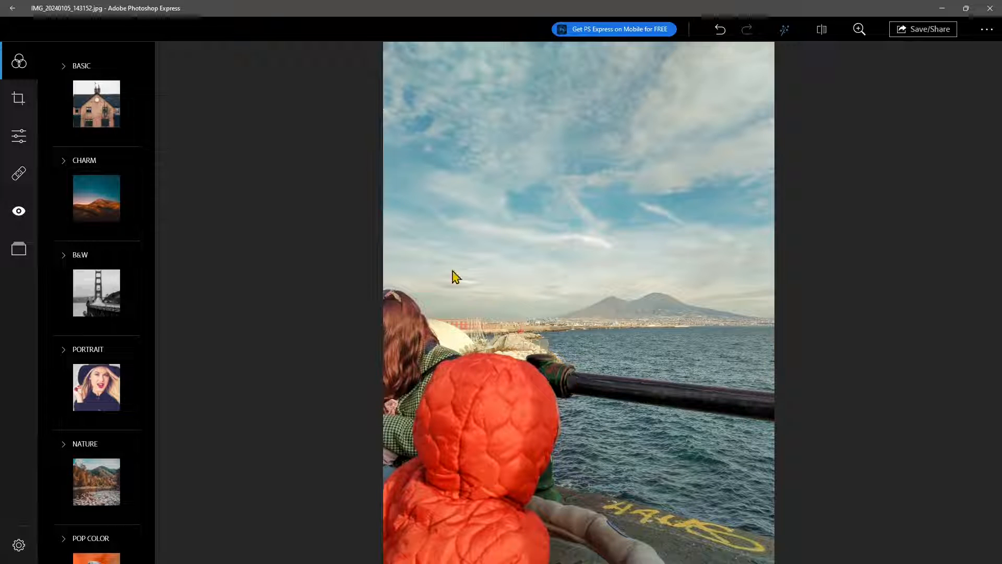
mouse_move(637, 198)
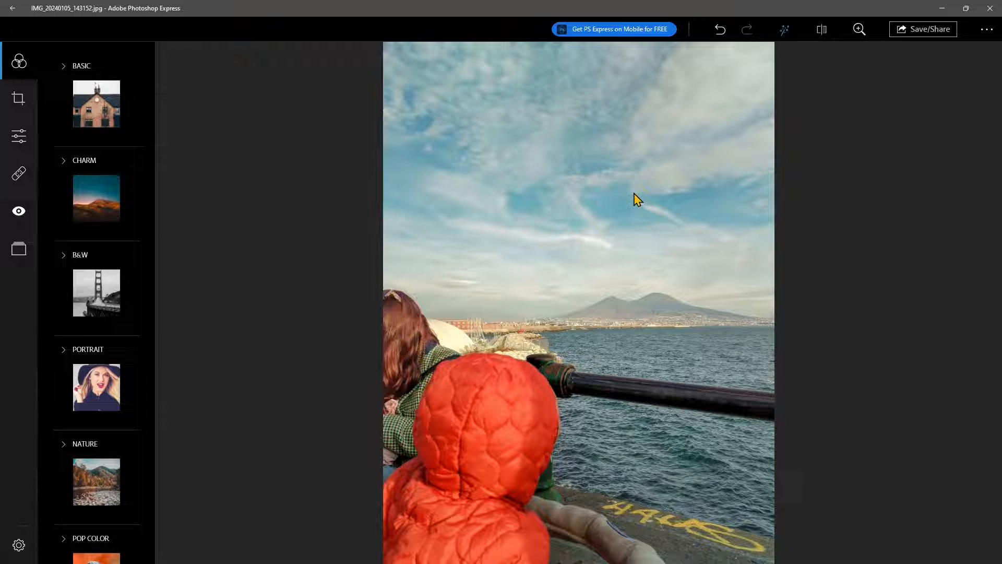
mouse_move(665, 373)
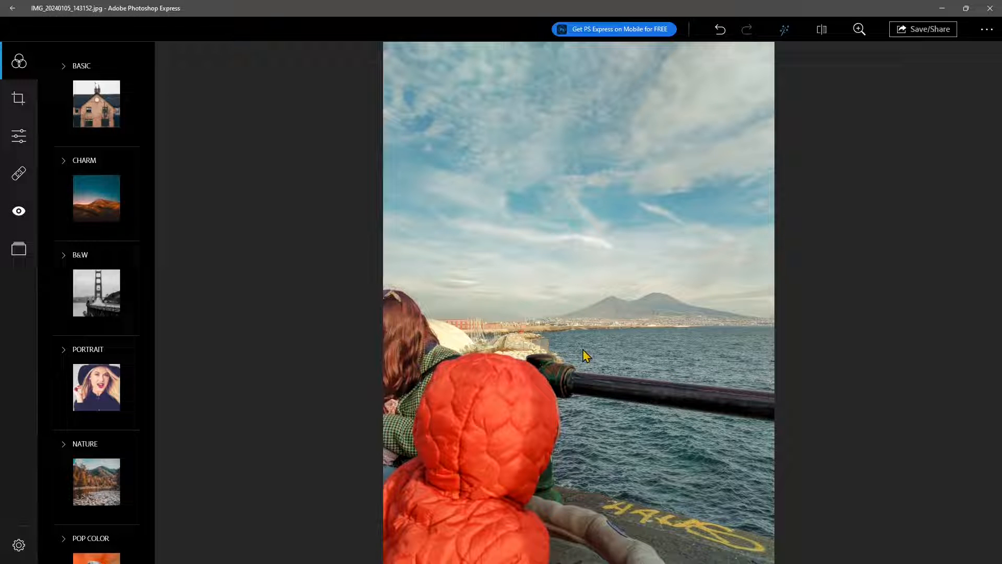
mouse_move(826, 52)
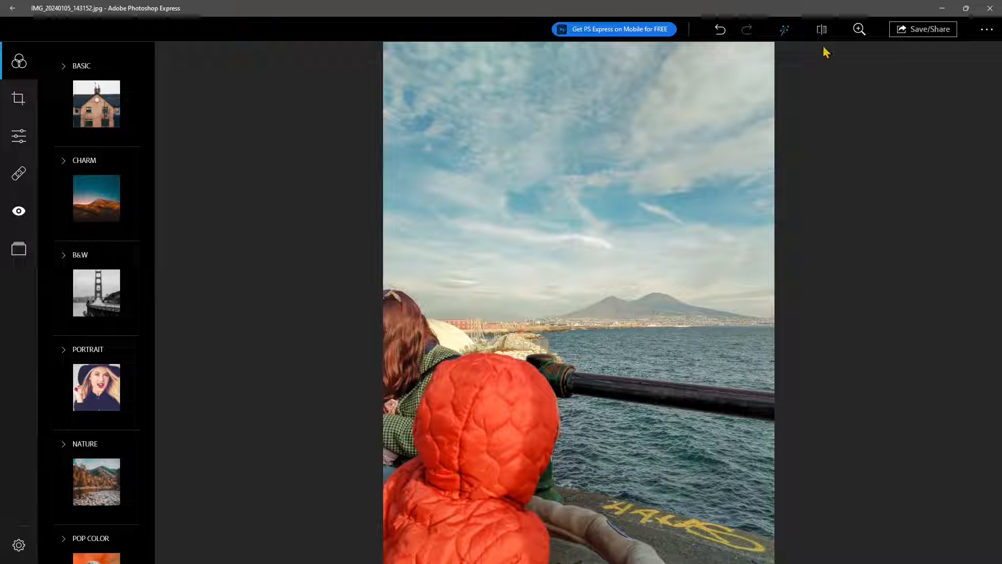
left_click(822, 30)
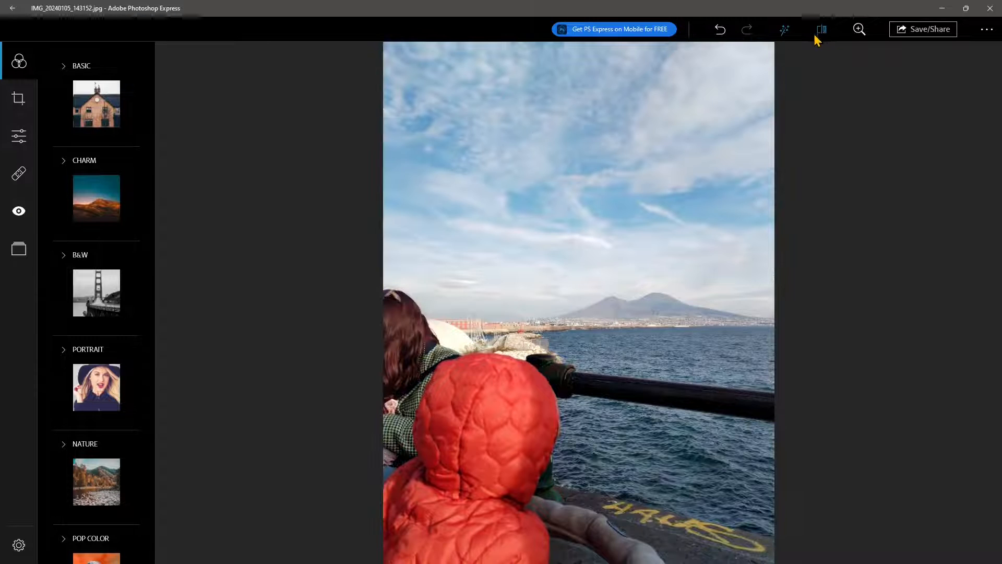
left_click(784, 29)
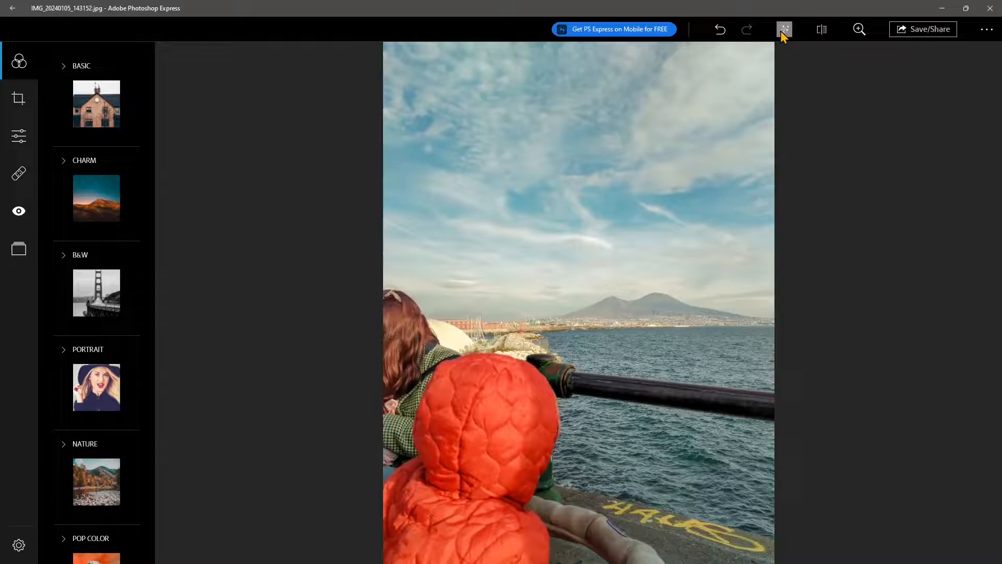
left_click(784, 29)
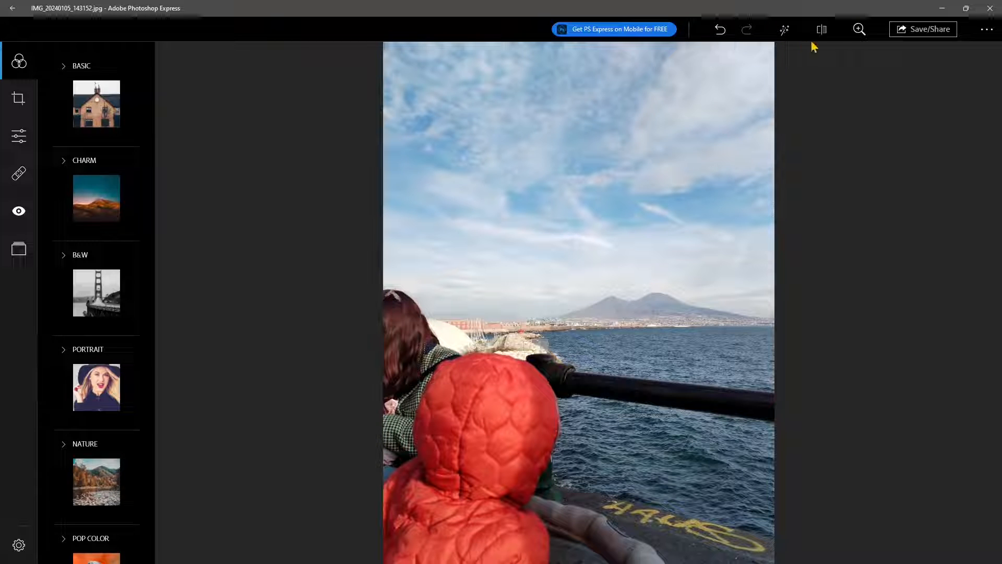
left_click(858, 29)
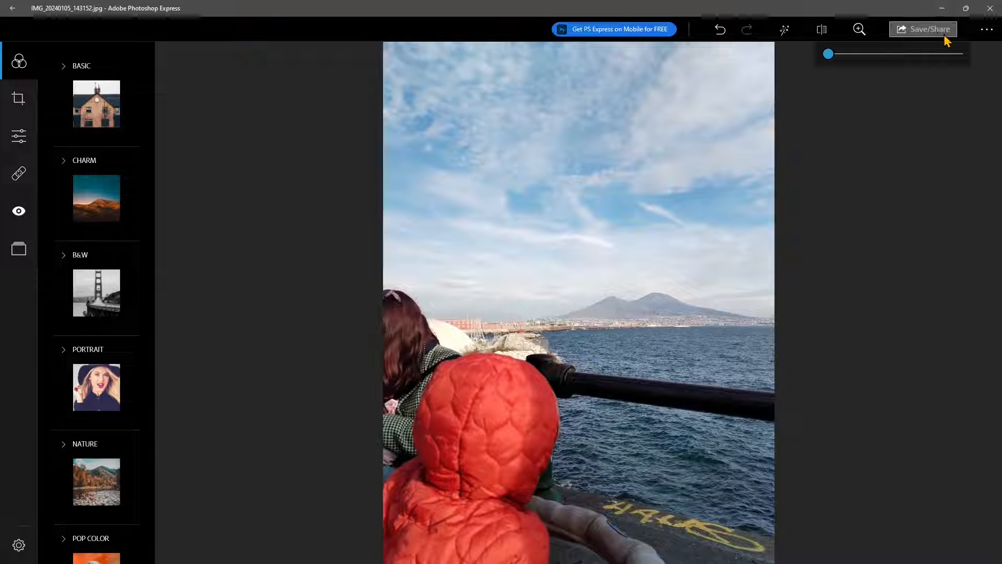
mouse_move(981, 46)
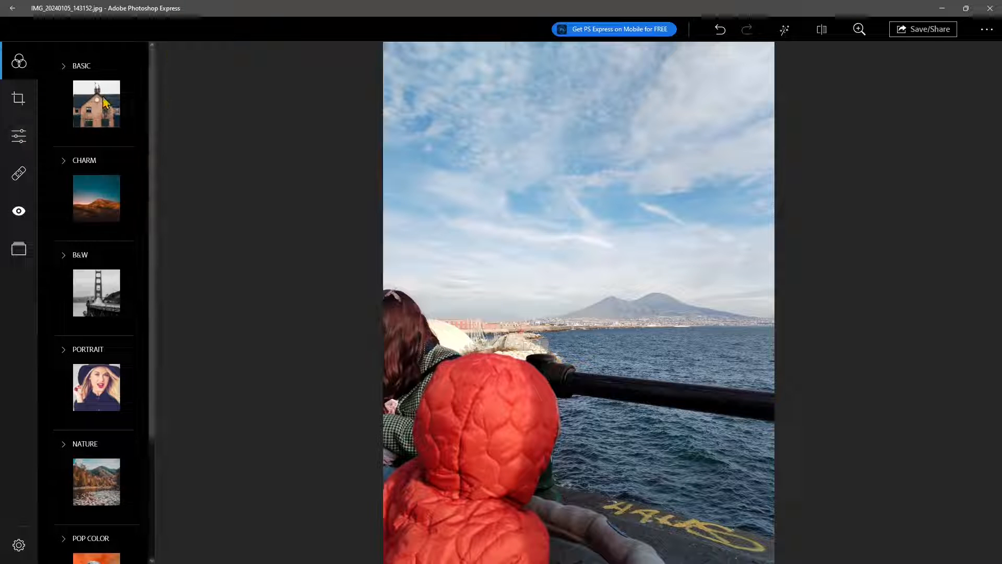
Step: Preview looks from the Basic filter collection, including a black-and-white film look
left_click(82, 66)
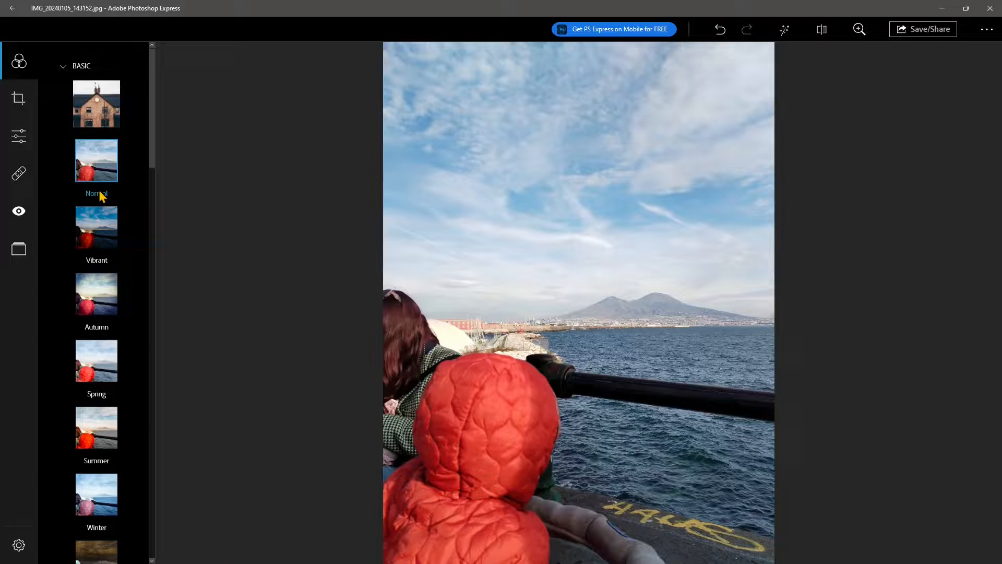
left_click(96, 293)
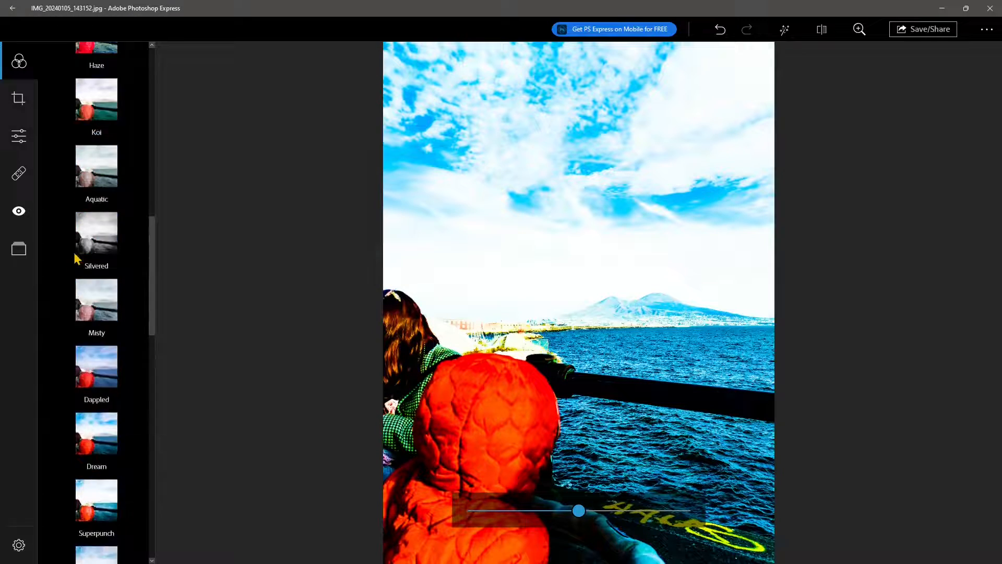
scroll("up", 3)
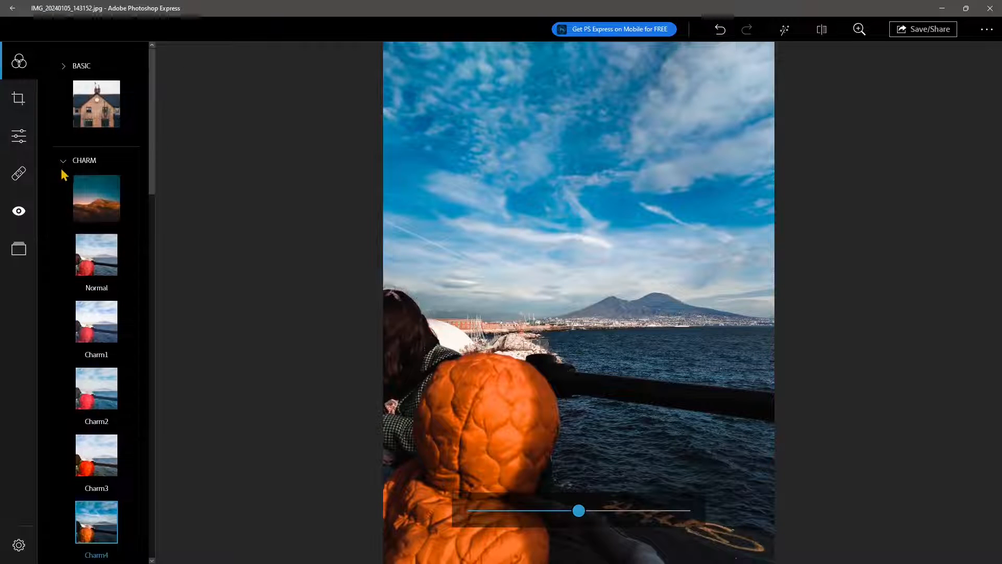
scroll("down", 3)
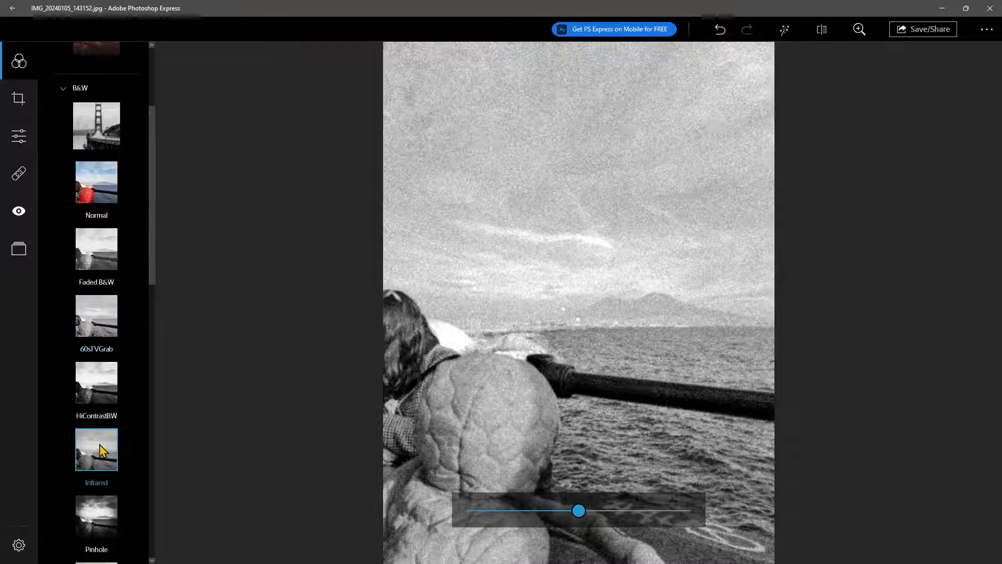
left_click(96, 348)
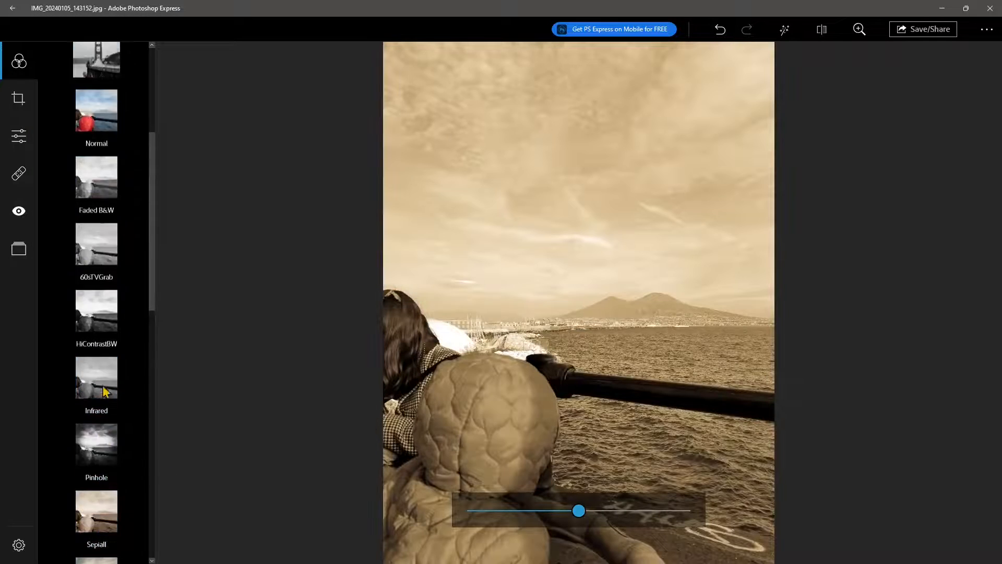
scroll("up", 3)
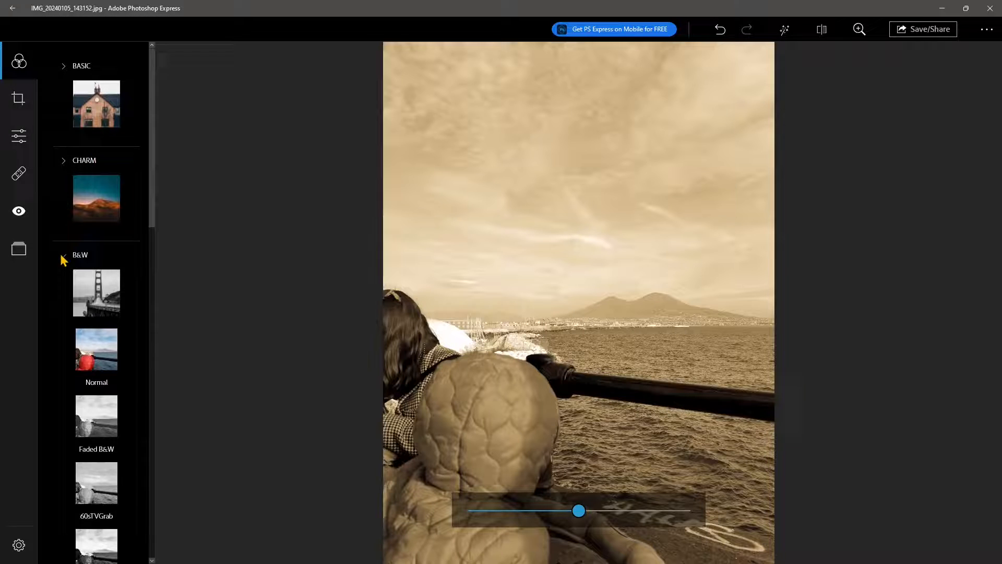
scroll("down", 3)
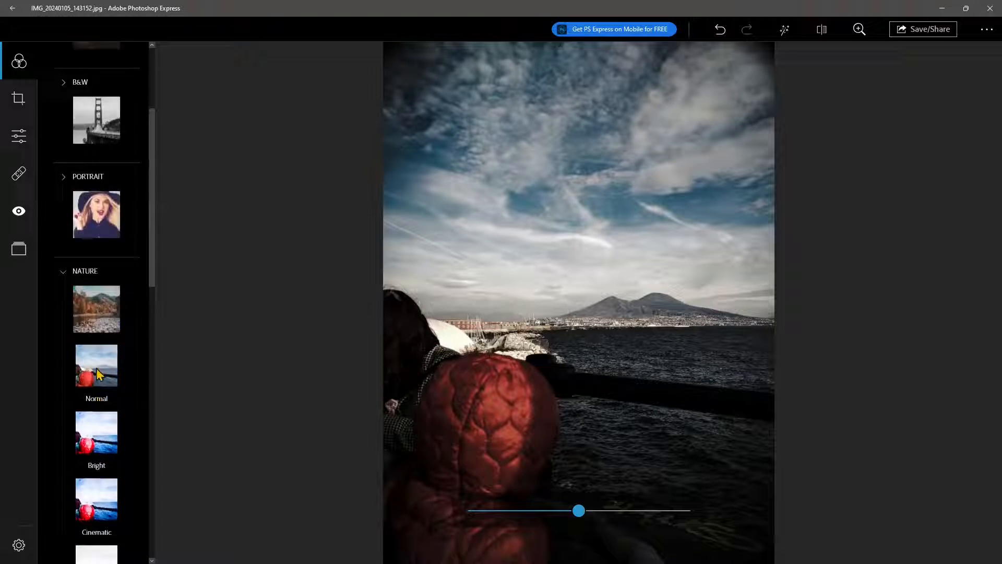
scroll("up", 3)
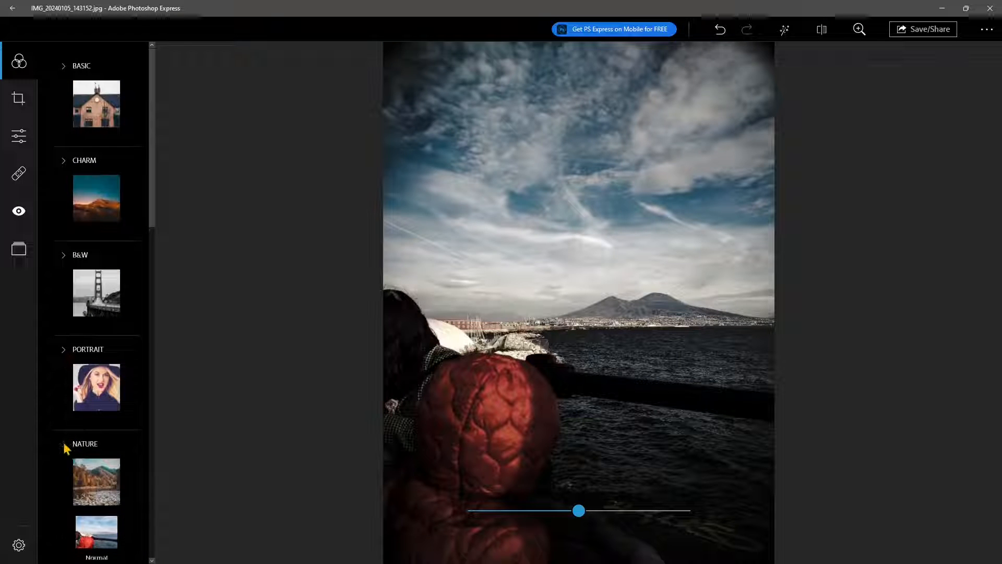
scroll("down", 3)
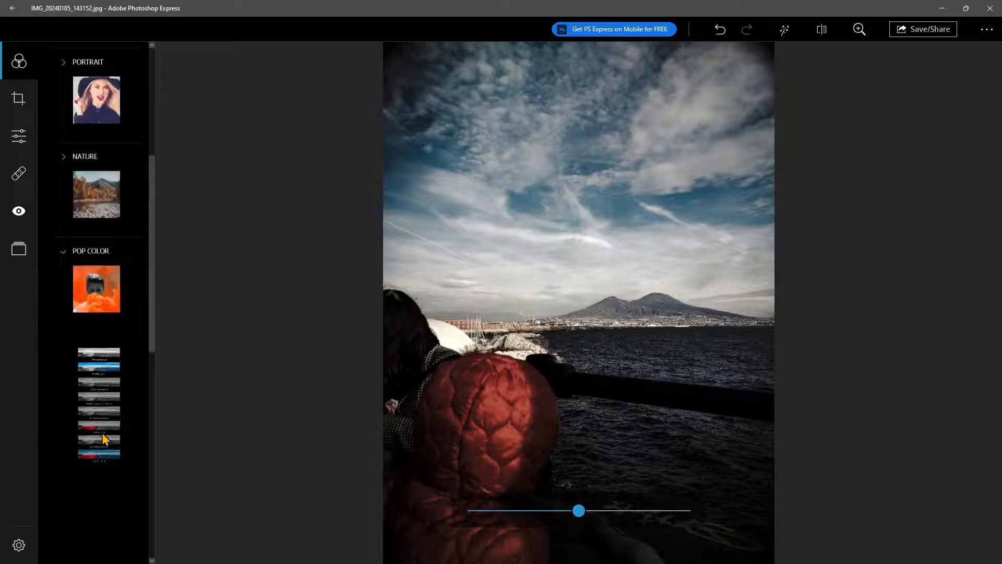
Step: Apply the Pop Color Red look so only the red hood stays coloured
left_click(96, 415)
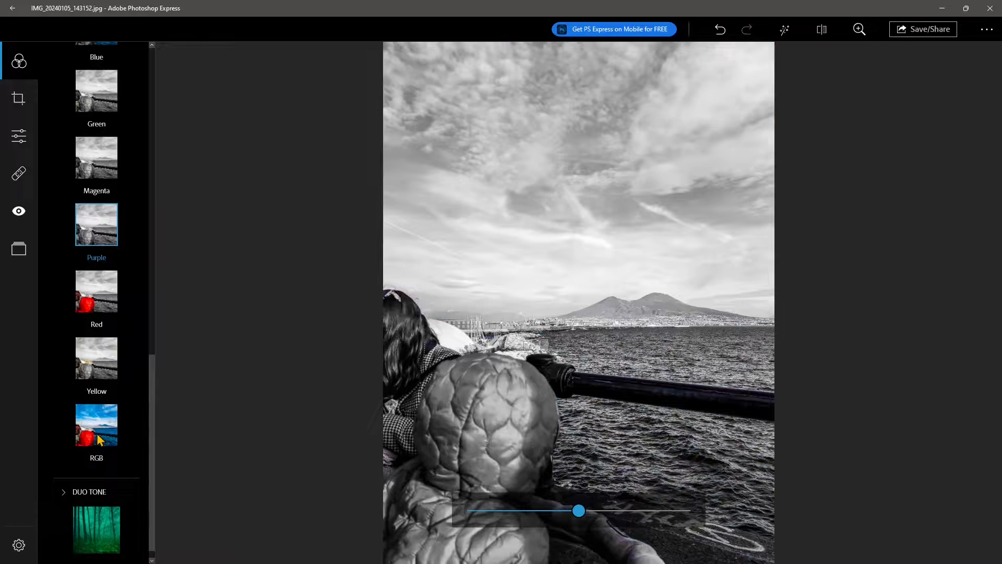
left_click(96, 291)
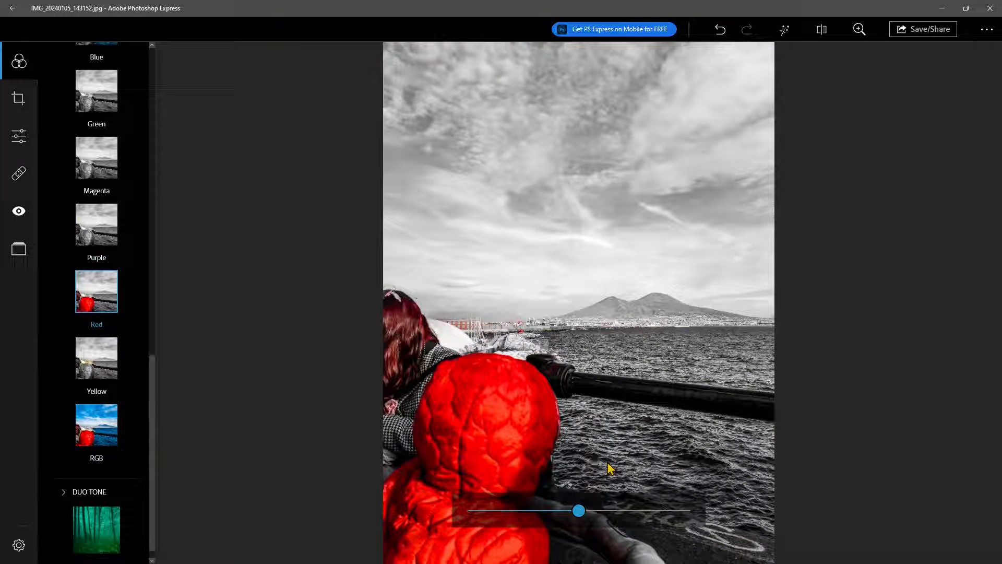
scroll("up", 3)
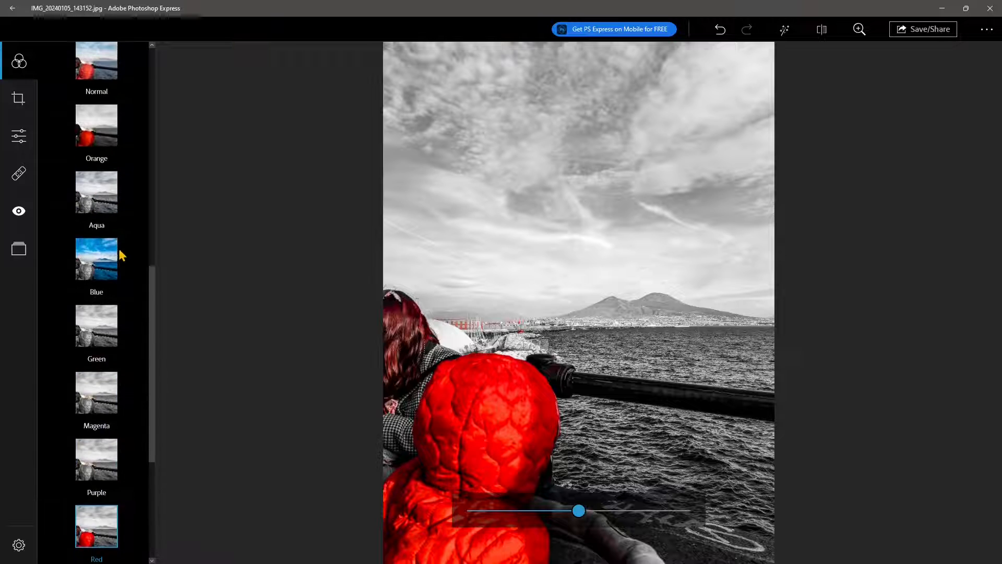
scroll("up", 3)
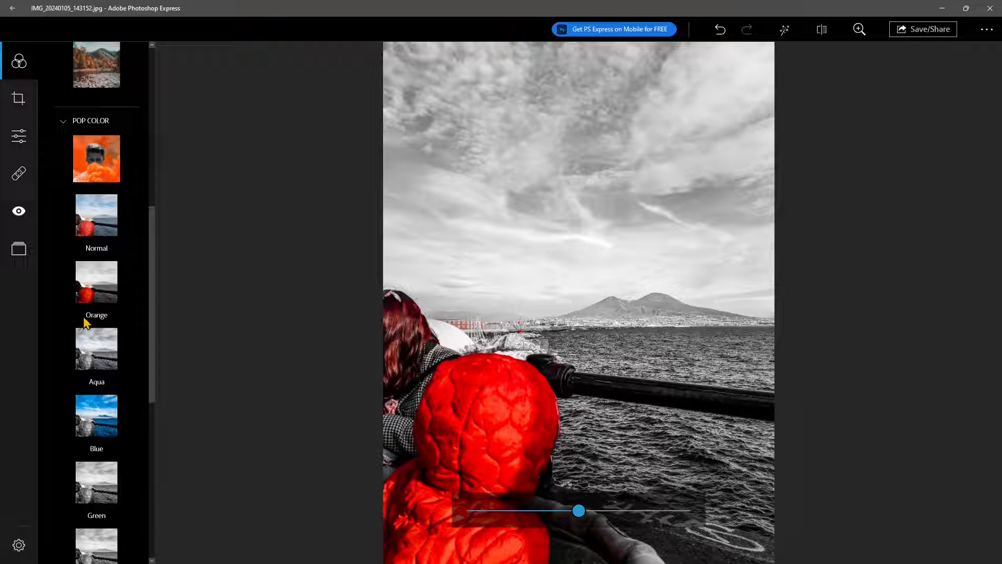
left_click(19, 99)
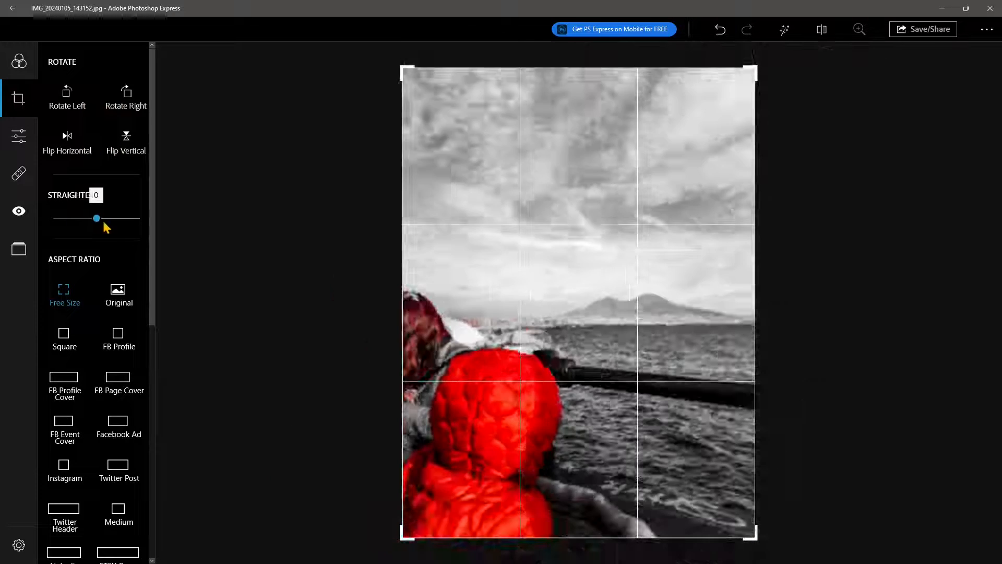
Step: Crop the photo to a Square aspect ratio, keeping the straighten angle level
left_click_drag(97, 219, 94, 218)
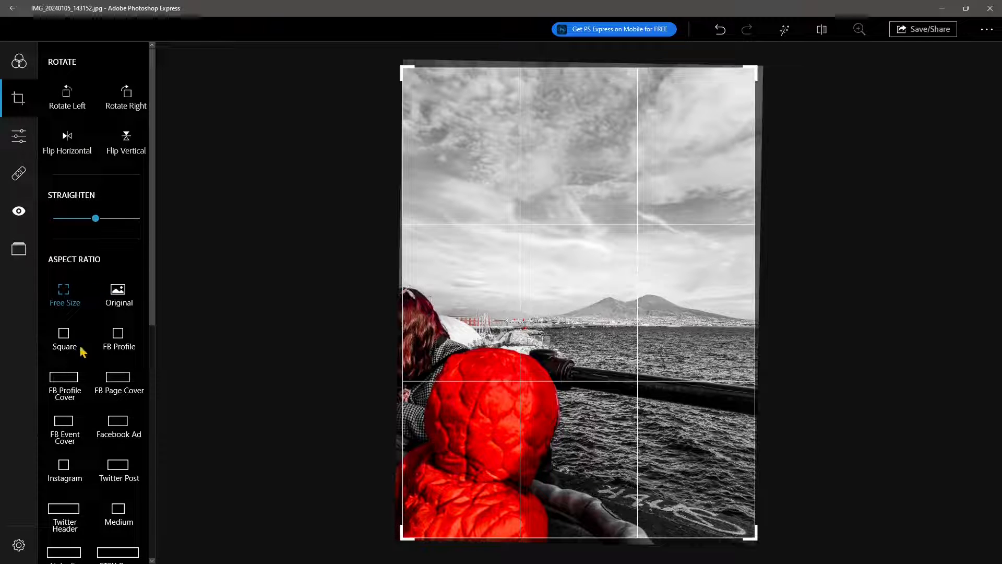
scroll("down", 3)
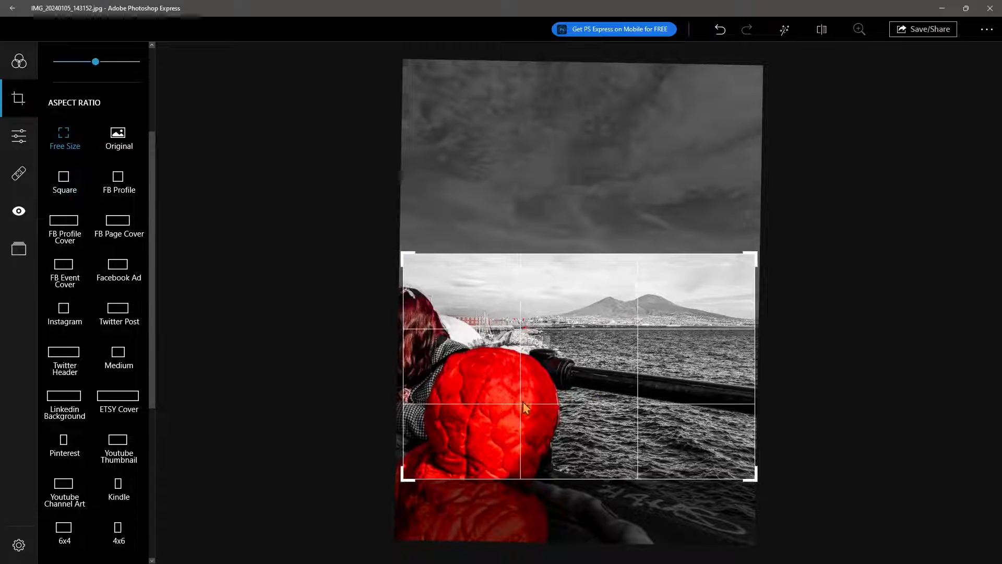
left_click(63, 182)
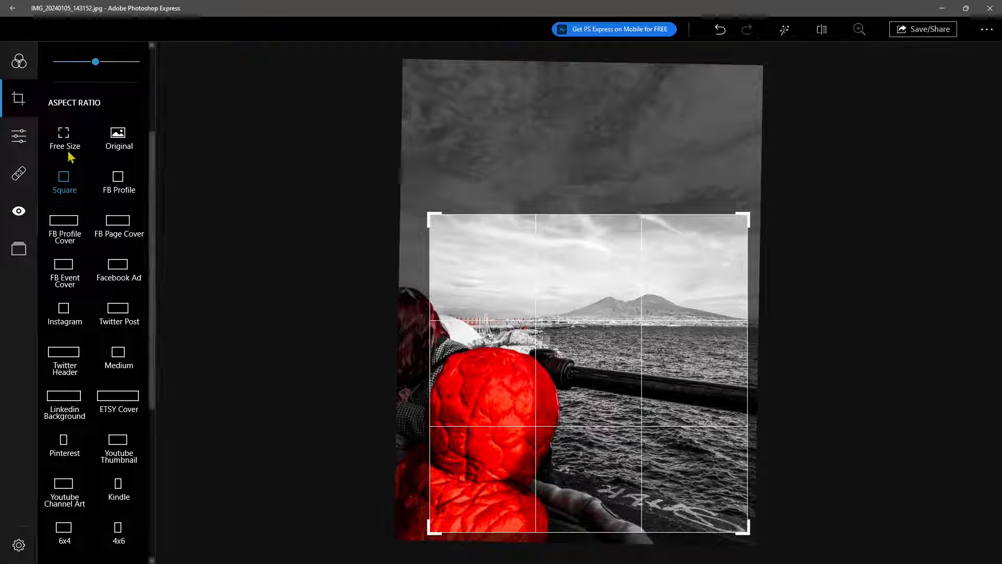
left_click_drag(96, 62, 86, 61)
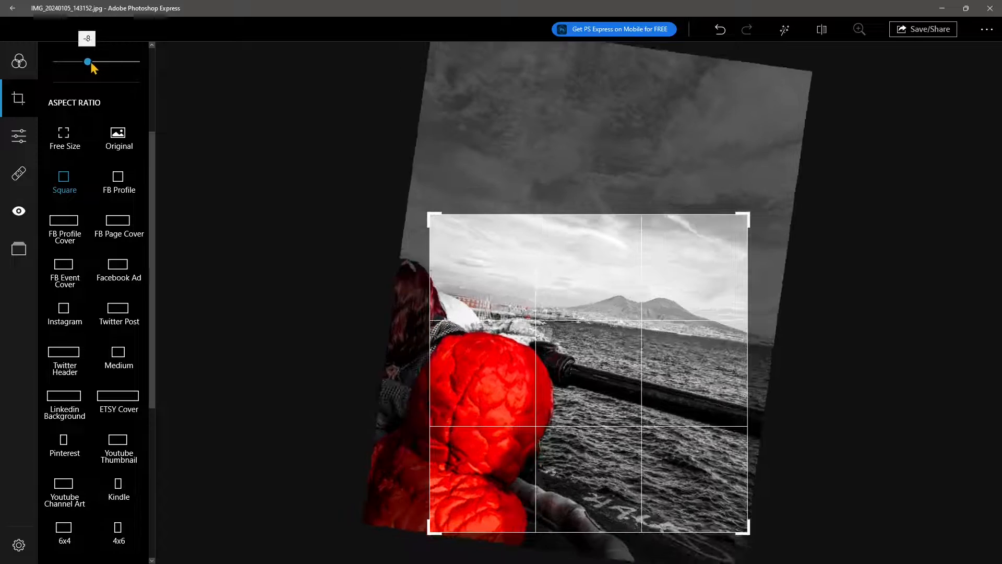
left_click_drag(78, 62, 95, 62)
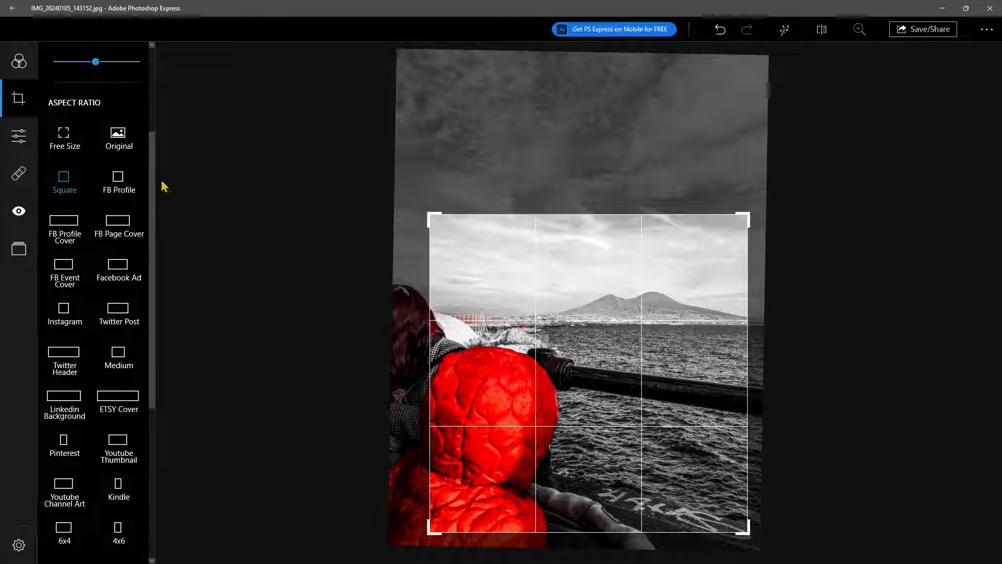
left_click(19, 136)
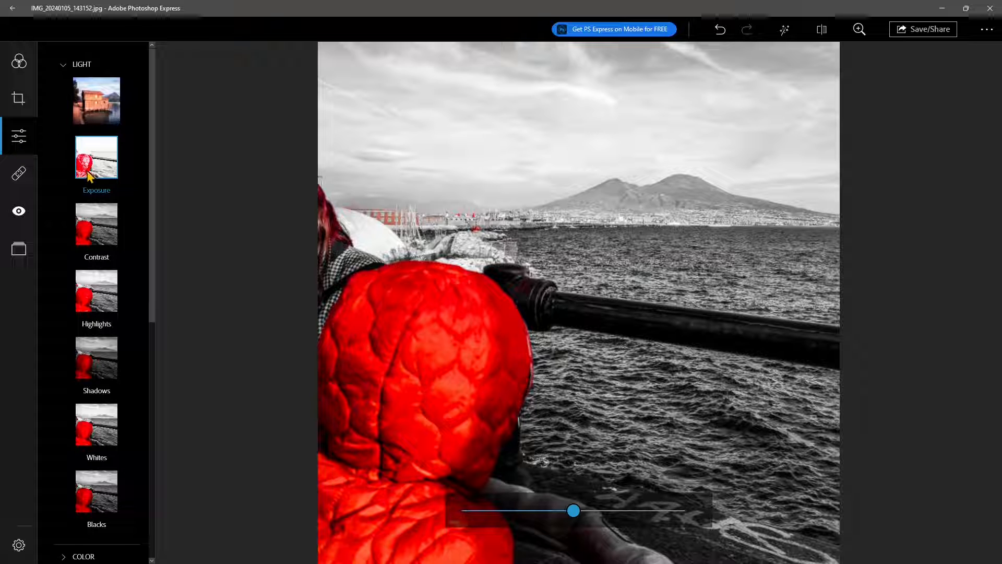
Step: Adjust the Shadows and Blacks light settings, then scroll through the adjustment panels
left_click(96, 223)
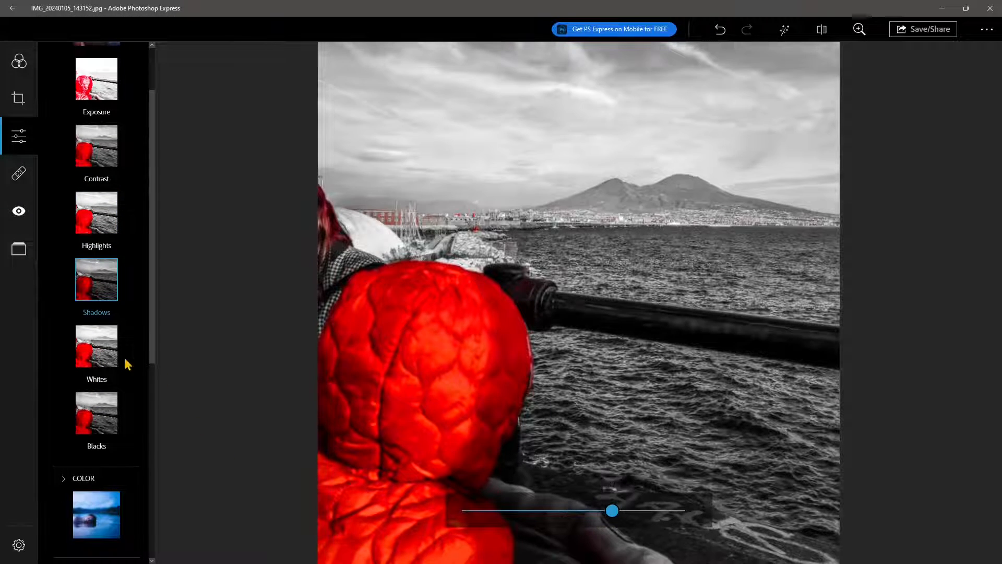
left_click(96, 346)
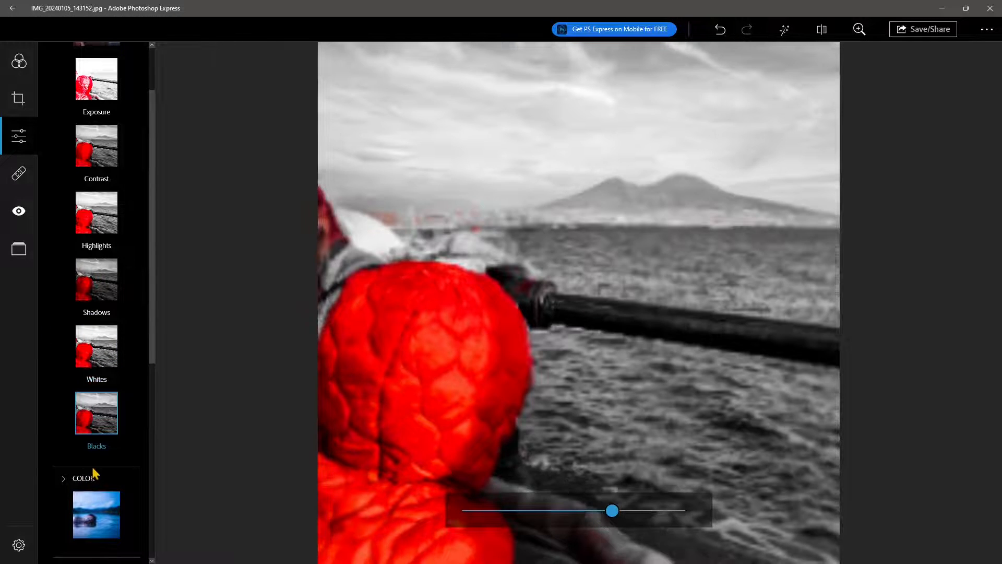
scroll("down", 3)
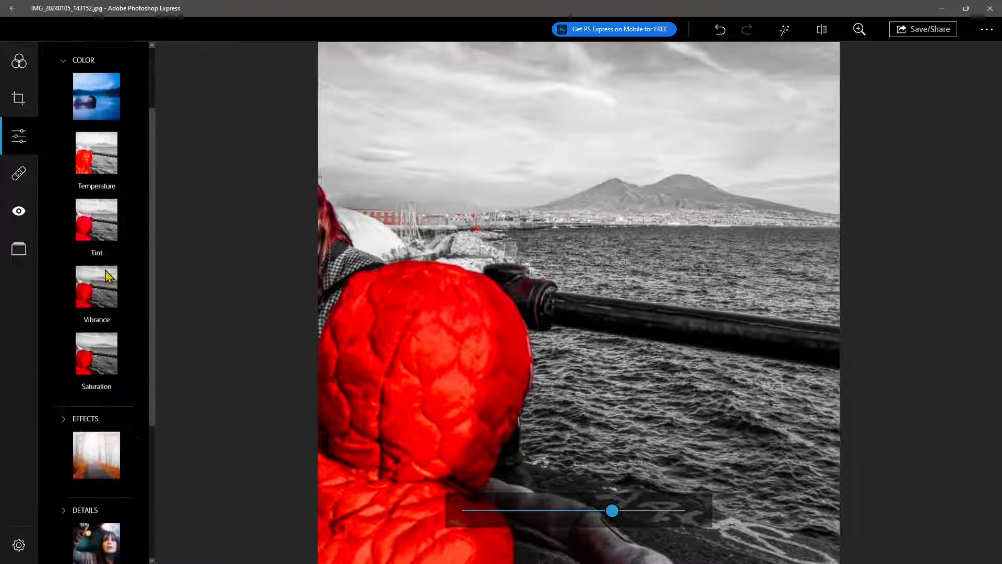
scroll("up", 3)
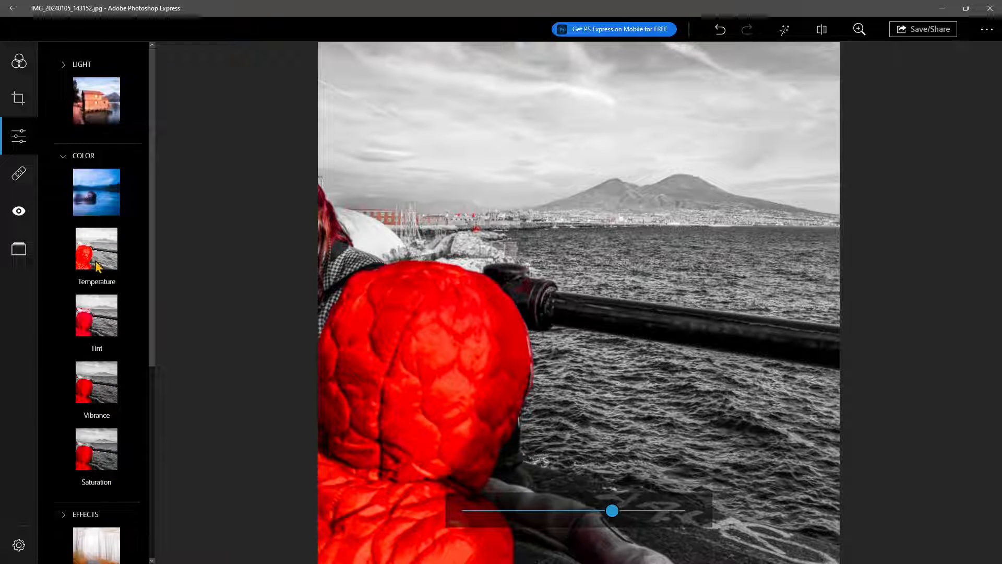
mouse_move(98, 469)
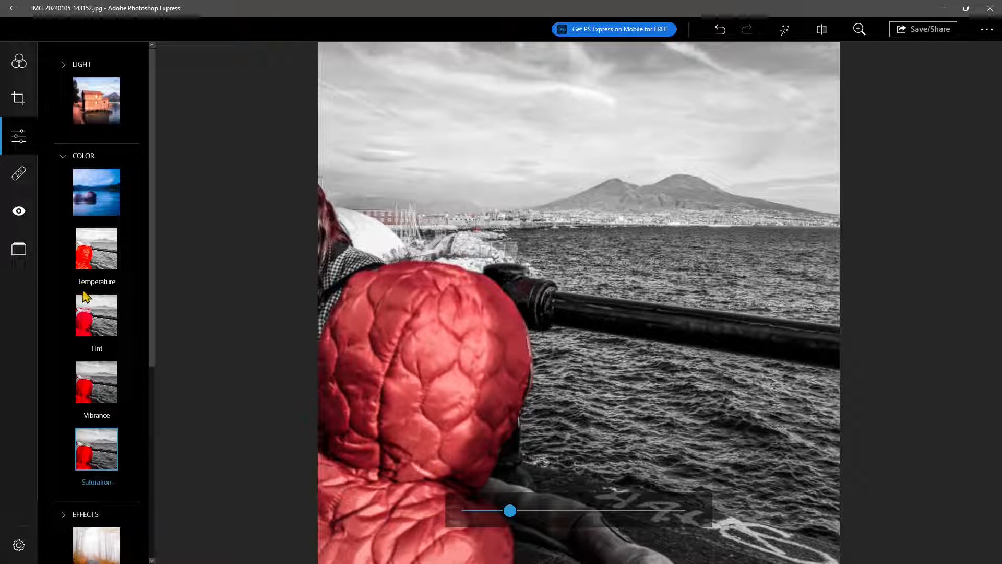
scroll("down", 3)
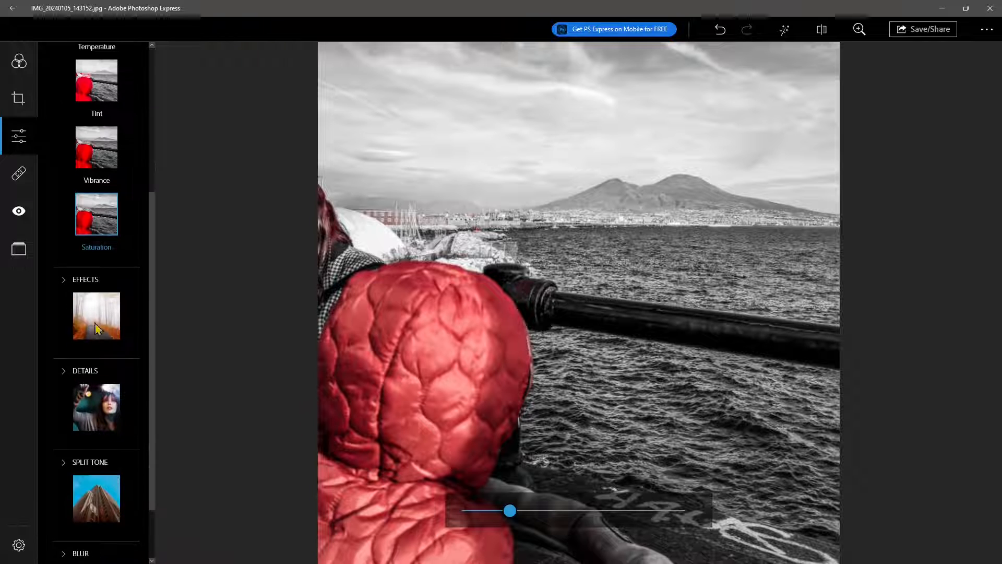
scroll("down", 3)
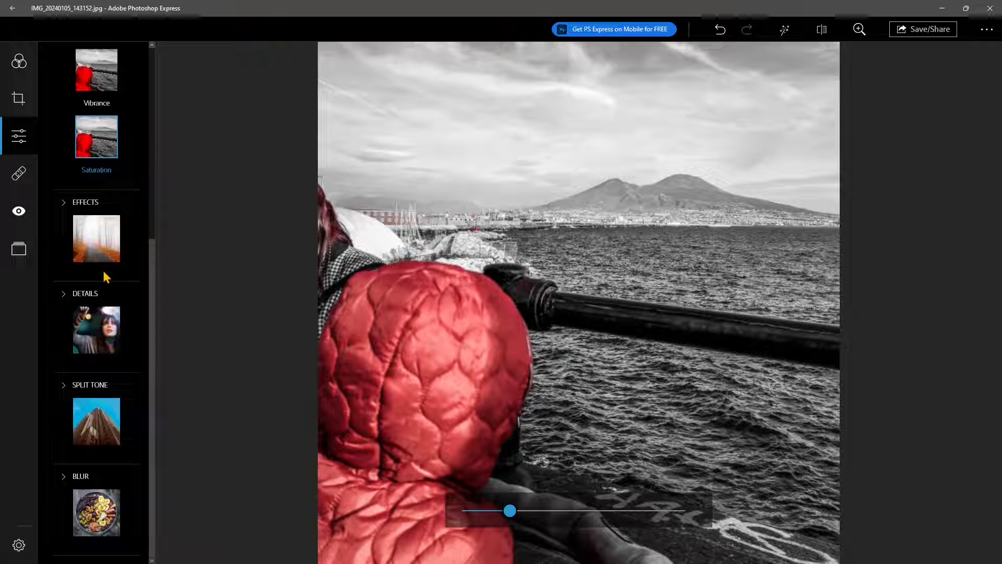
mouse_move(141, 256)
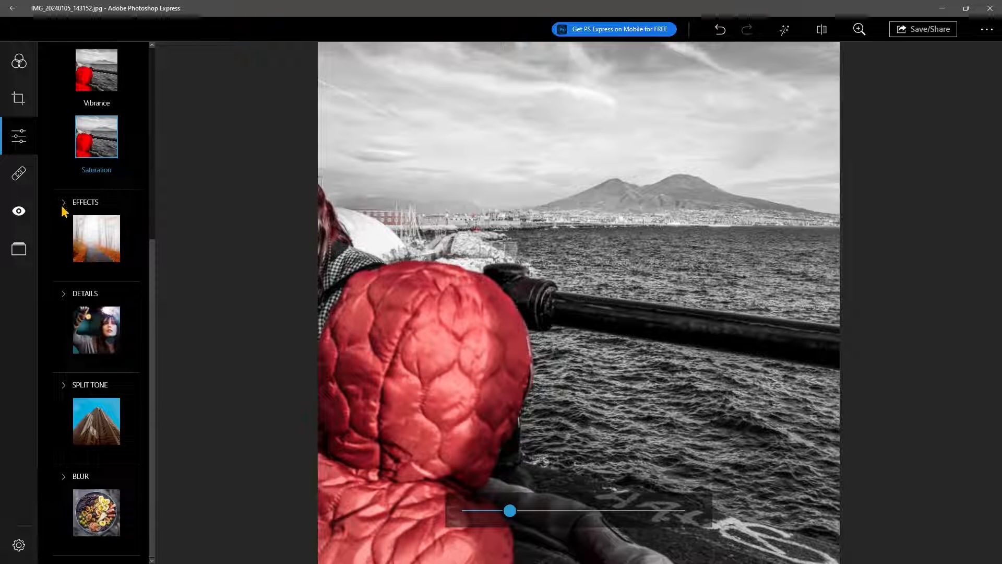
left_click(85, 202)
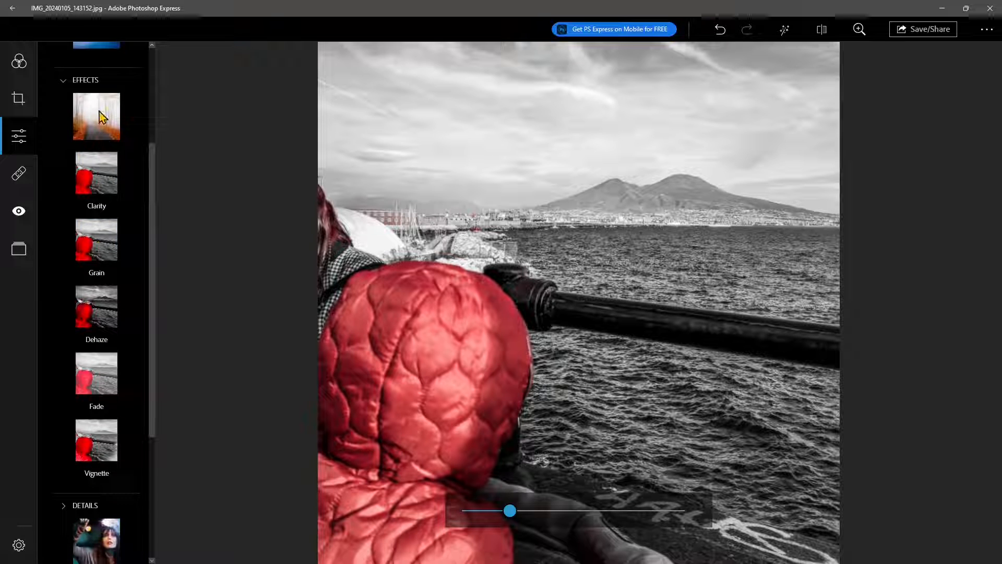
mouse_move(103, 248)
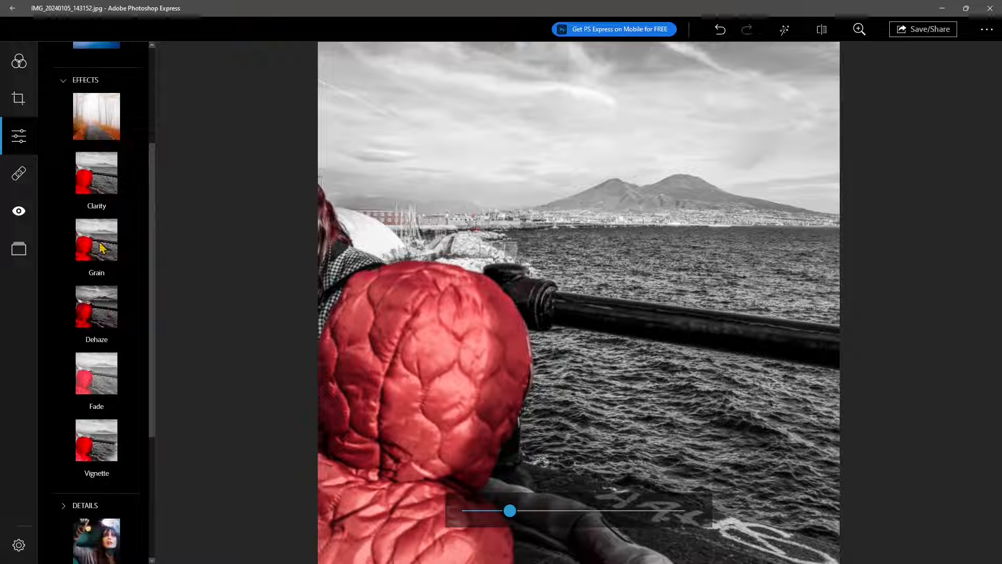
left_click(96, 240)
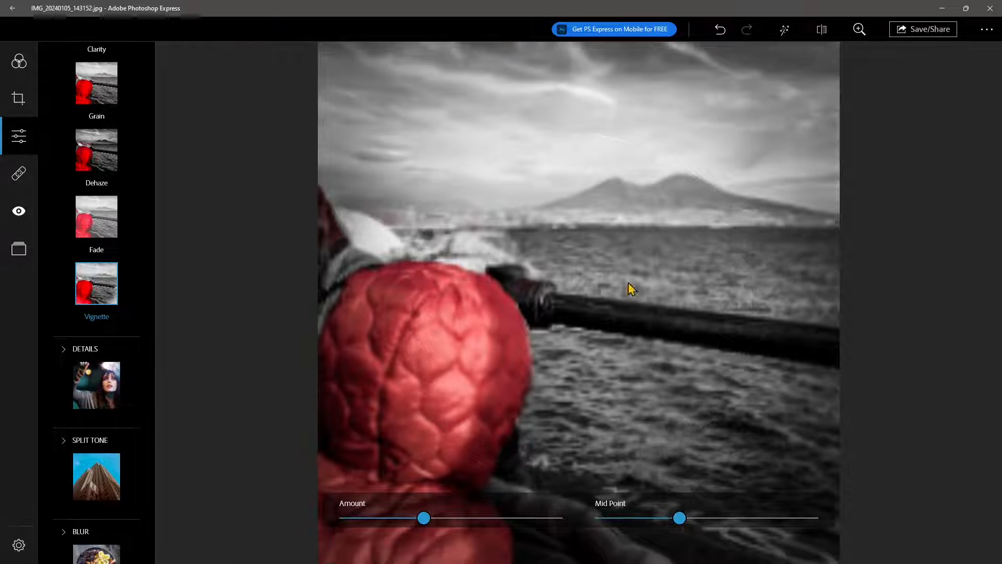
scroll("down", 3)
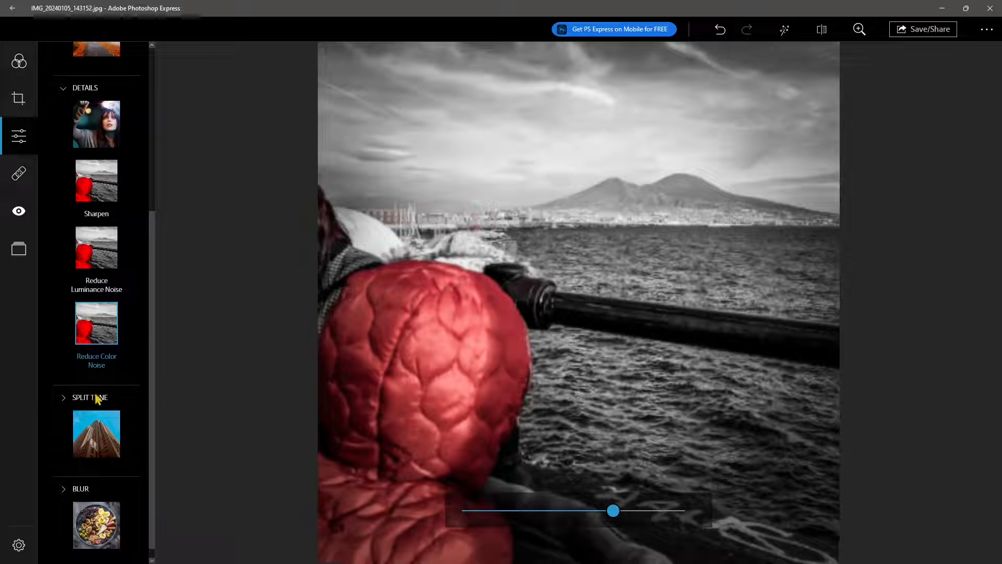
scroll("up", 3)
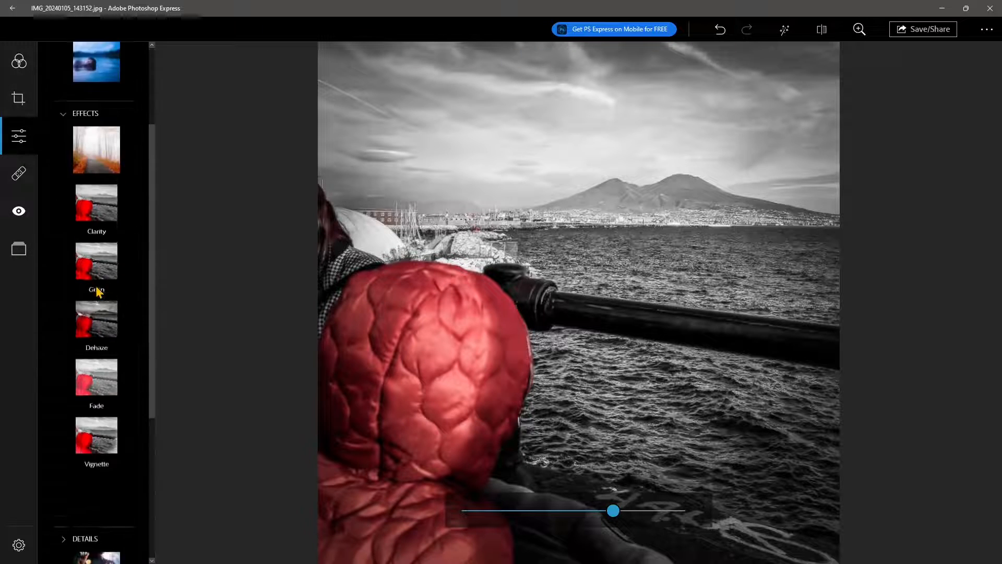
scroll("up", 3)
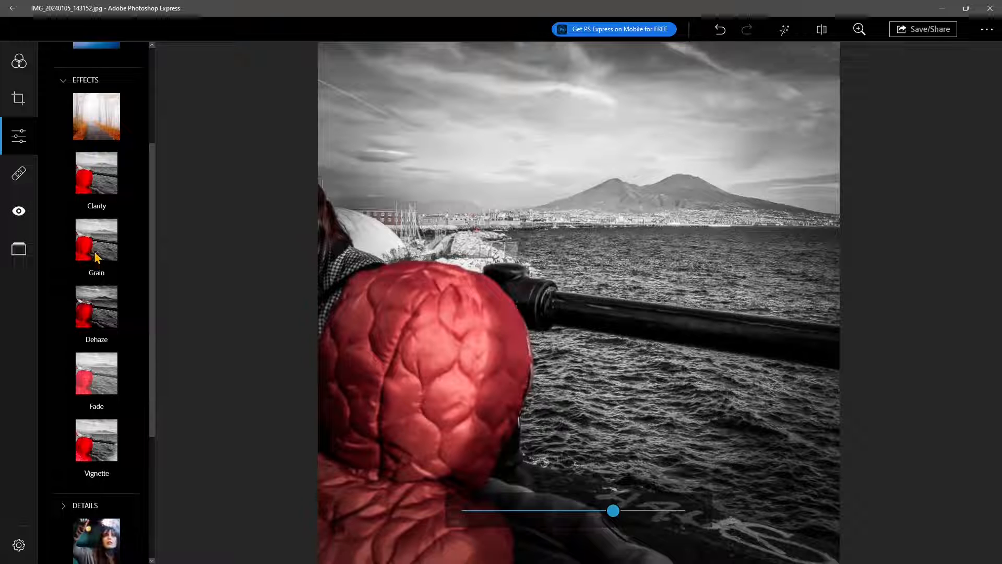
scroll("down", 3)
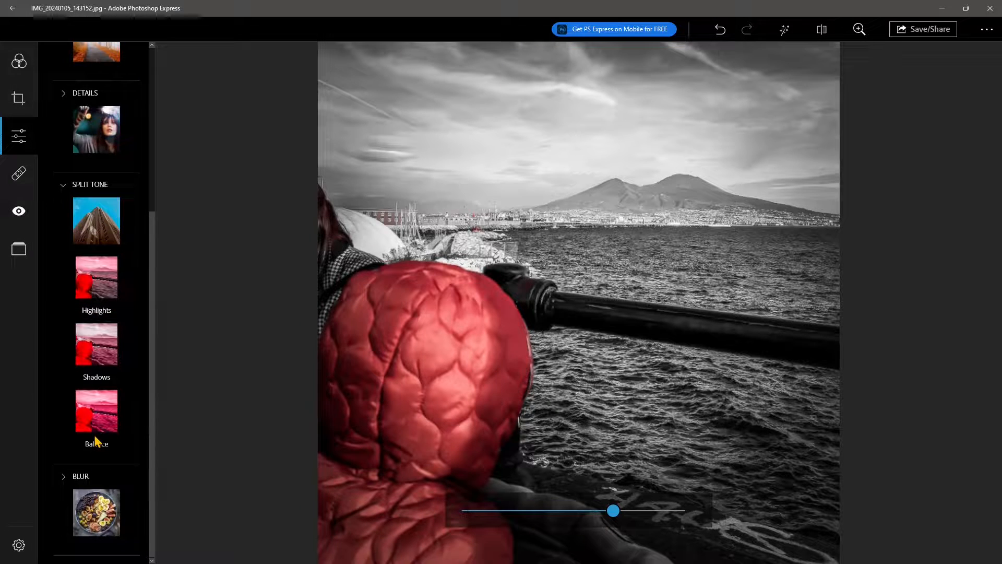
scroll("up", 3)
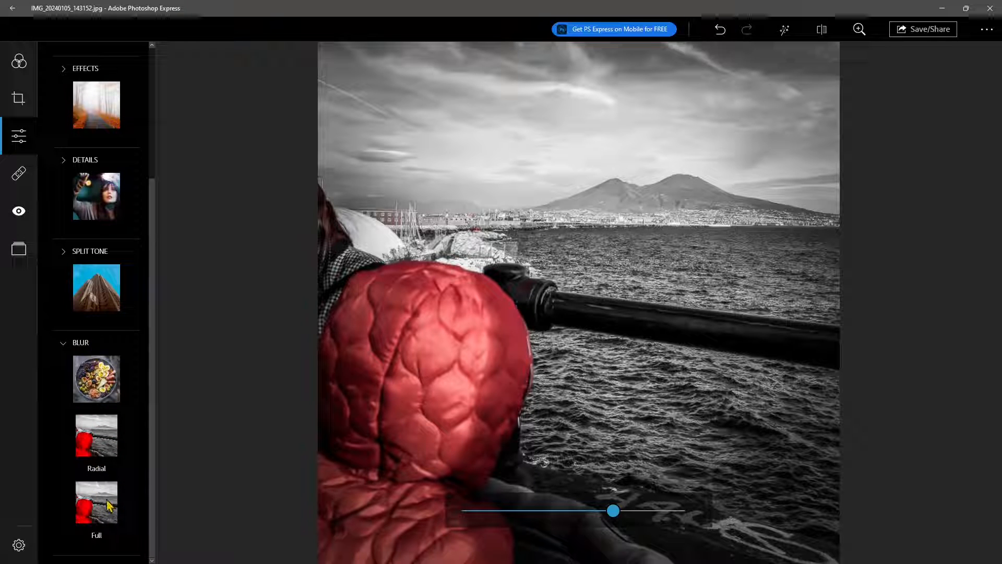
mouse_move(89, 357)
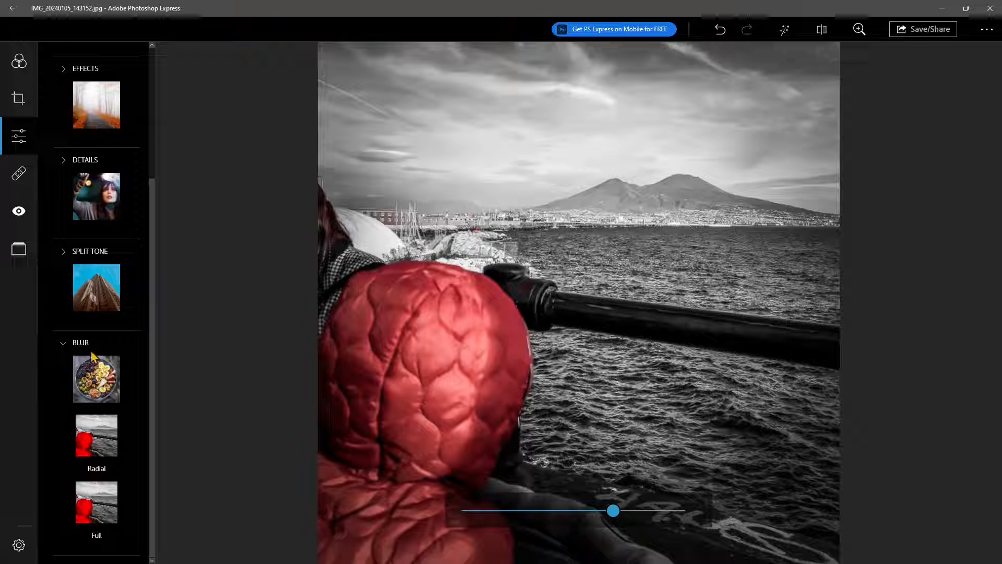
scroll("up", 3)
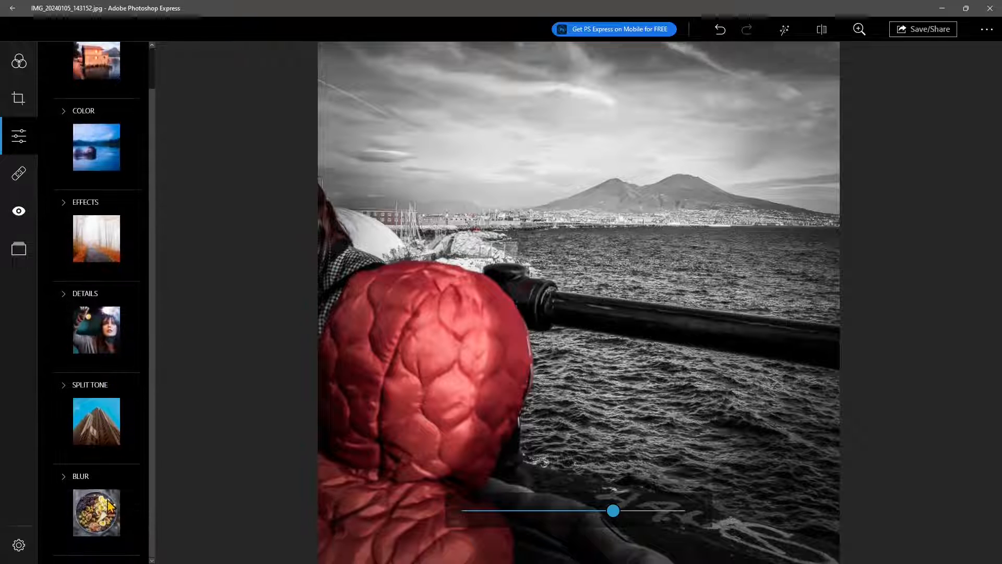
Step: Switch the blur from full blur to Radial blur
scroll("down", 3)
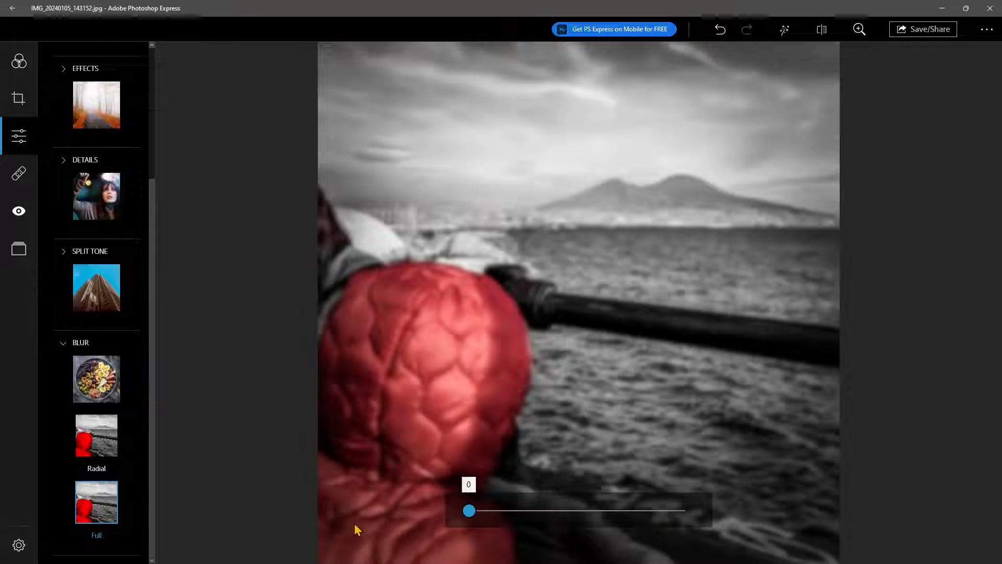
left_click(96, 435)
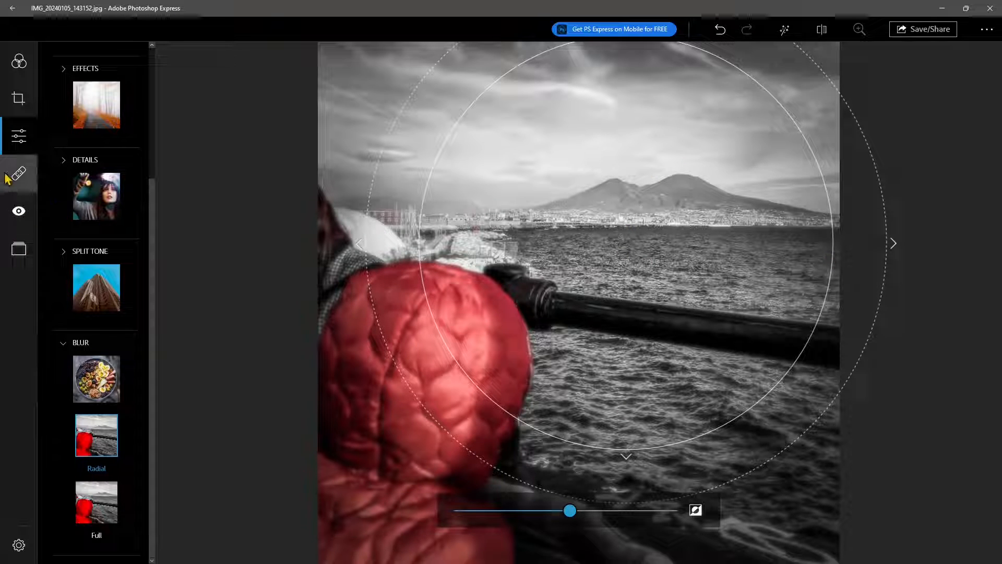
mouse_move(19, 176)
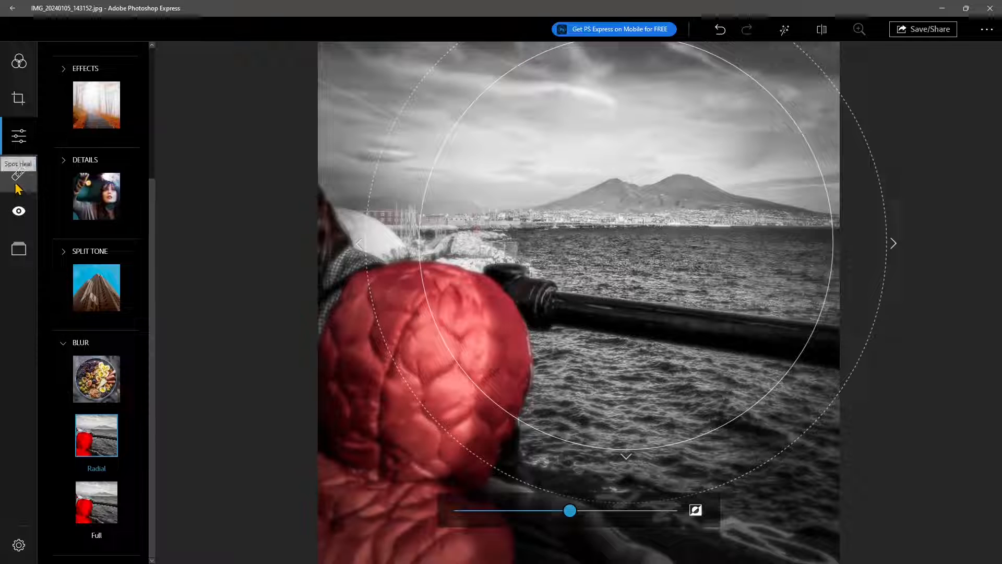
Step: Size the spot-healing brush to 15 px after trying 64 and 29 px, then open Red Eye
left_click(19, 174)
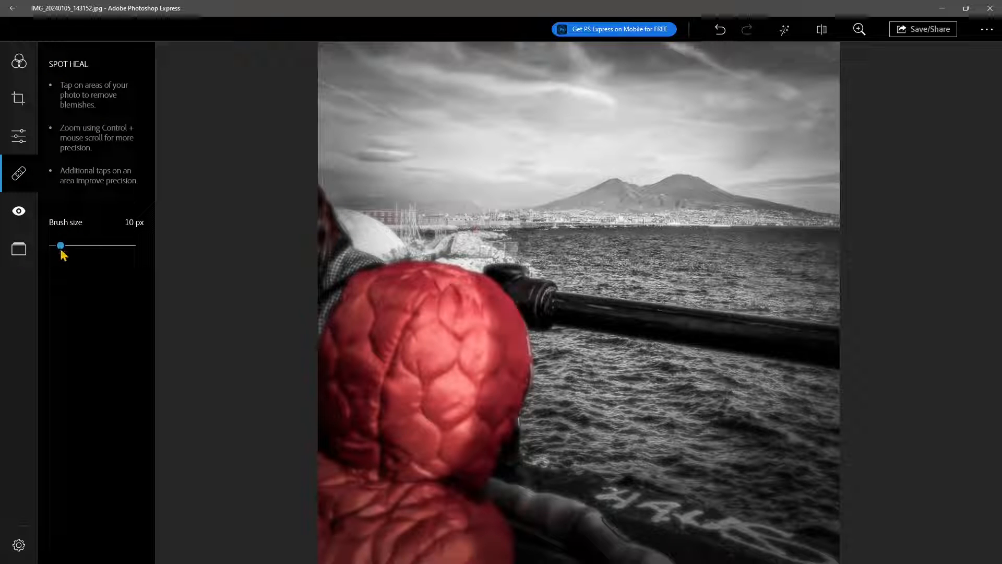
left_click_drag(60, 244, 102, 245)
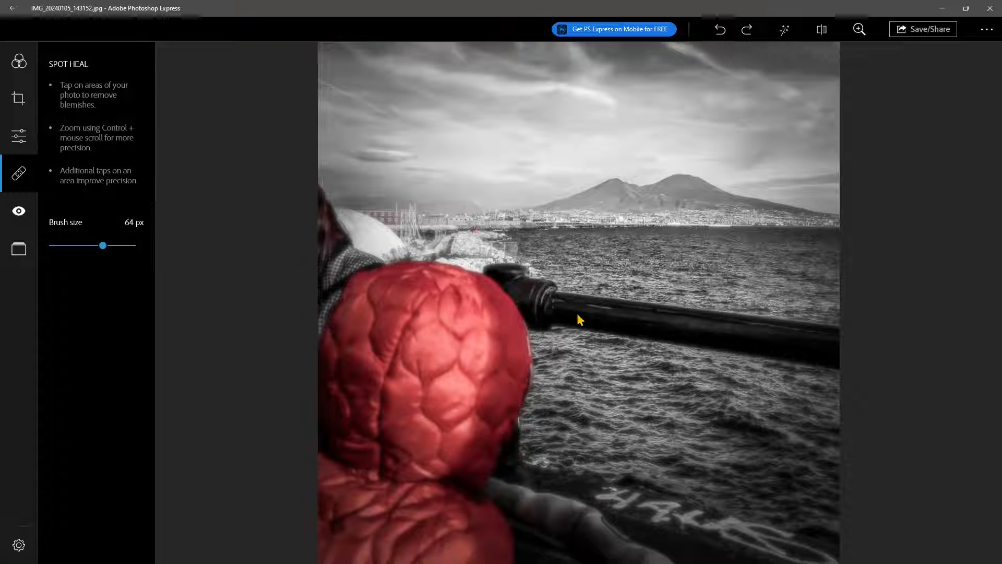
left_click_drag(102, 245, 75, 245)
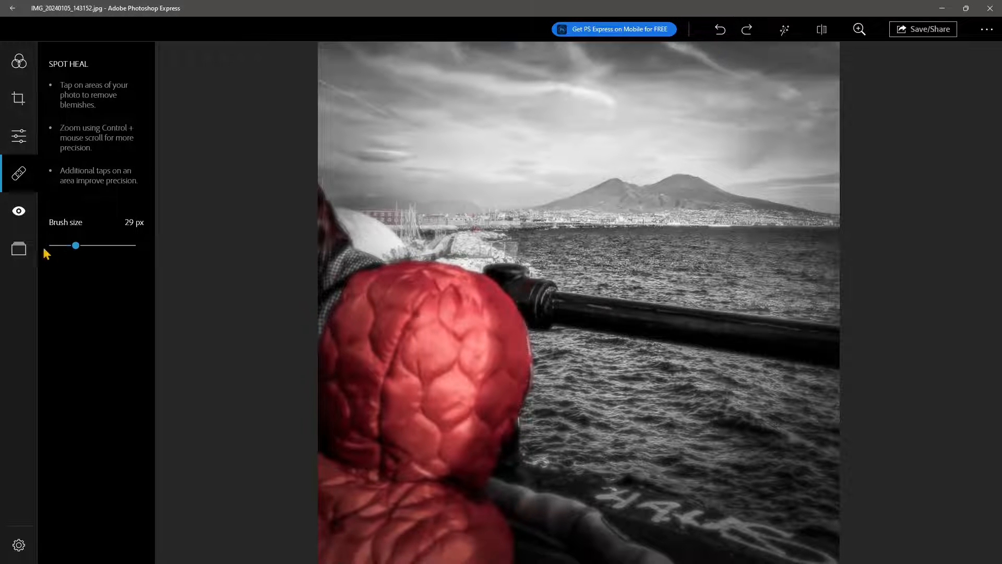
left_click_drag(75, 245, 63, 244)
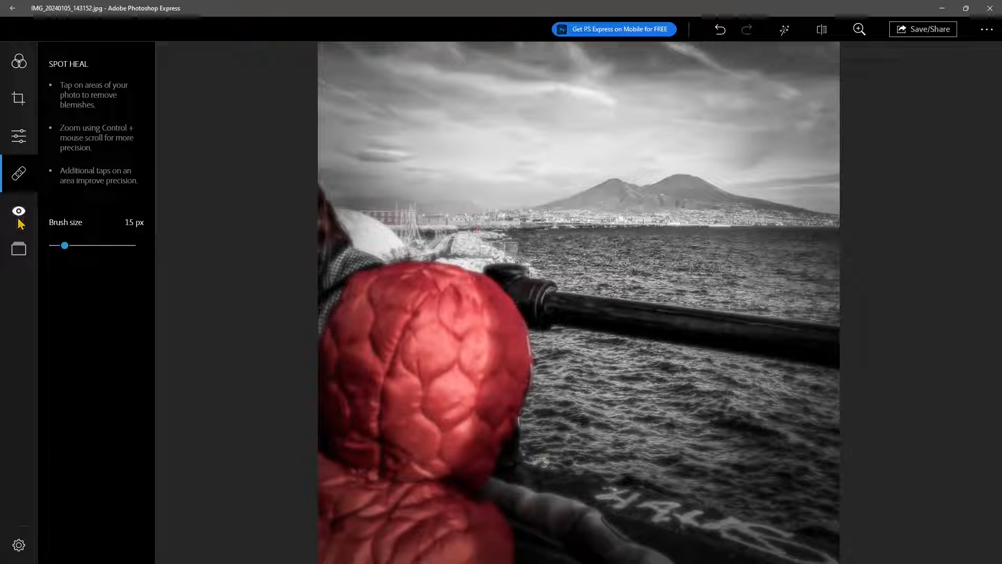
left_click(19, 211)
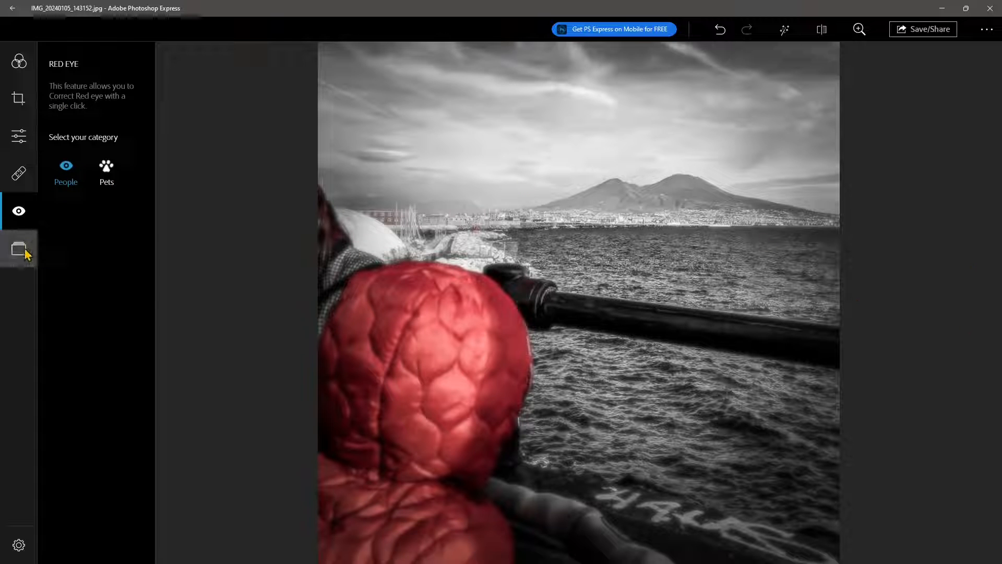
Step: Apply the Film Emulsion edge from the borders list
left_click(19, 248)
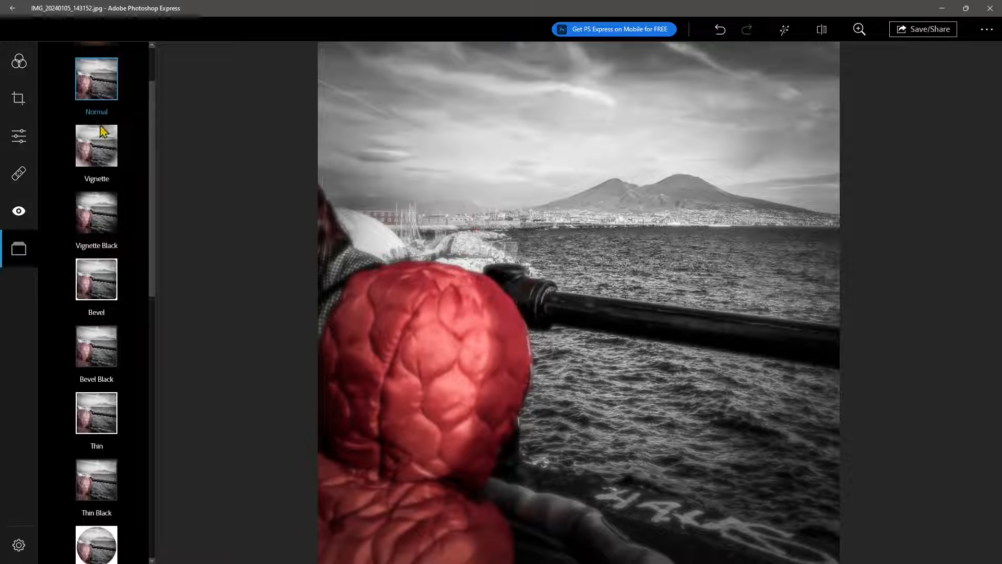
scroll("down", 3)
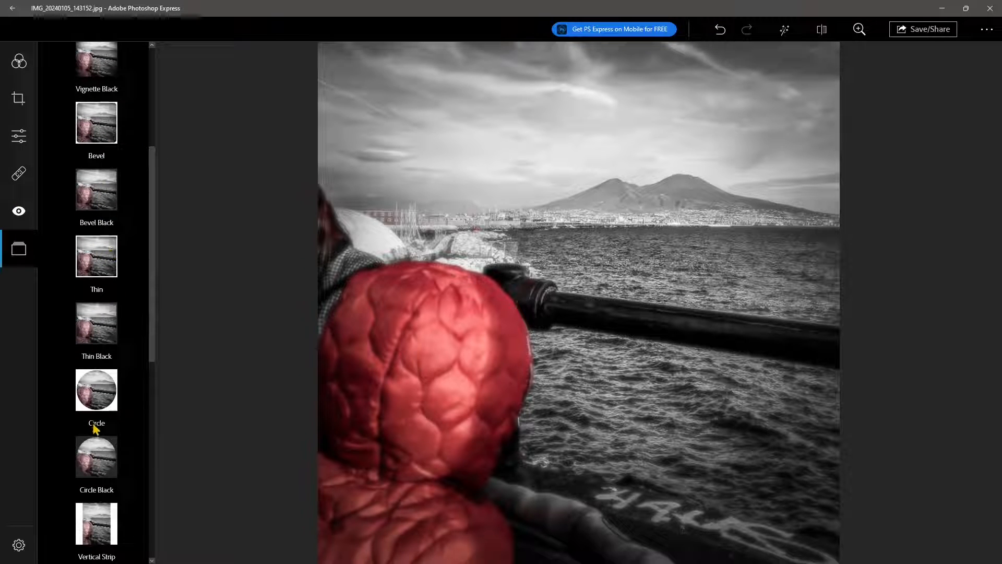
scroll("down", 3)
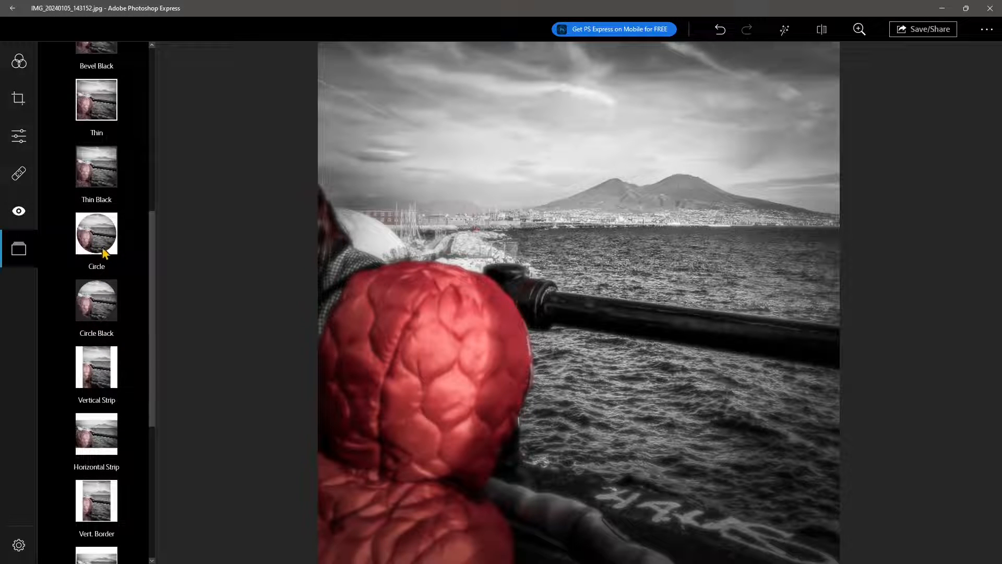
scroll("down", 3)
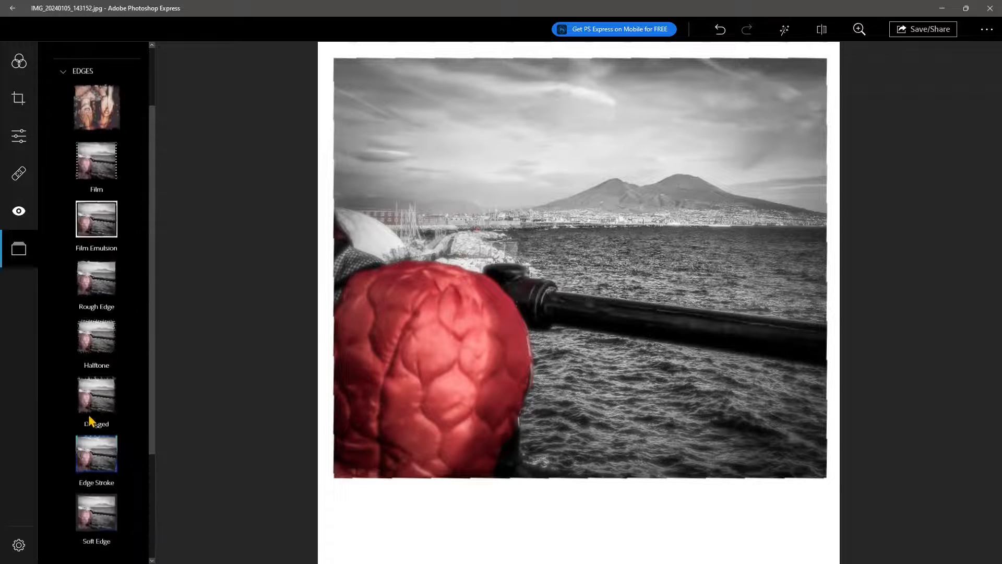
left_click(96, 227)
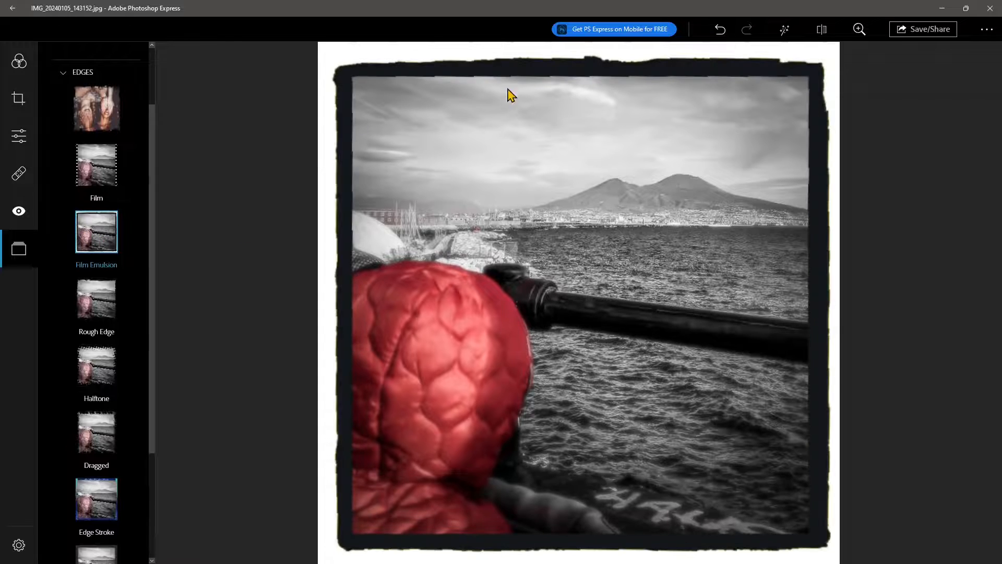
Step: Apply the Redwood Matte frame from the Frames collection
scroll("down", 3)
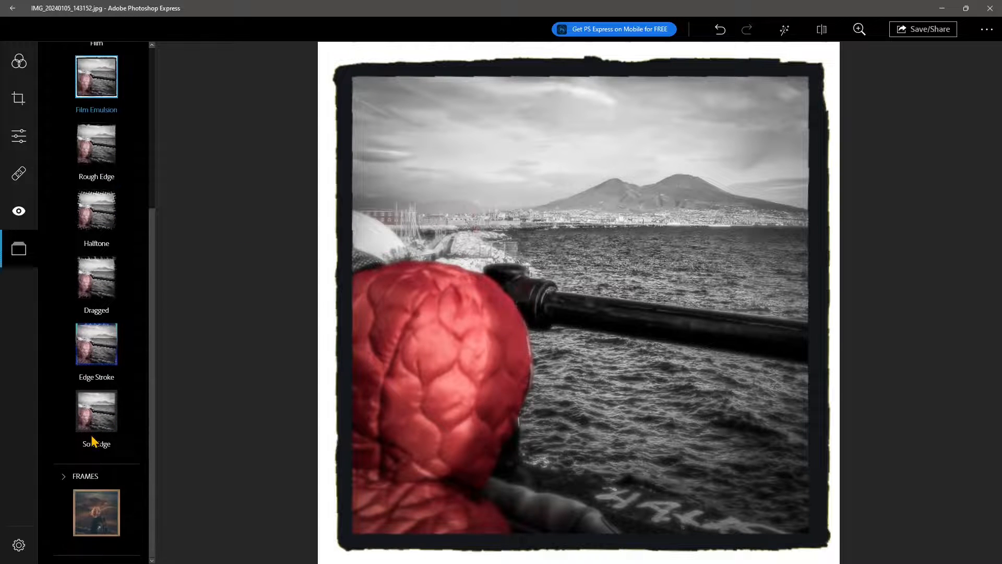
left_click(85, 476)
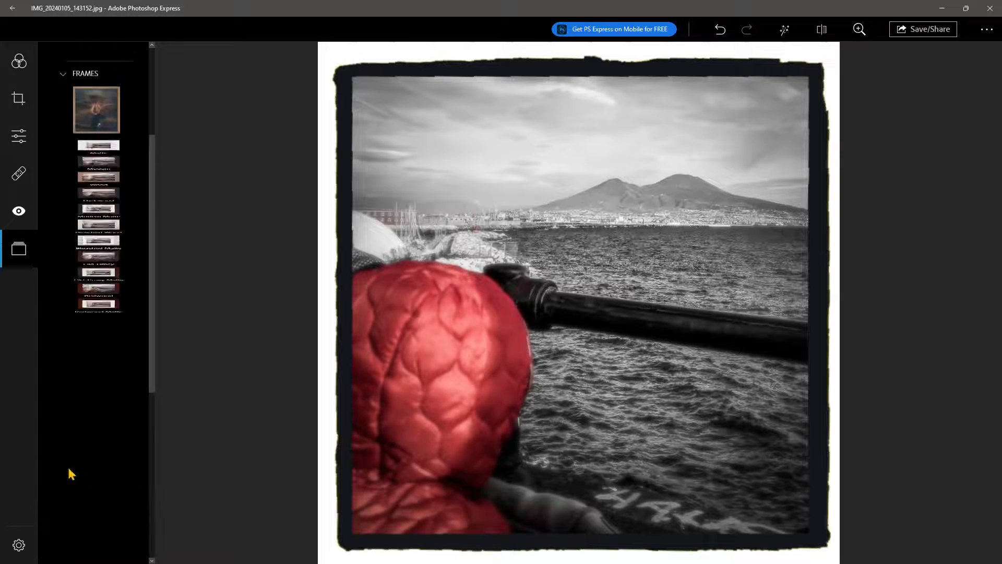
scroll("down", 3)
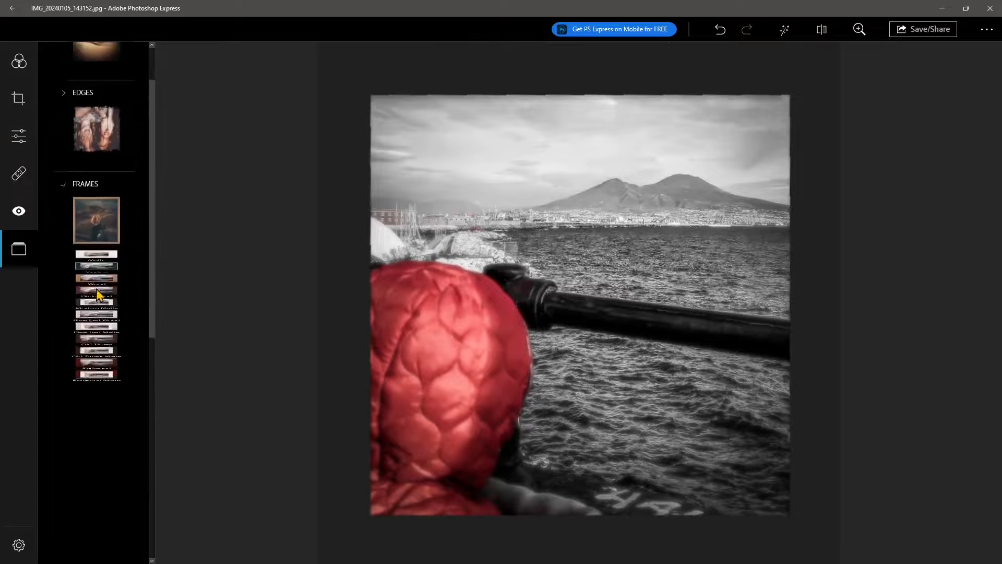
left_click(96, 501)
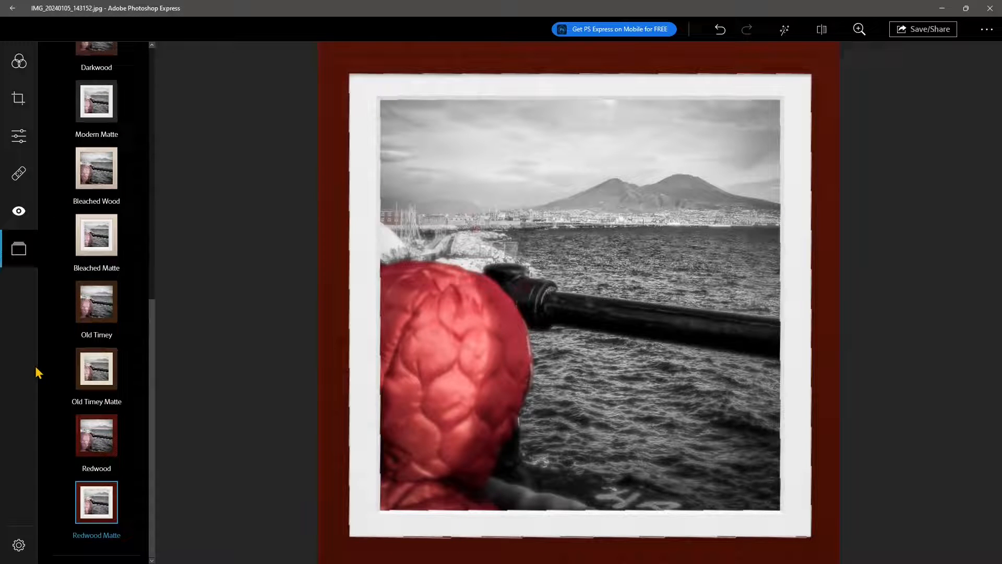
Step: Check the app preferences, then switch to the Bleached Wood frame
left_click(18, 545)
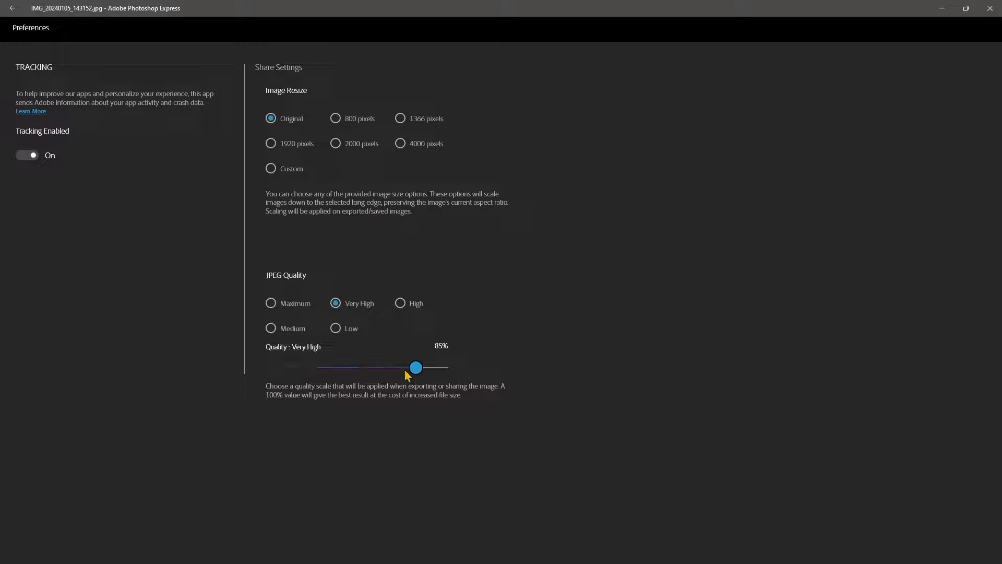
mouse_move(72, 71)
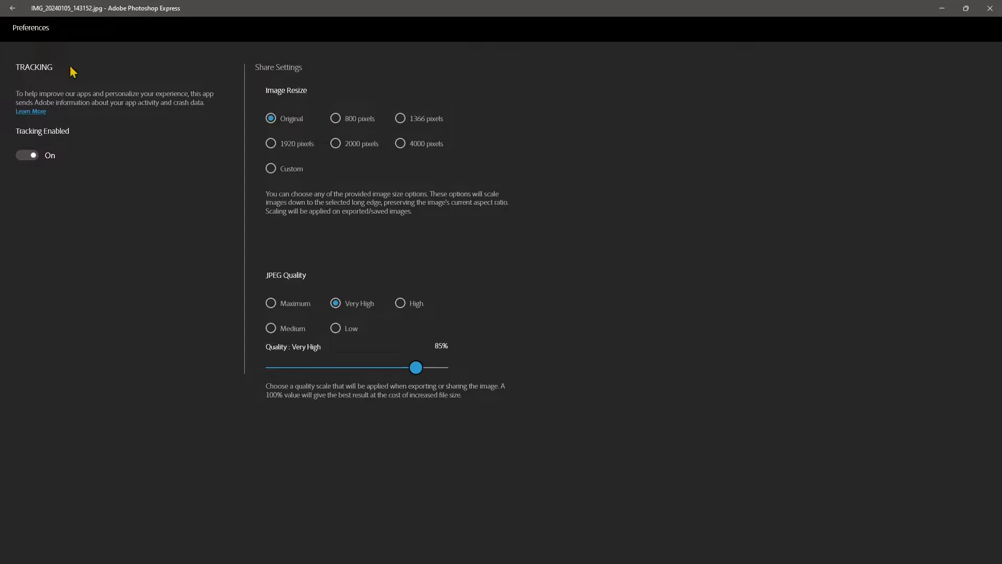
left_click(12, 9)
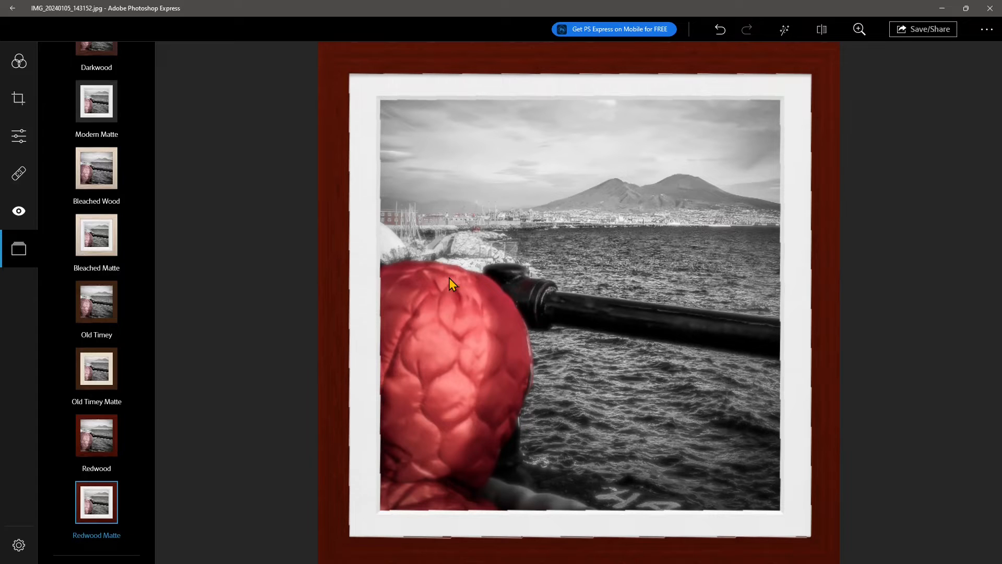
left_click(96, 168)
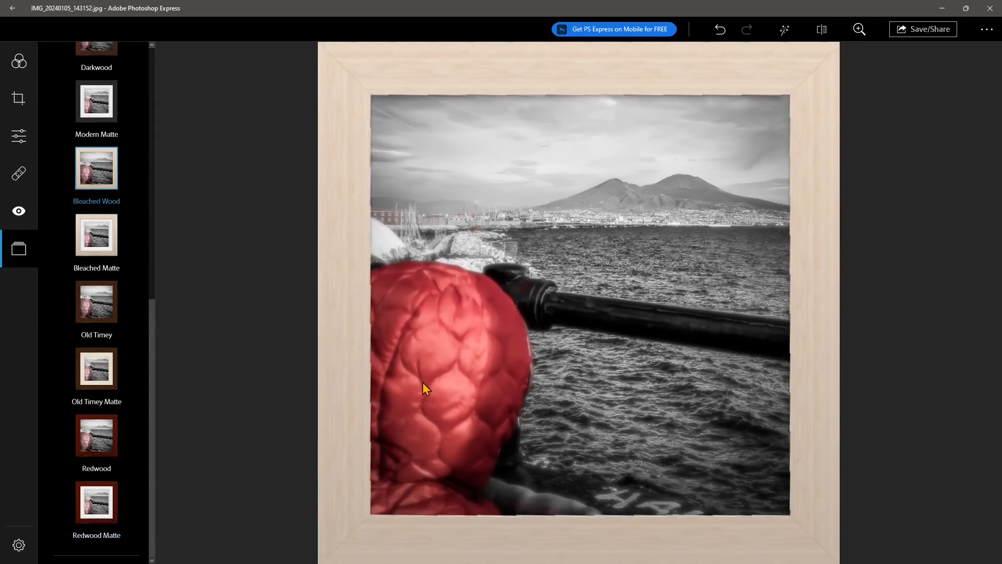